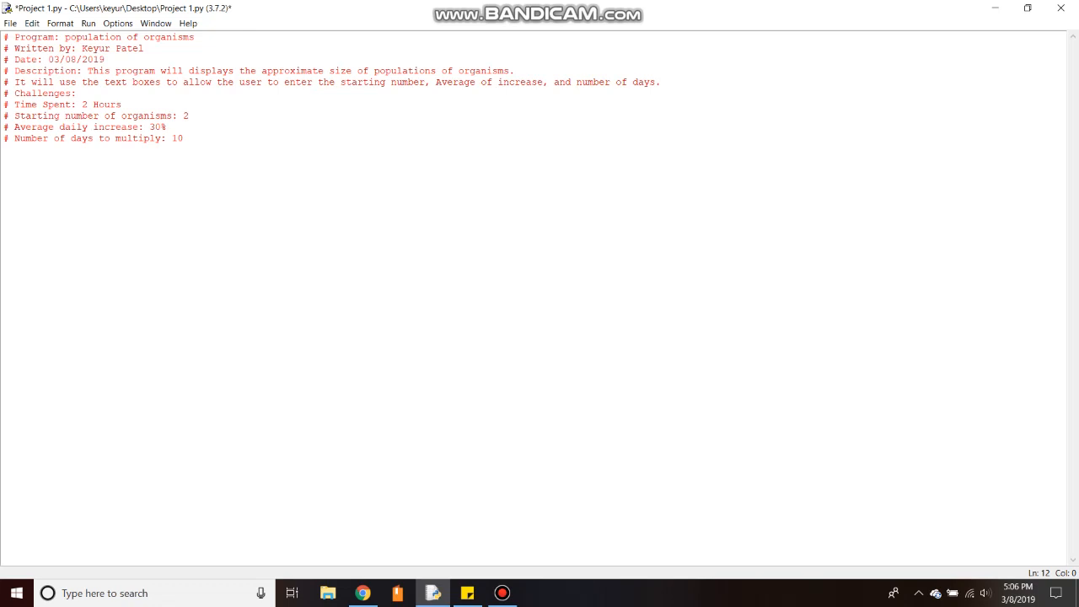
- Add a '# Capture Inputs' comment on a new line below the starting-value comments
{"action": "left_click_drag", "start_coordinate": [13, 114], "coordinate": [182, 138]}
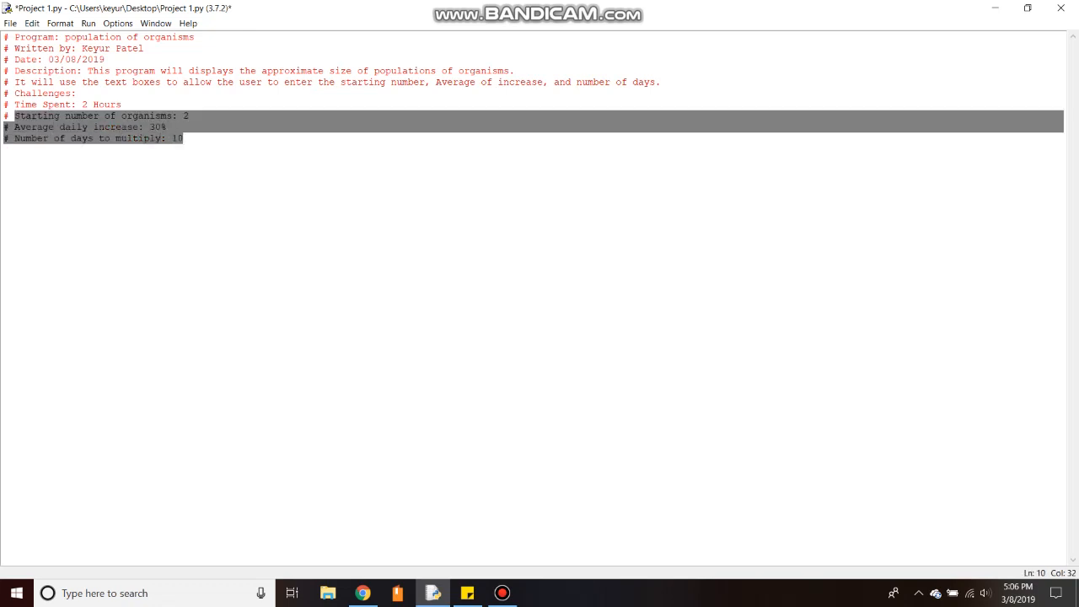
{"action": "left_click", "coordinate": [363, 594]}
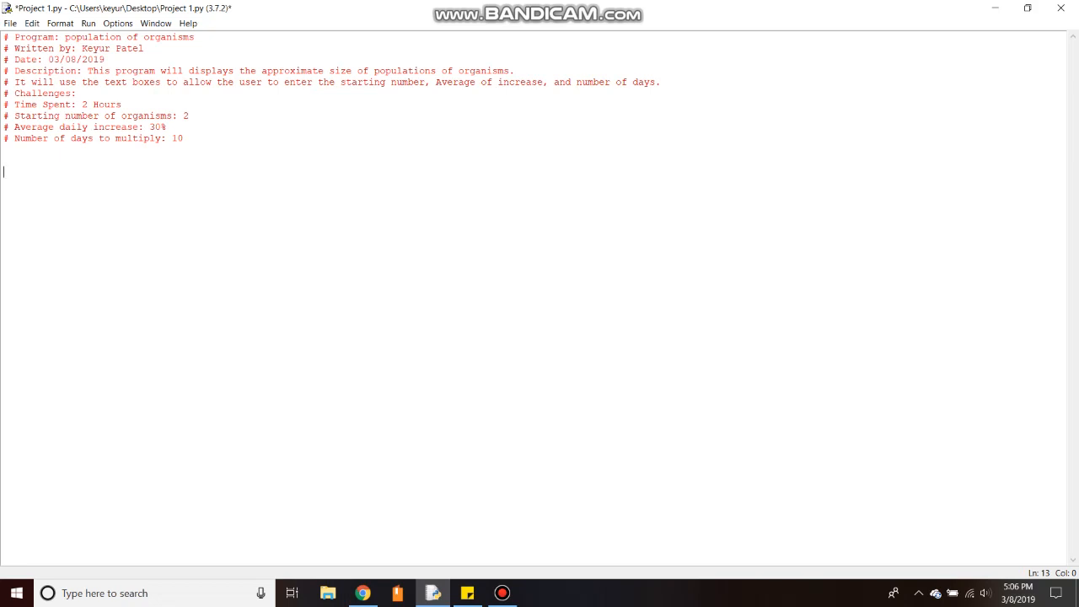
{"action": "type", "text": "#"}
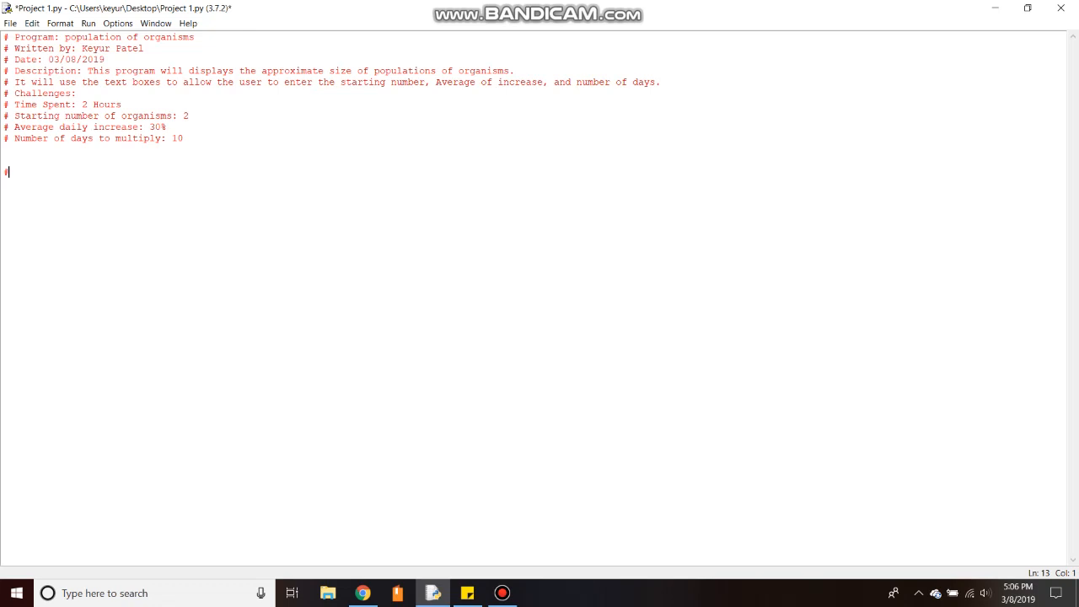
{"action": "type", "text": "# Ca"}
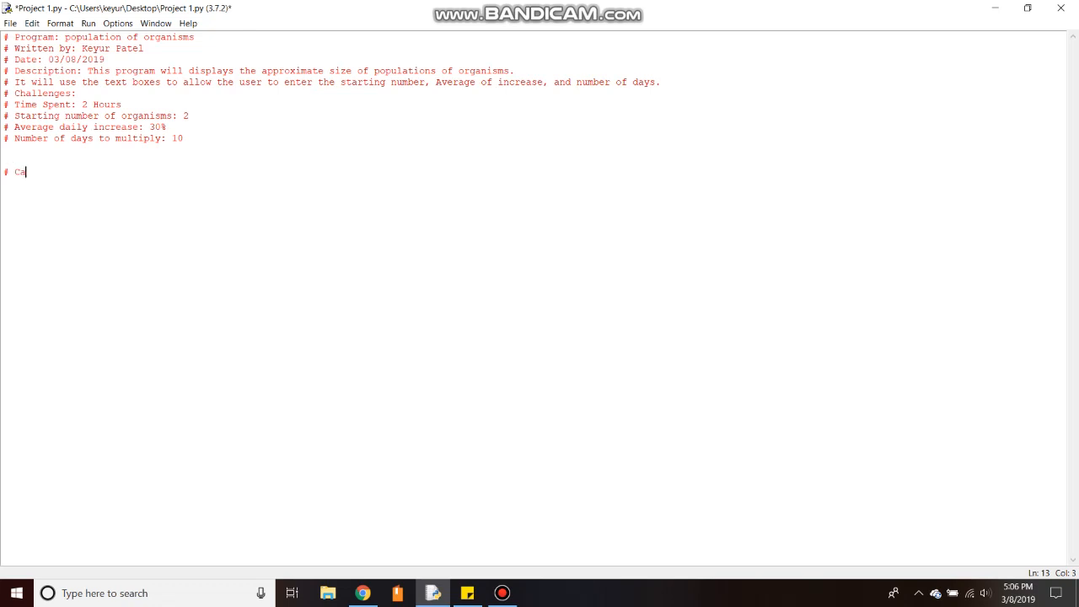
{"action": "type", "text": "pture"}
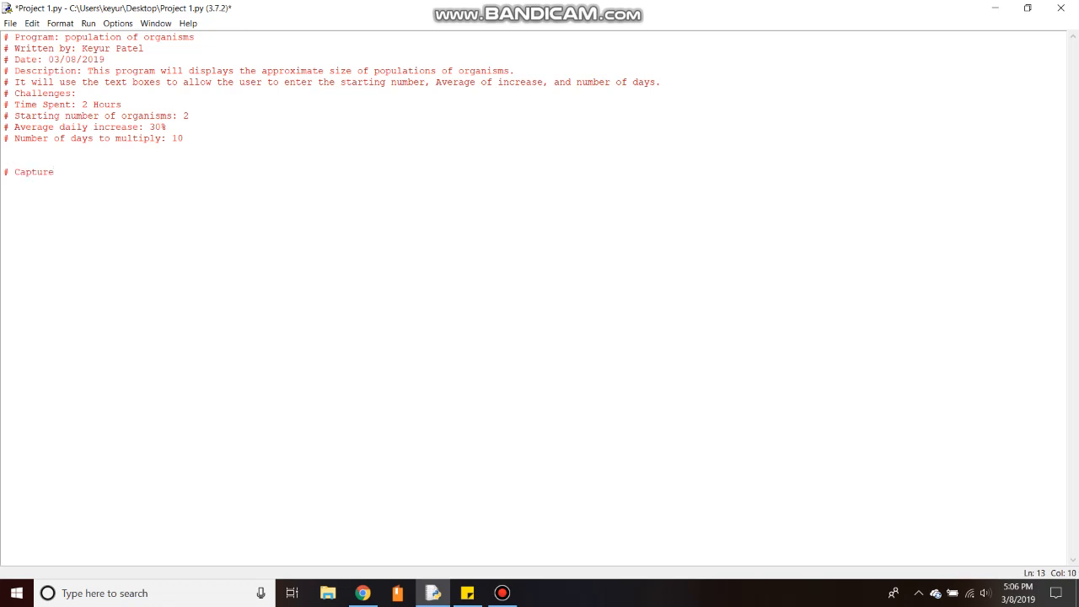
{"action": "type", "text": "Inputs"}
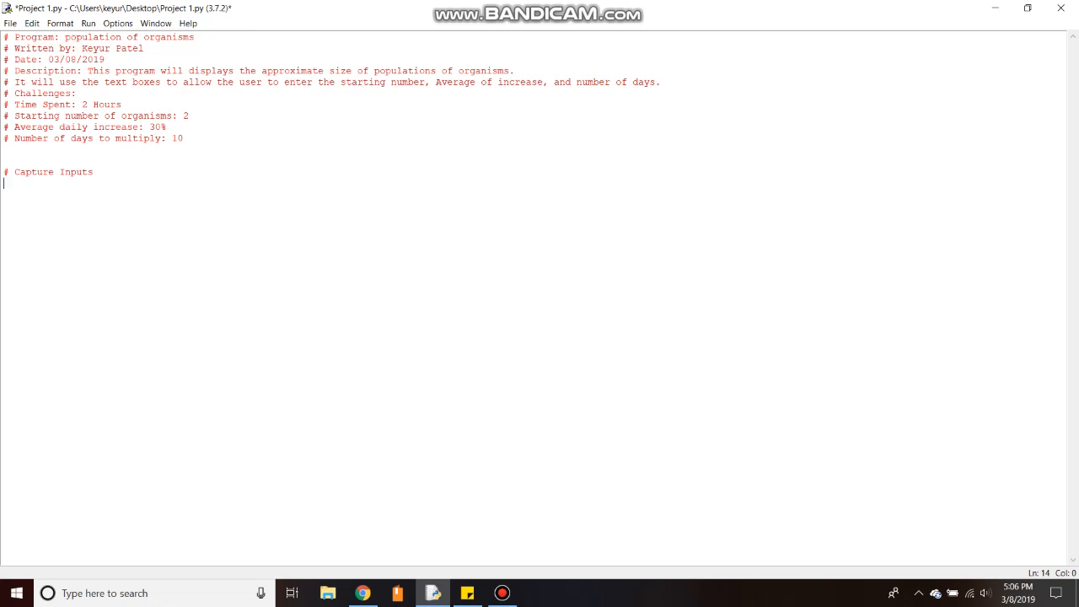
- Write Population = int(input("Starting number of organisms: ")) without a stray trailing colon
{"action": "type", "text": "Pop"}
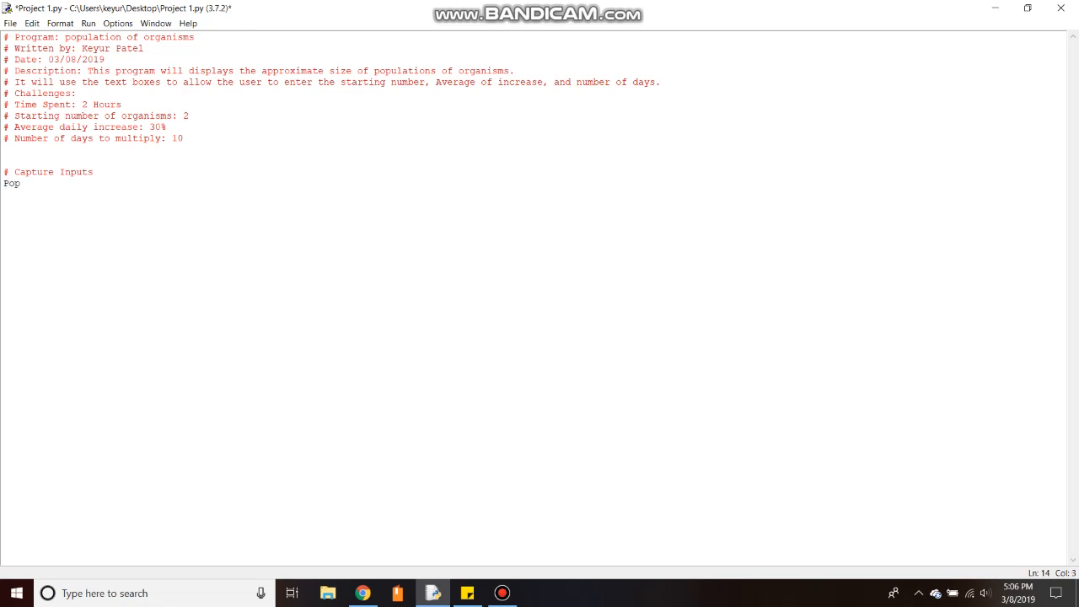
{"action": "type", "text": "ulation ="}
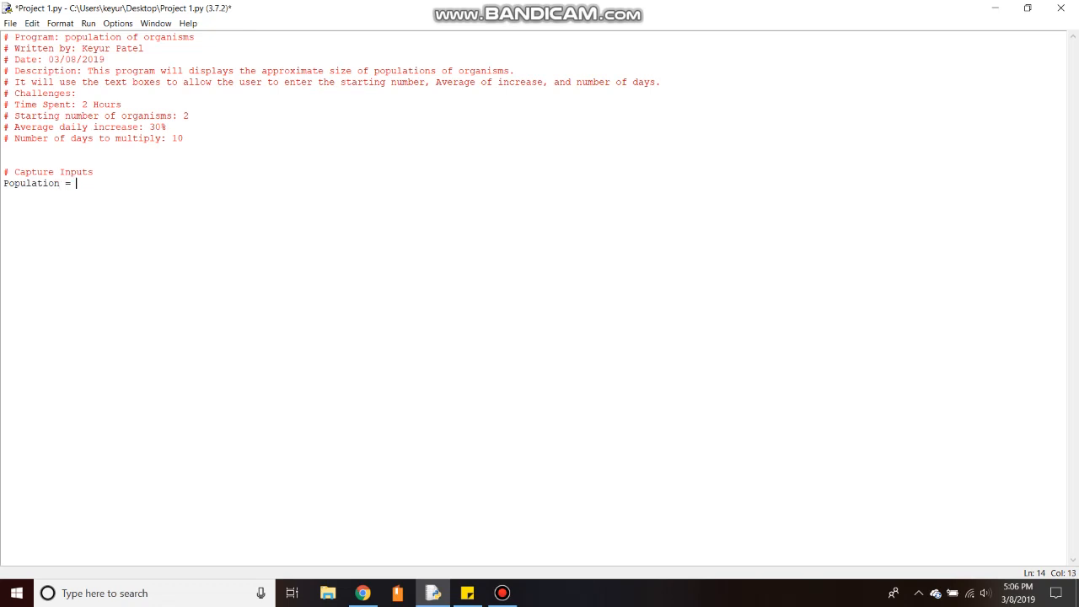
{"action": "type", "text": "i"}
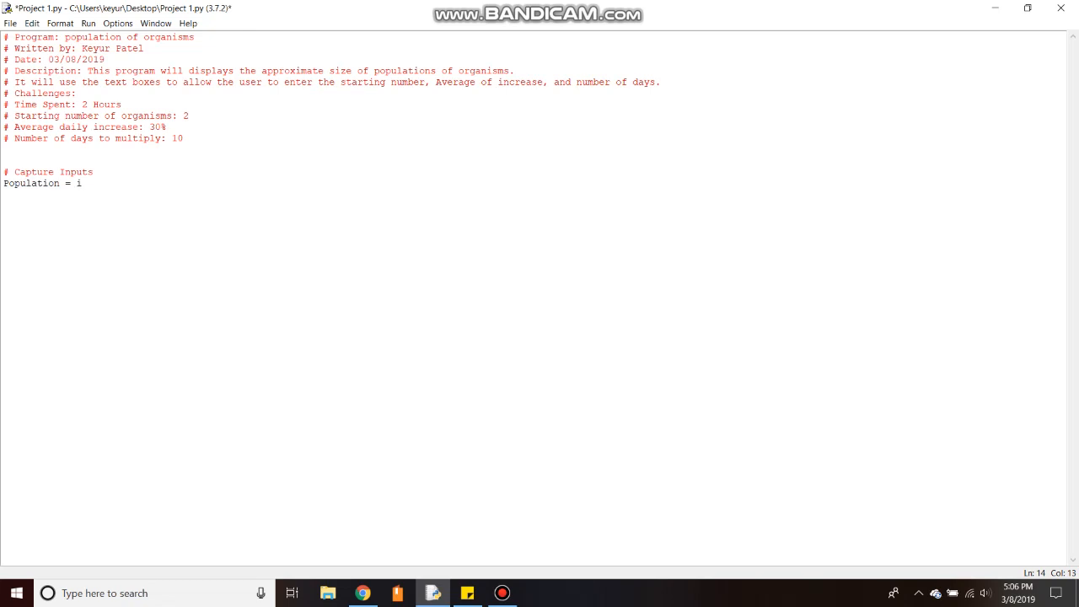
{"action": "type", "text": "nt("}
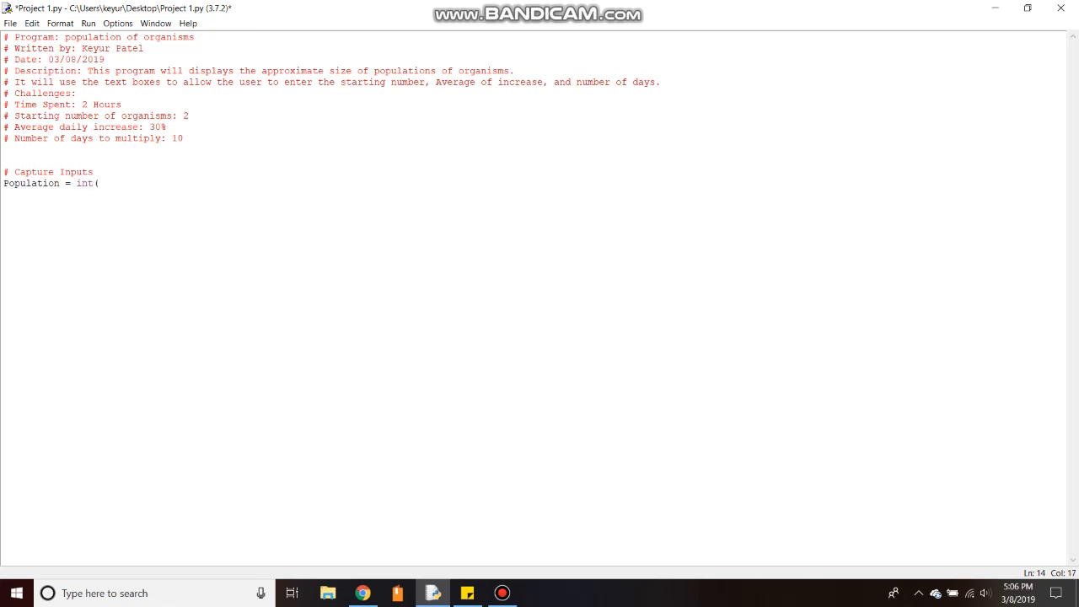
{"action": "type", "text": "input"}
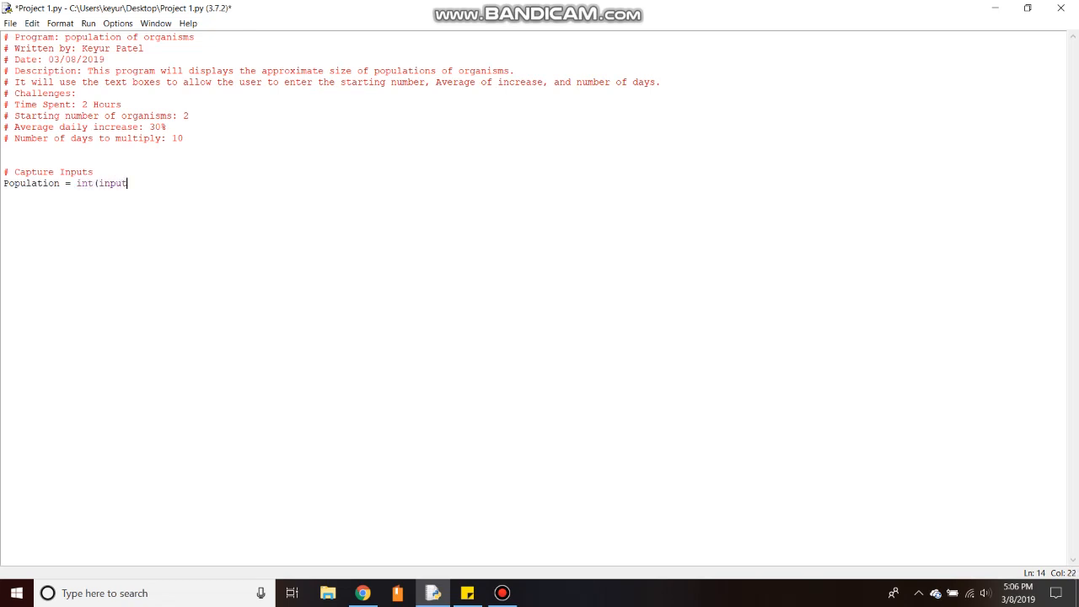
{"action": "type", "text": "(\""}
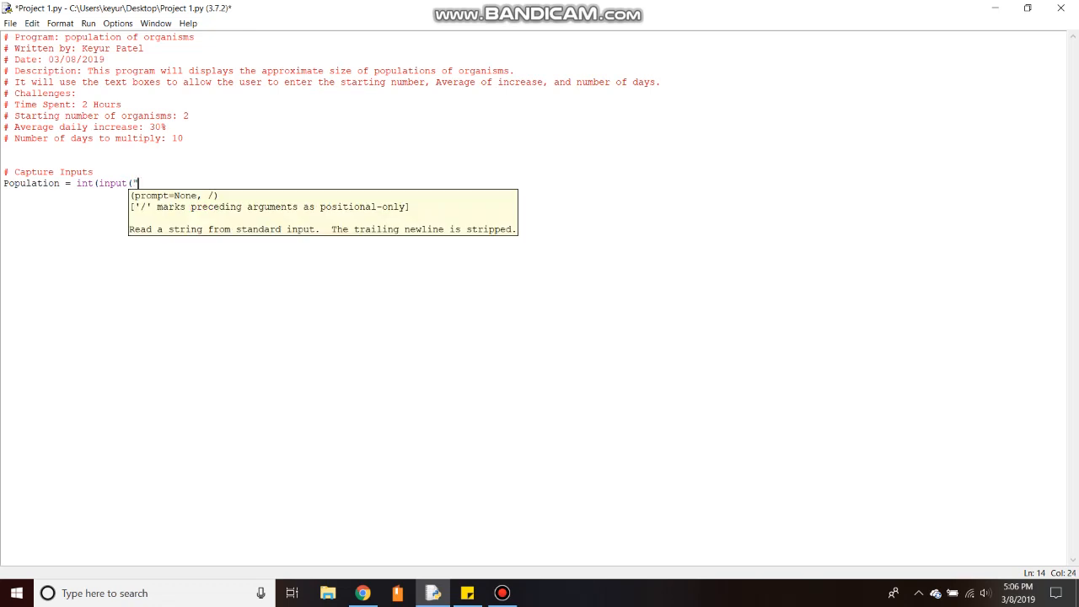
{"action": "type", "text": "S"}
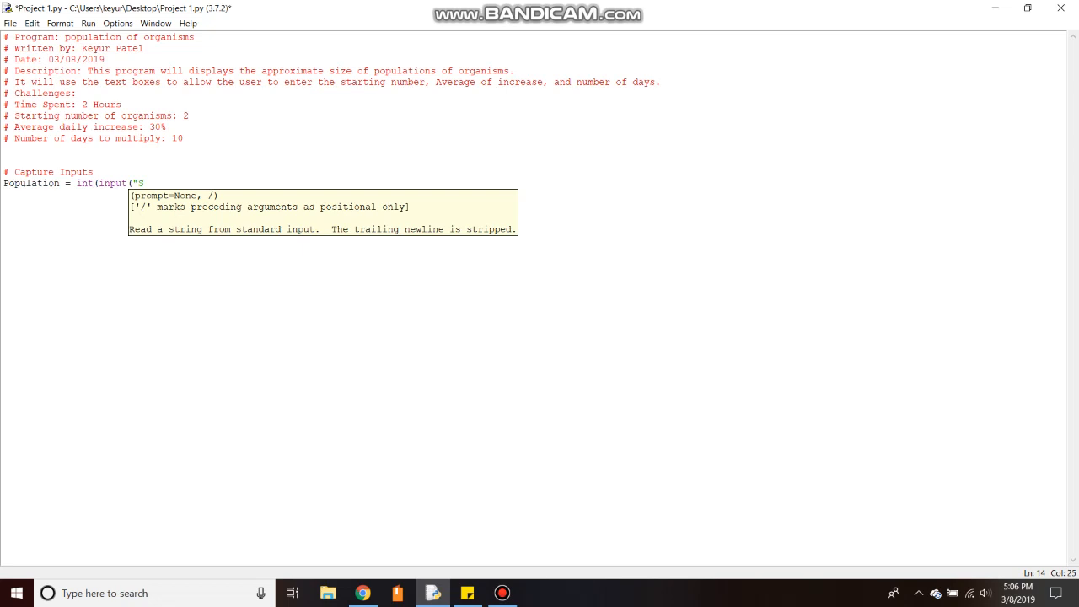
{"action": "type", "text": "tarting numb"}
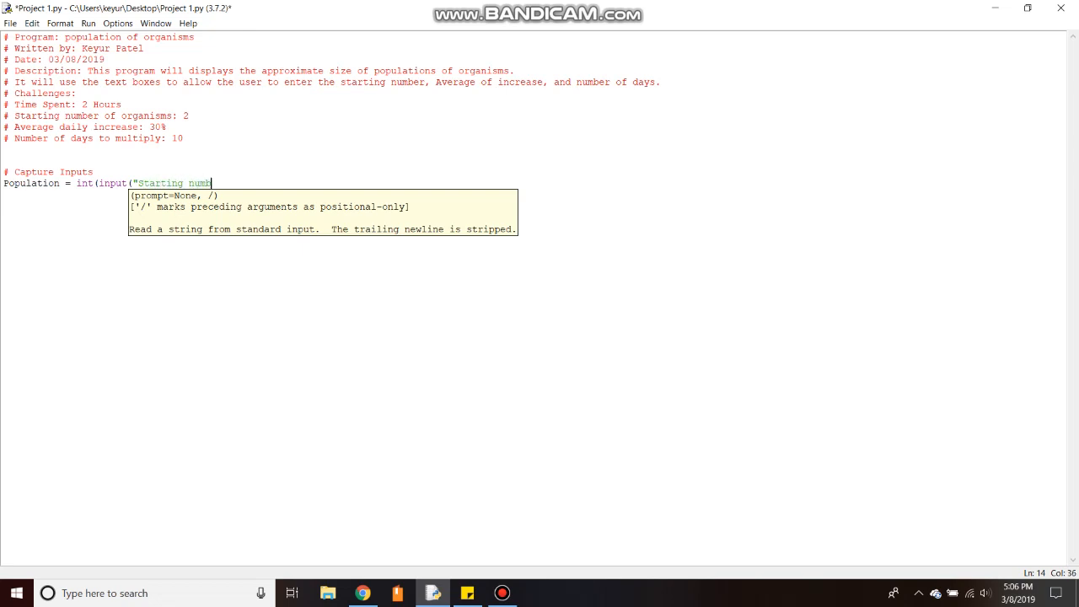
{"action": "type", "text": "er of"}
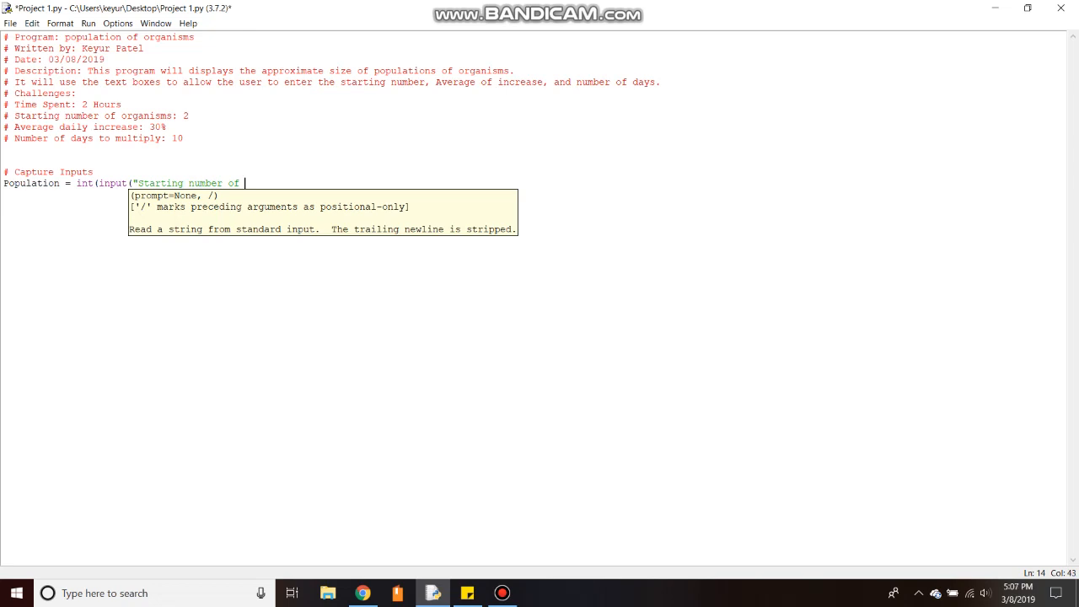
{"action": "type", "text": "org"}
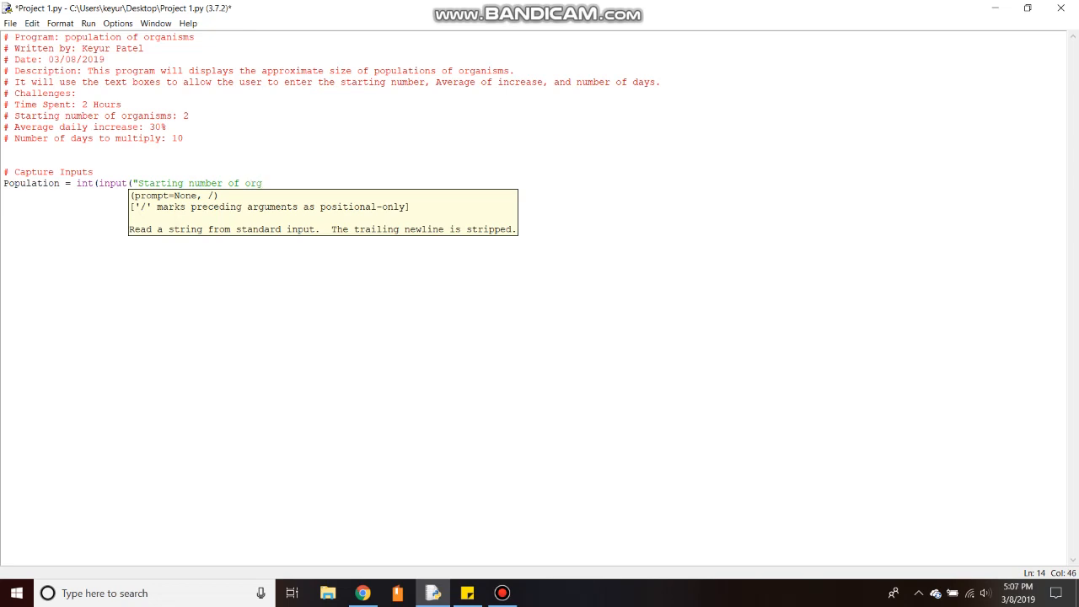
{"action": "type", "text": "nisms:"}
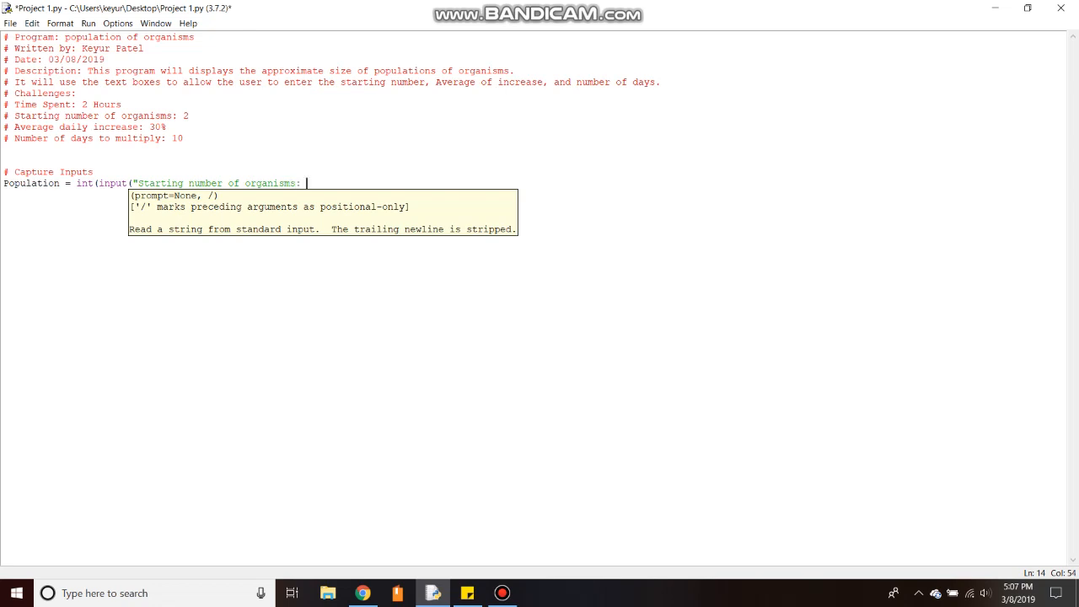
{"action": "type", "text": "\")"}
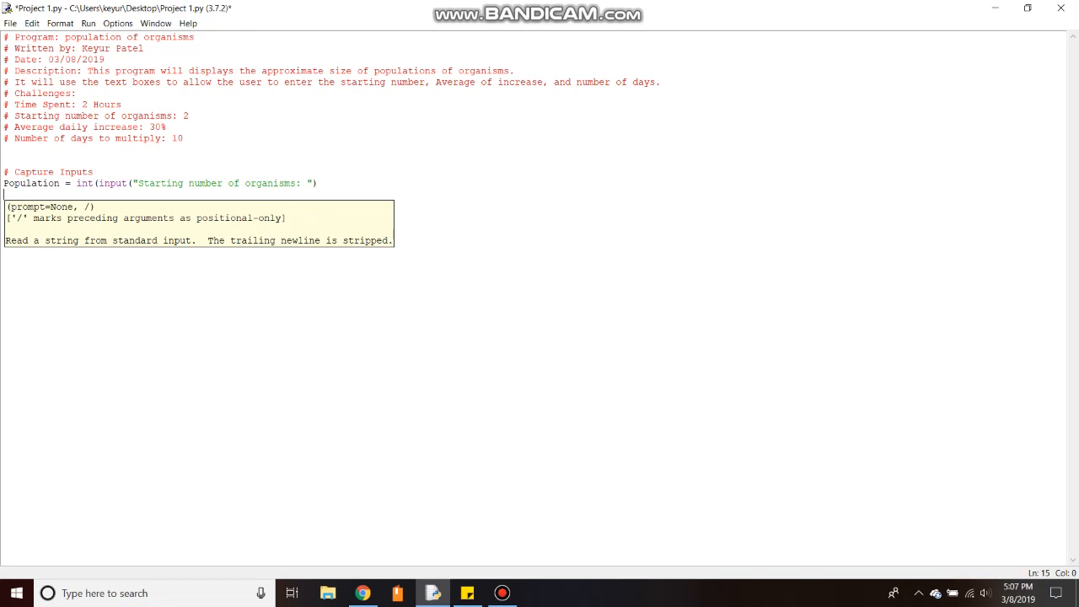
{"action": "type", "text": ":"}
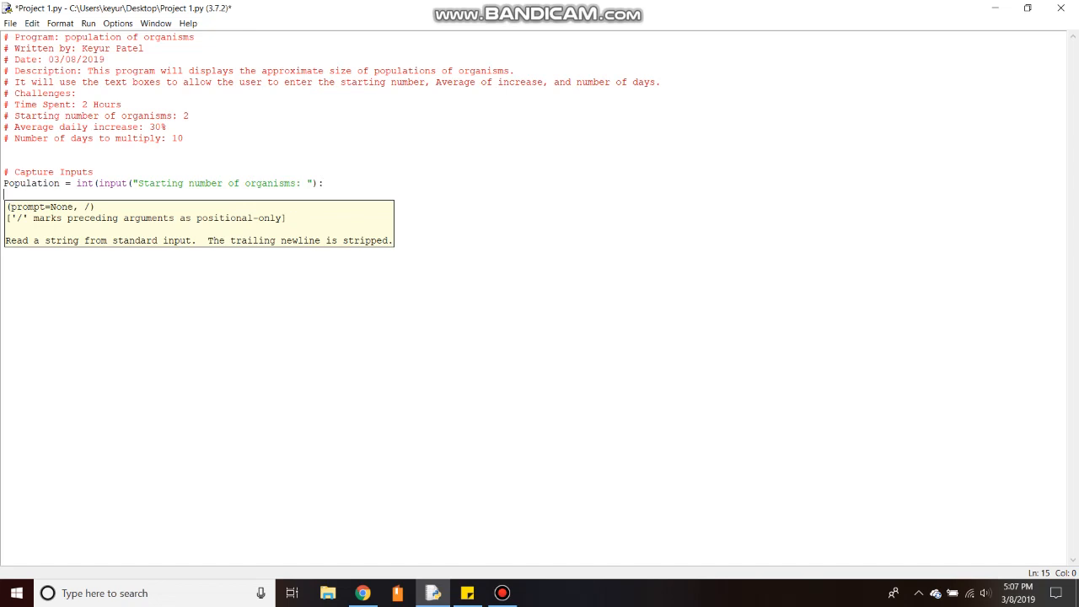
{"action": "key", "text": "BackSpace"}
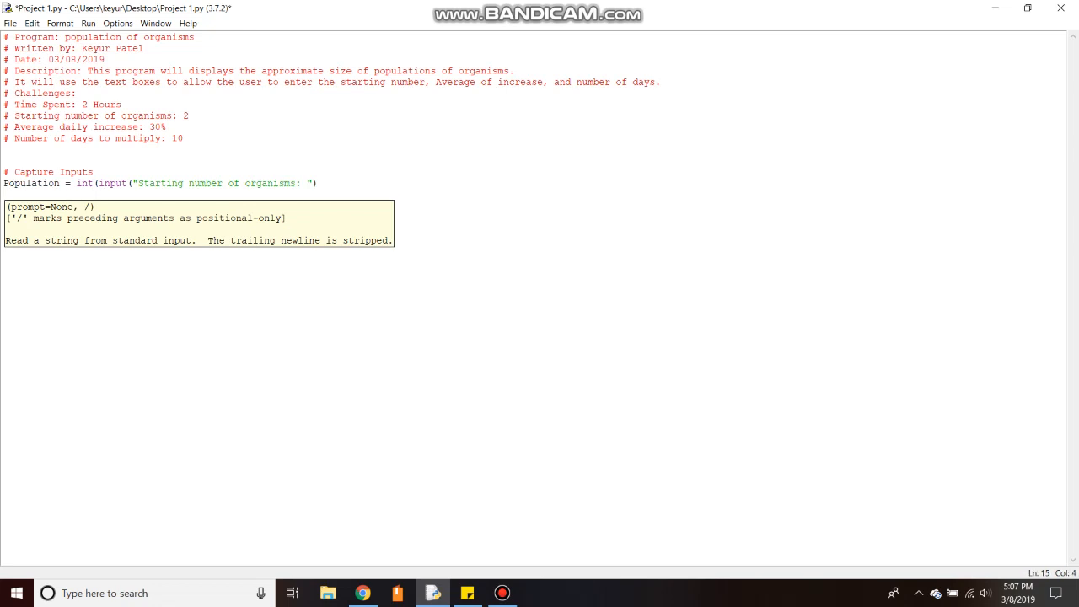
{"action": "type", "text": "):"}
{"action": "type", "text": "D"}
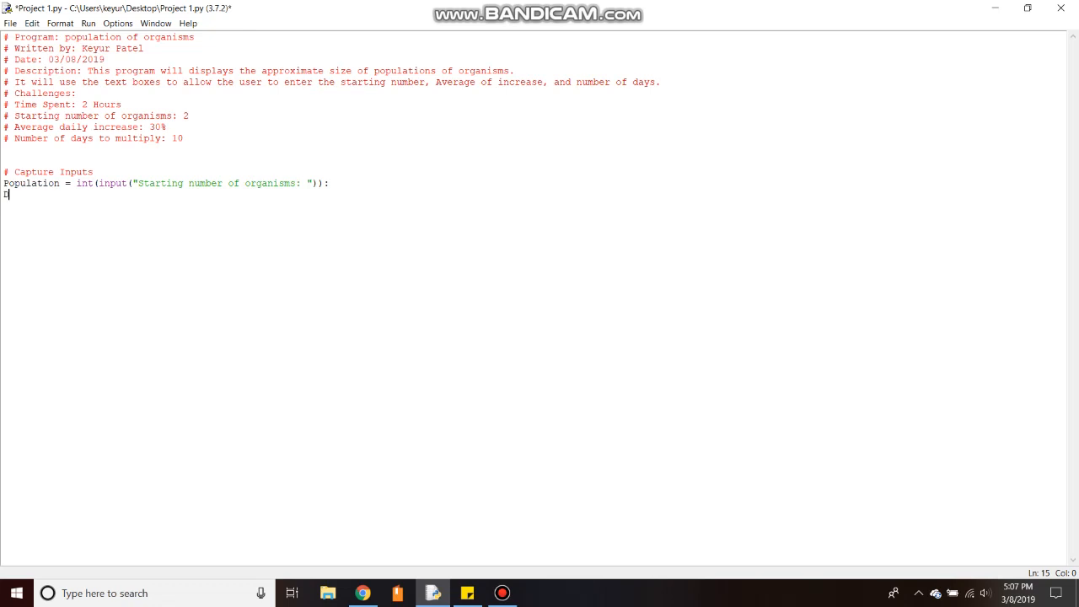
- Write DailyIncrease = float(input("Average daily increase: ")): and start a new line
{"action": "type", "text": "a"}
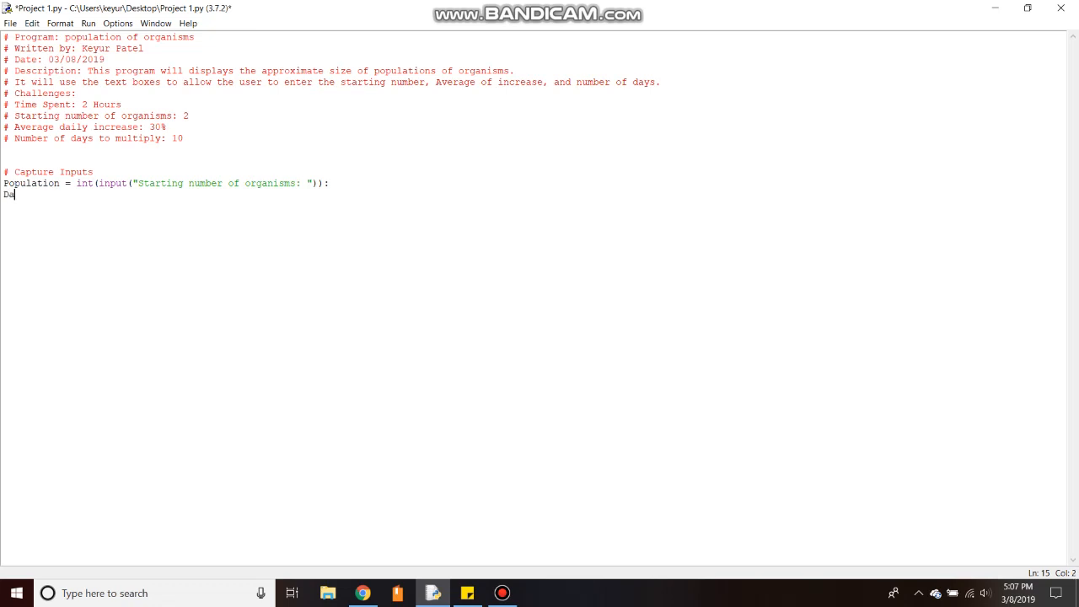
{"action": "type", "text": "ailyIn"}
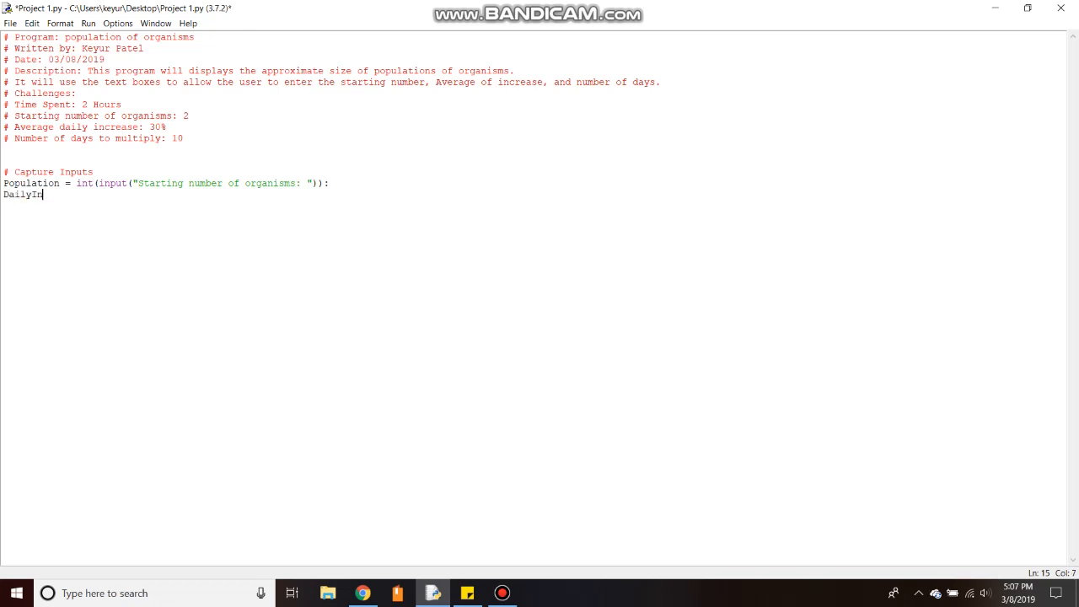
{"action": "type", "text": "crease ="}
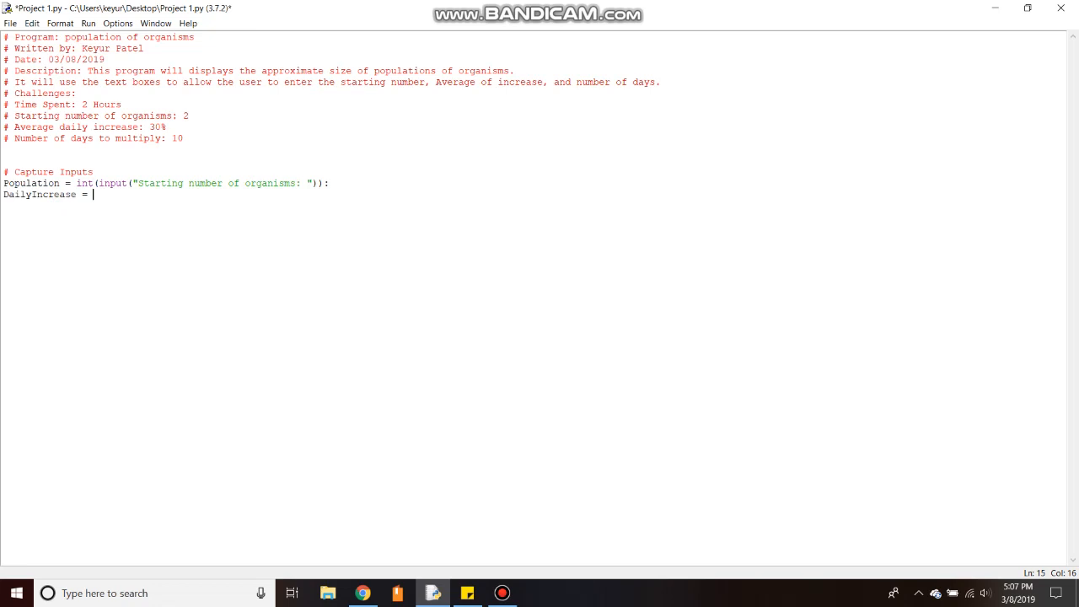
{"action": "type", "text": "floa"}
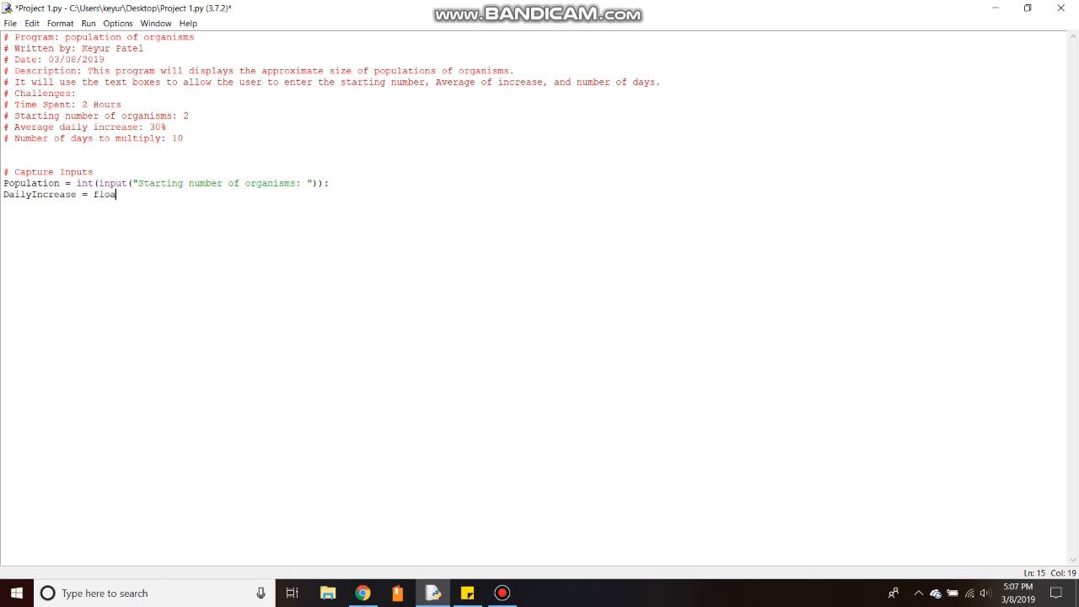
{"action": "type", "text": "t"}
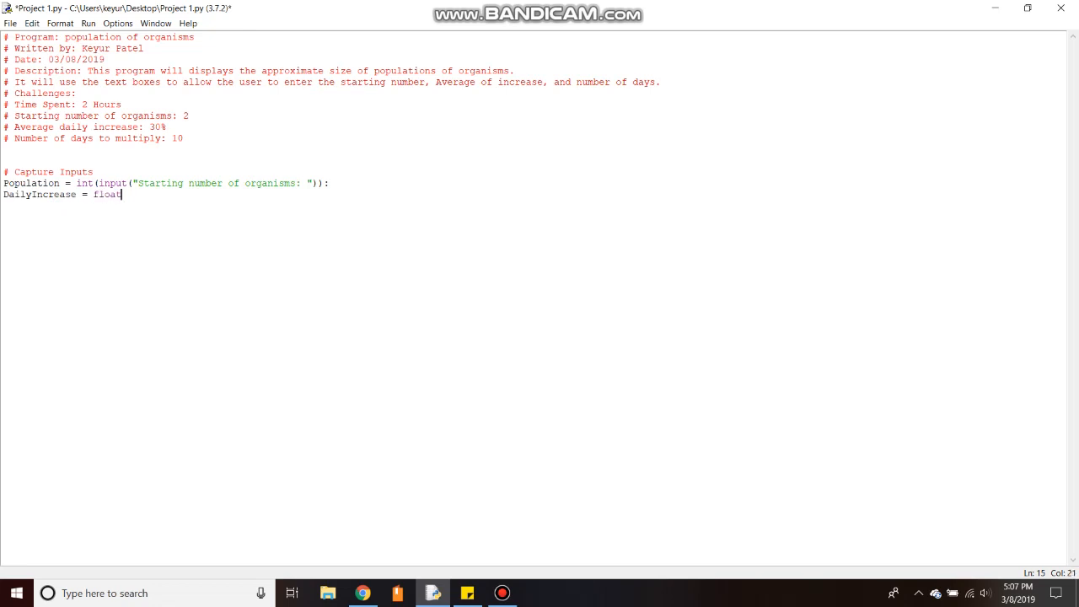
{"action": "type", "text": "(inpu"}
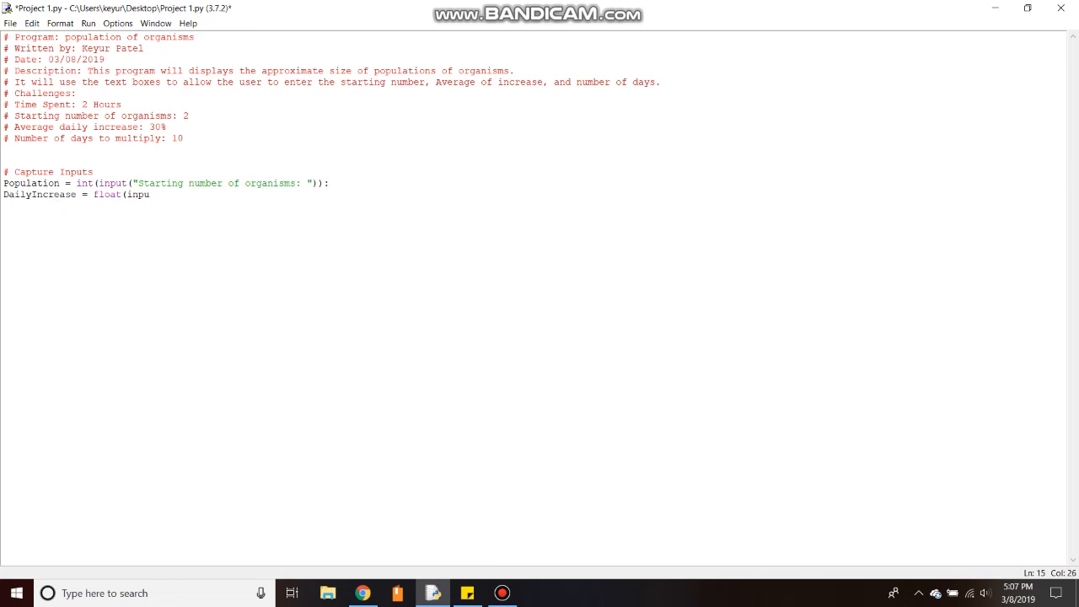
{"action": "type", "text": "t ("}
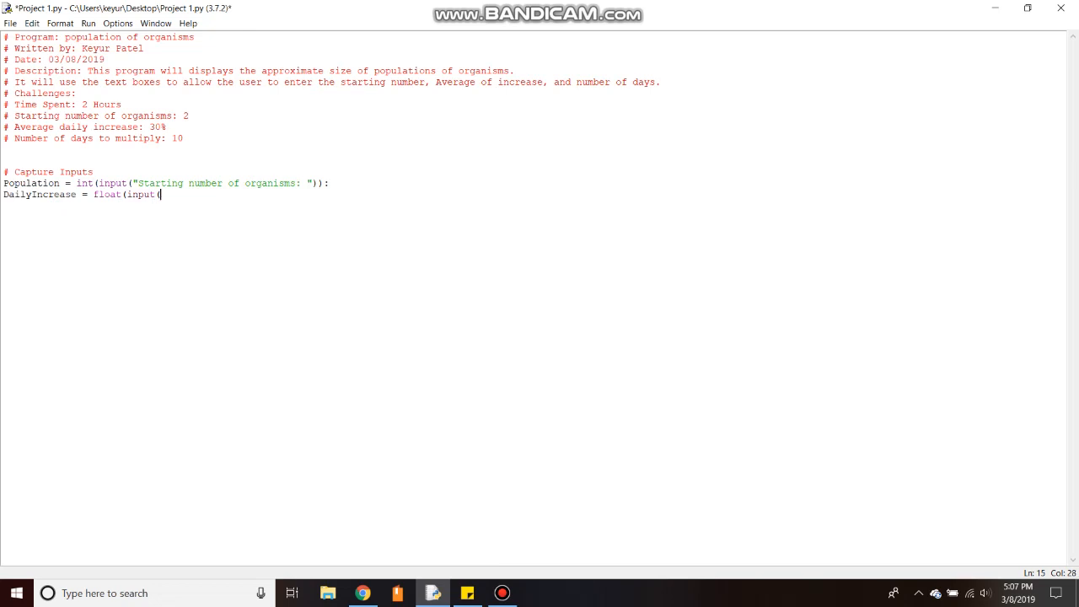
{"action": "type", "text": "\""}
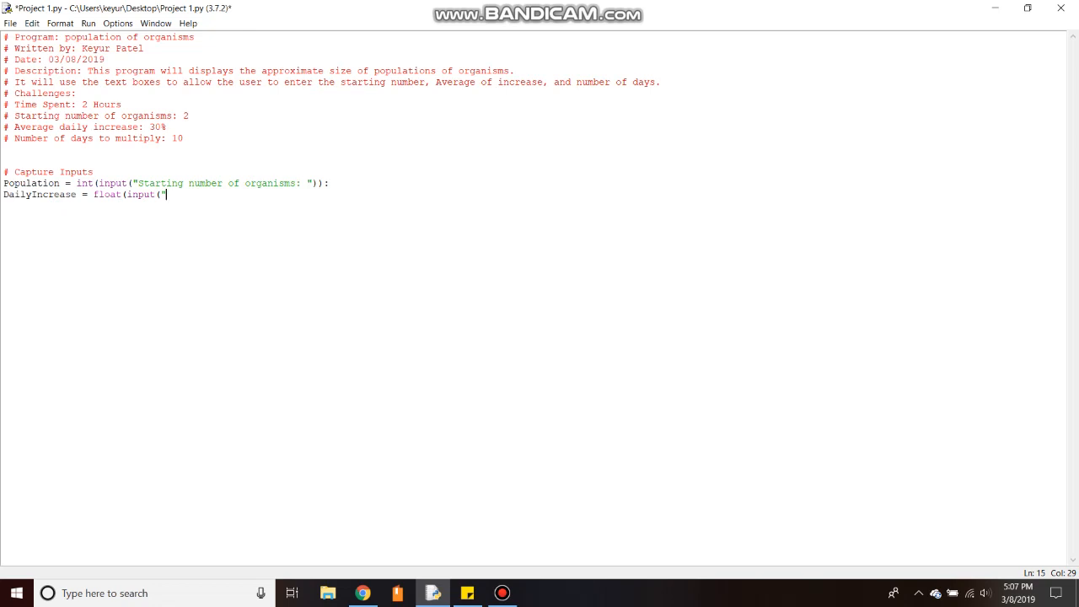
{"action": "type", "text": "Ave"}
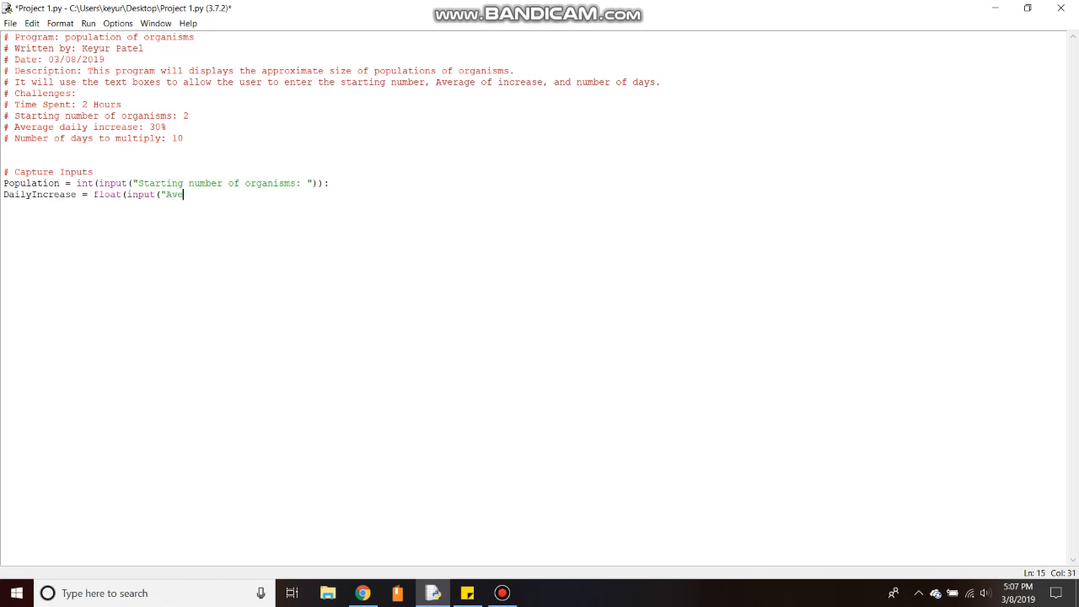
{"action": "type", "text": "rage"}
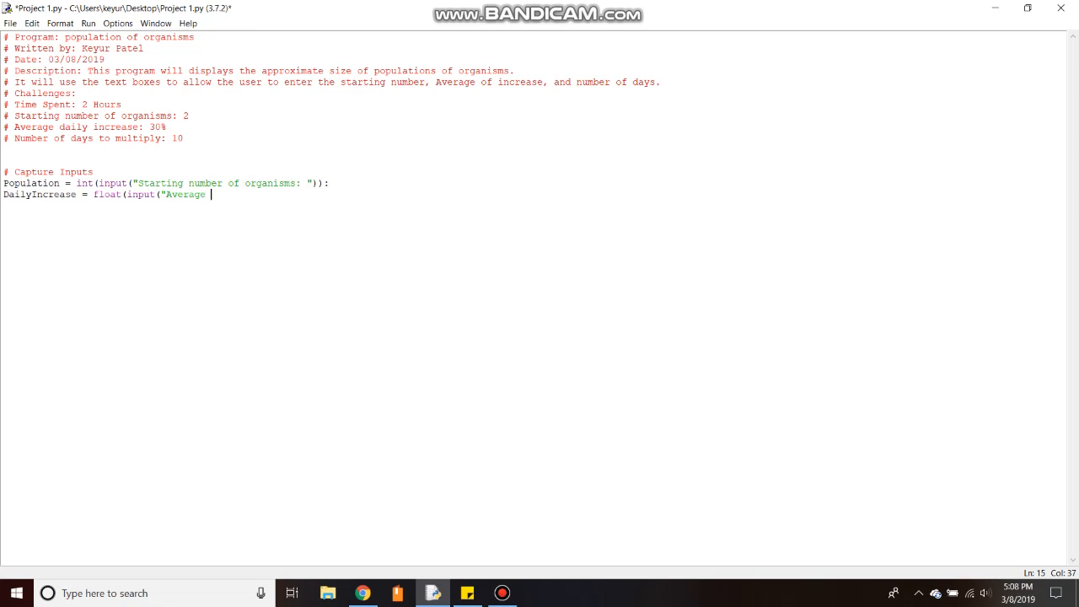
{"action": "type", "text": "daily"}
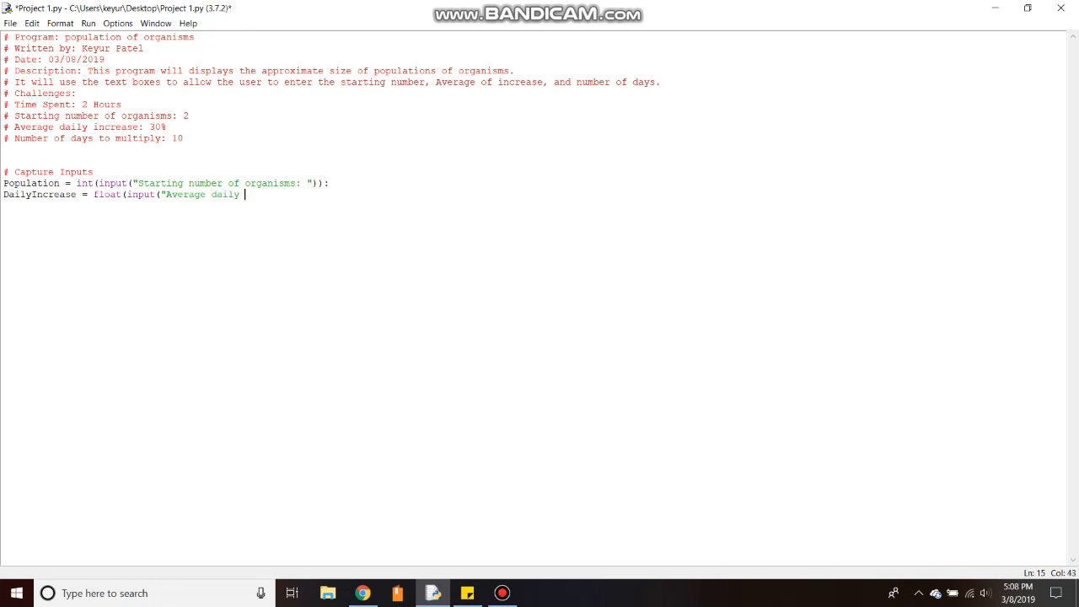
{"action": "type", "text": "increa"}
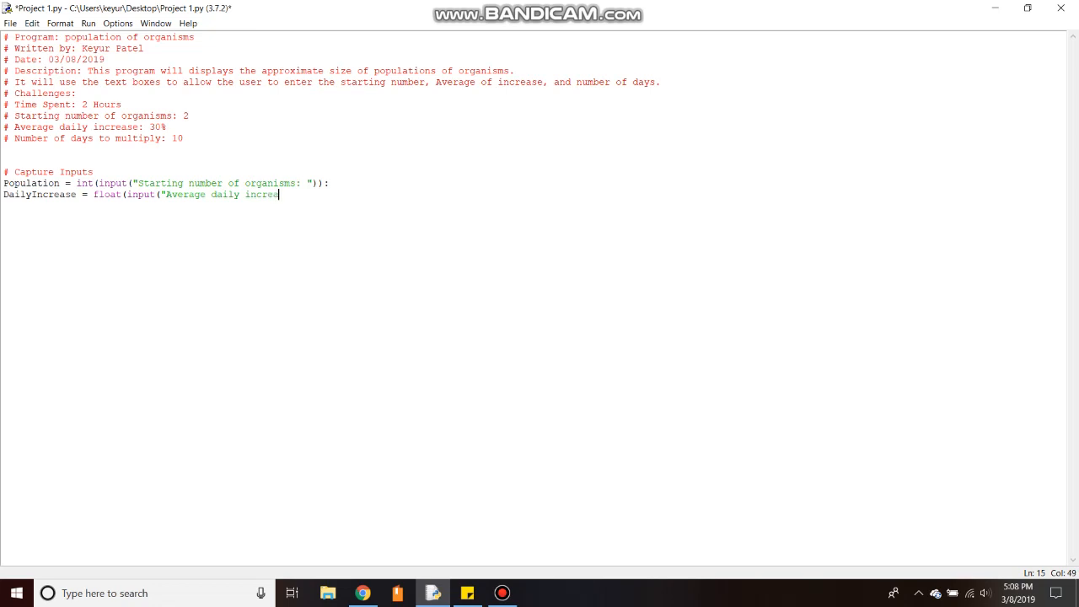
{"action": "type", "text": "se:"}
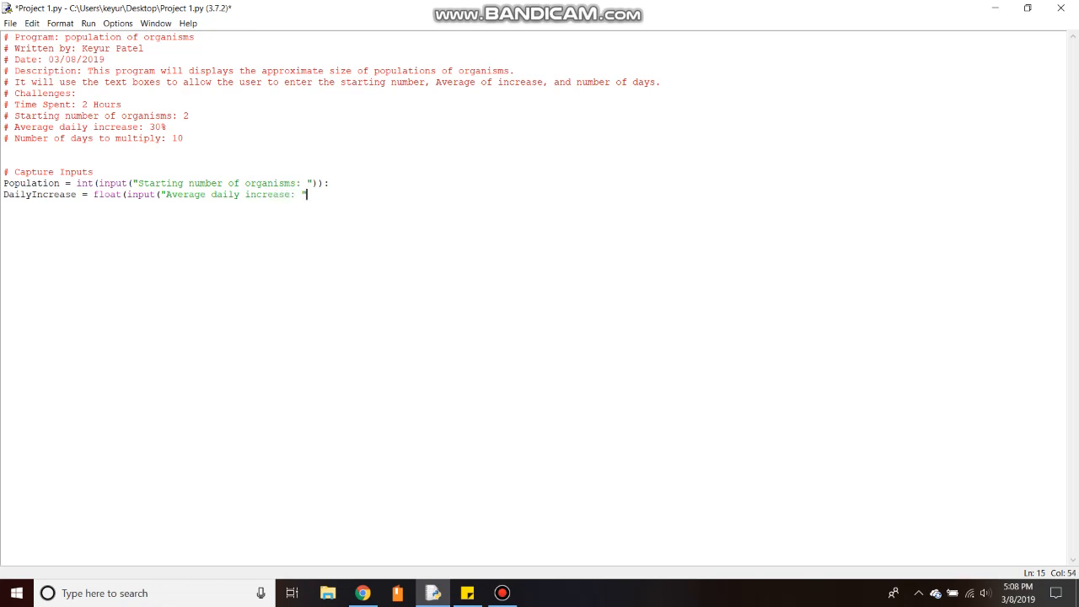
{"action": "type", "text": ")):"}
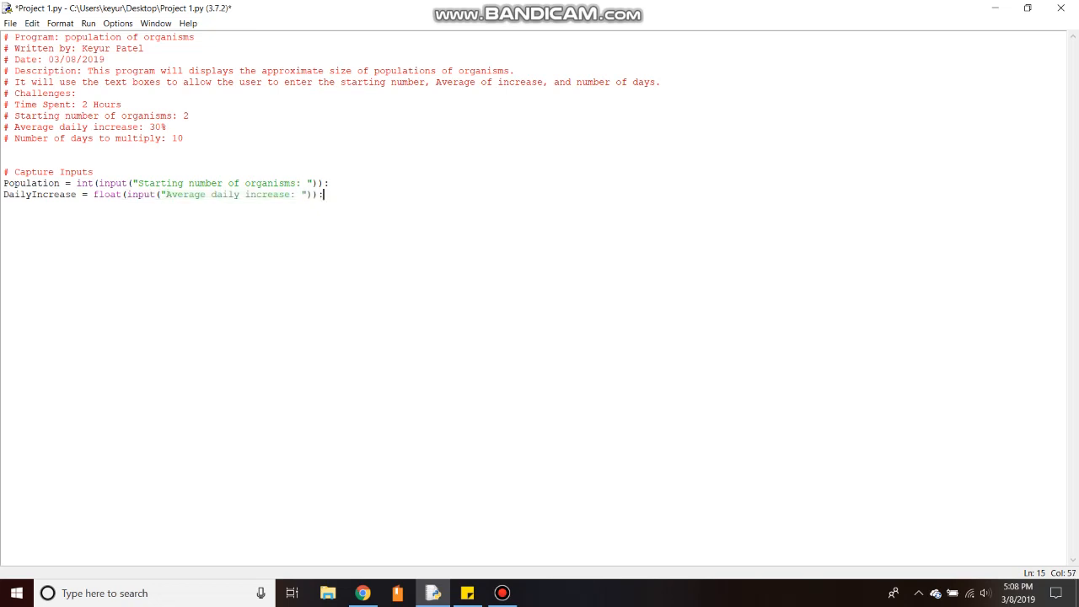
{"action": "key", "text": "enter"}
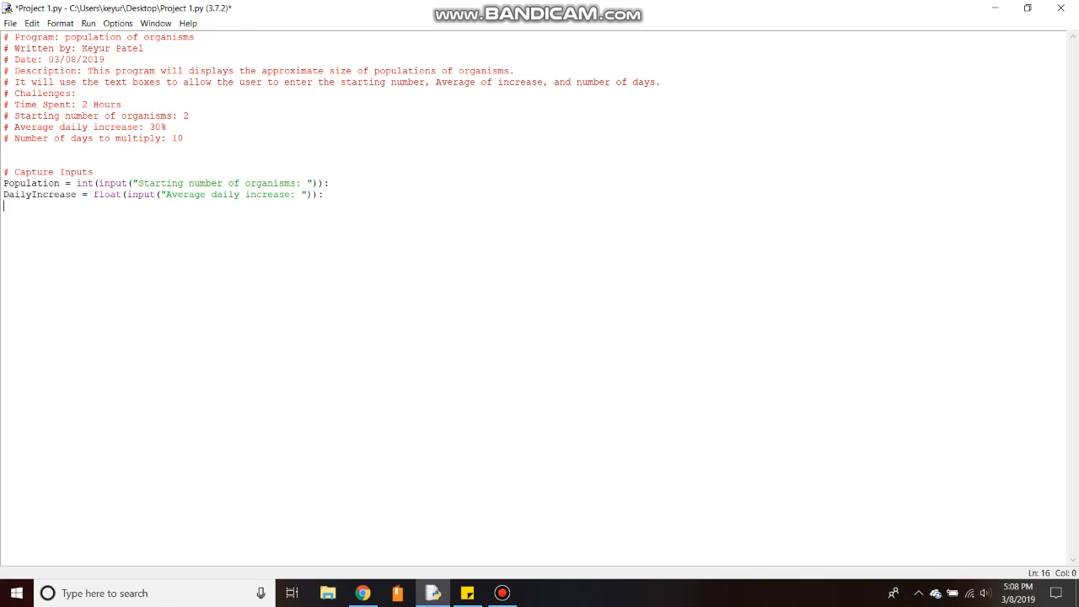
- Write MultiplyingDays = int(input("Numbers of days to multiply: ")) and delete the DailyIncrease line's stray colon
{"action": "type", "text": "Mu"}
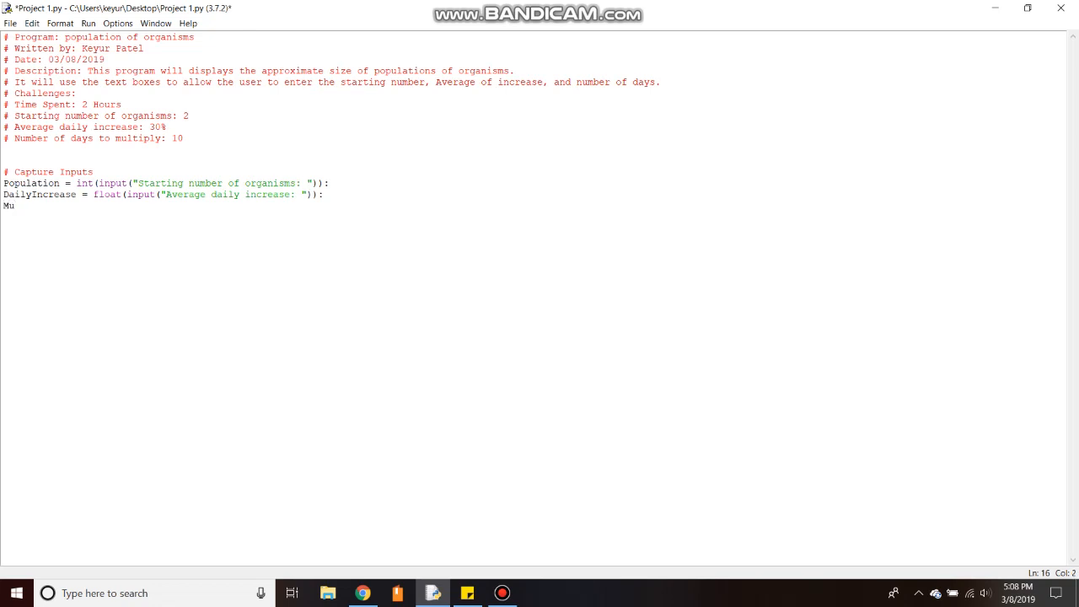
{"action": "type", "text": "ltipl"}
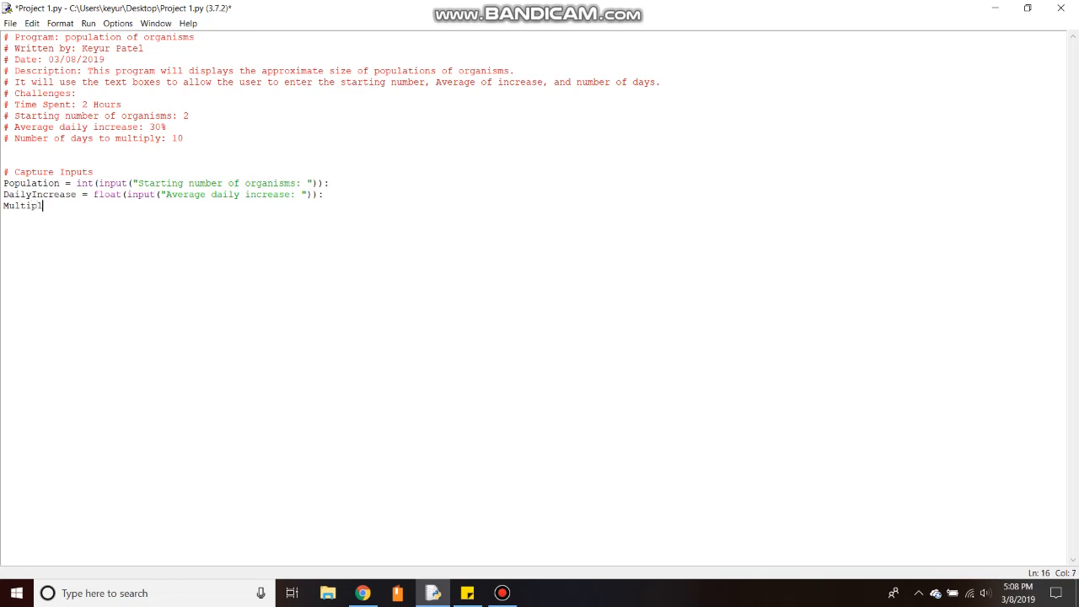
{"action": "type", "text": "ying"}
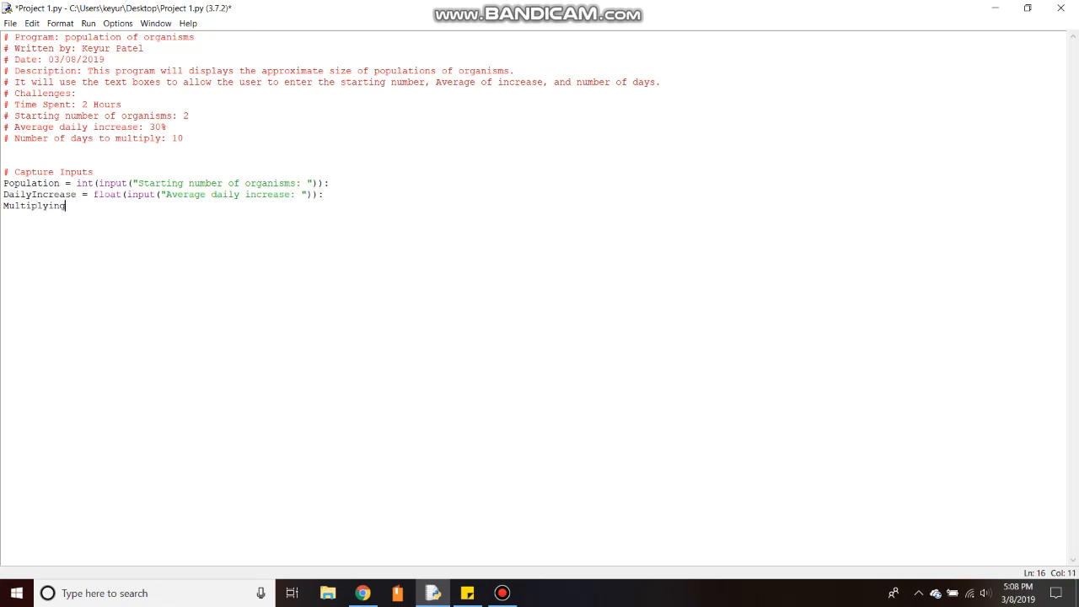
{"action": "type", "text": "Days"}
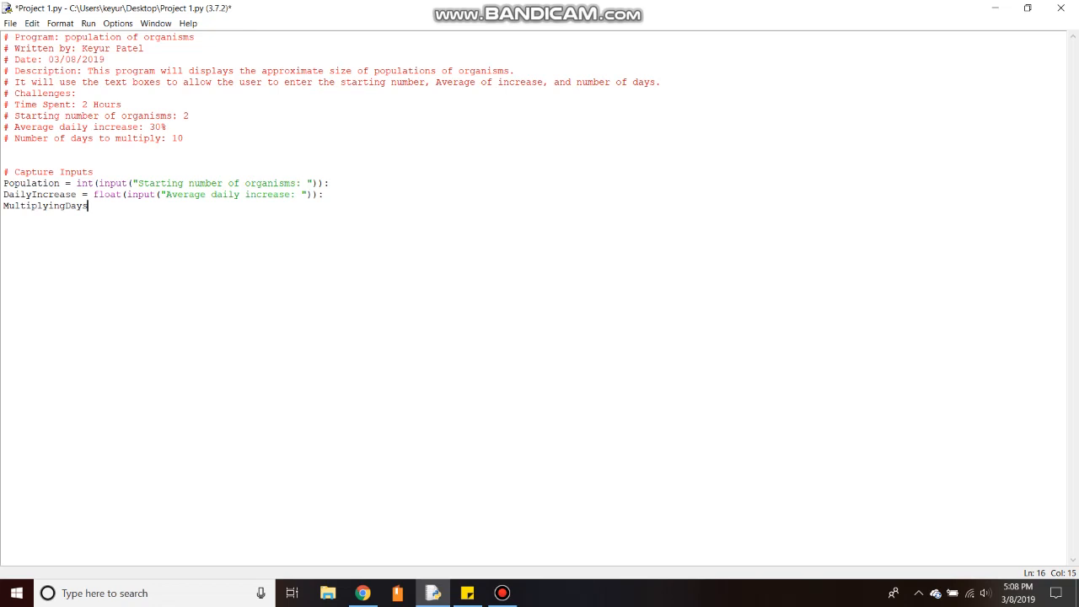
{"action": "type", "text": "="}
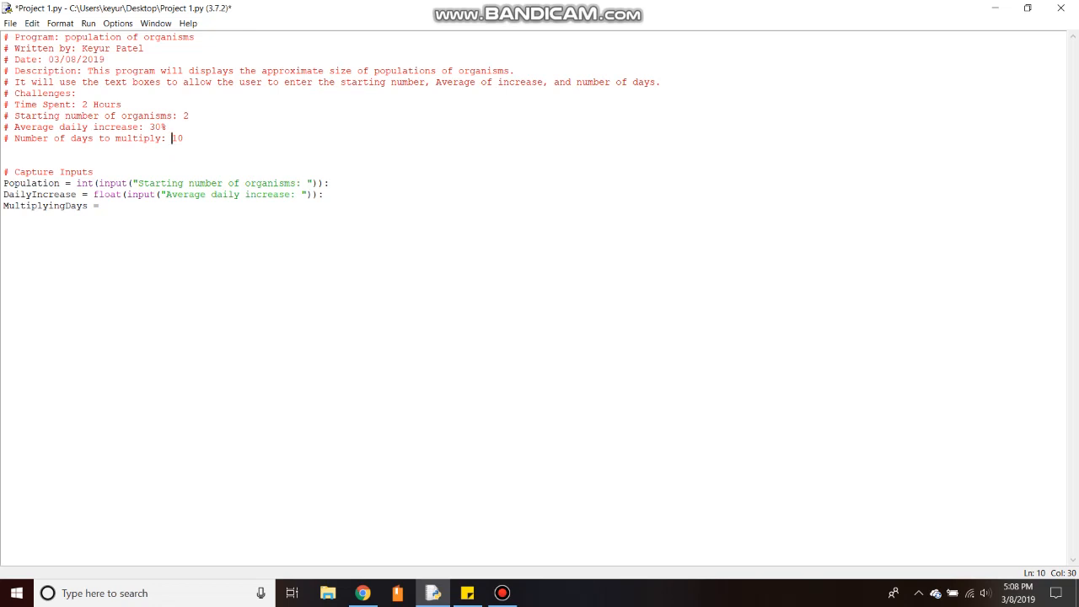
{"action": "type", "text": "int"}
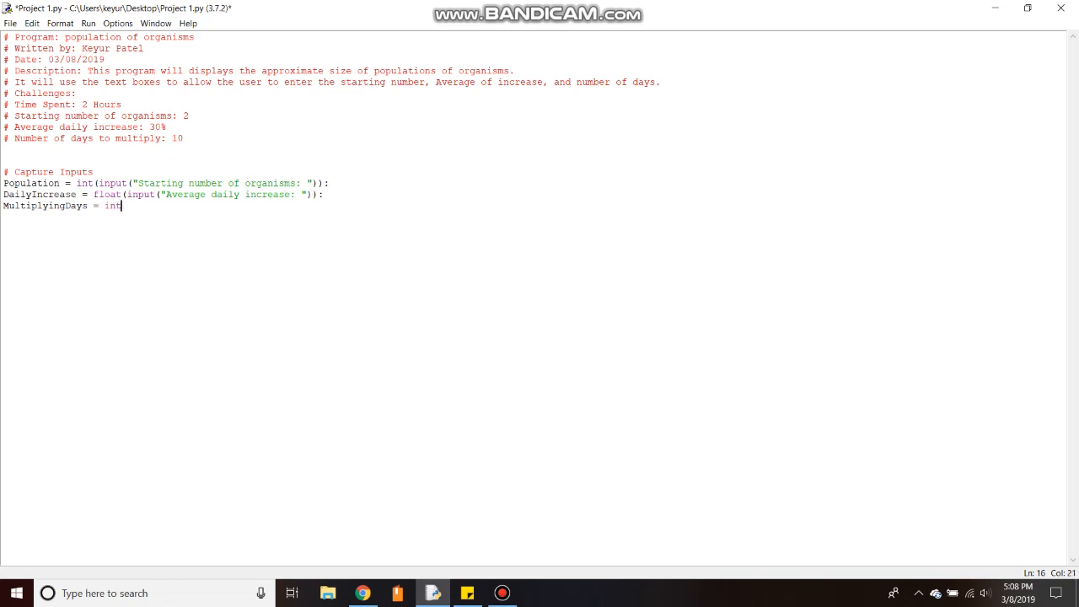
{"action": "type", "text": "("}
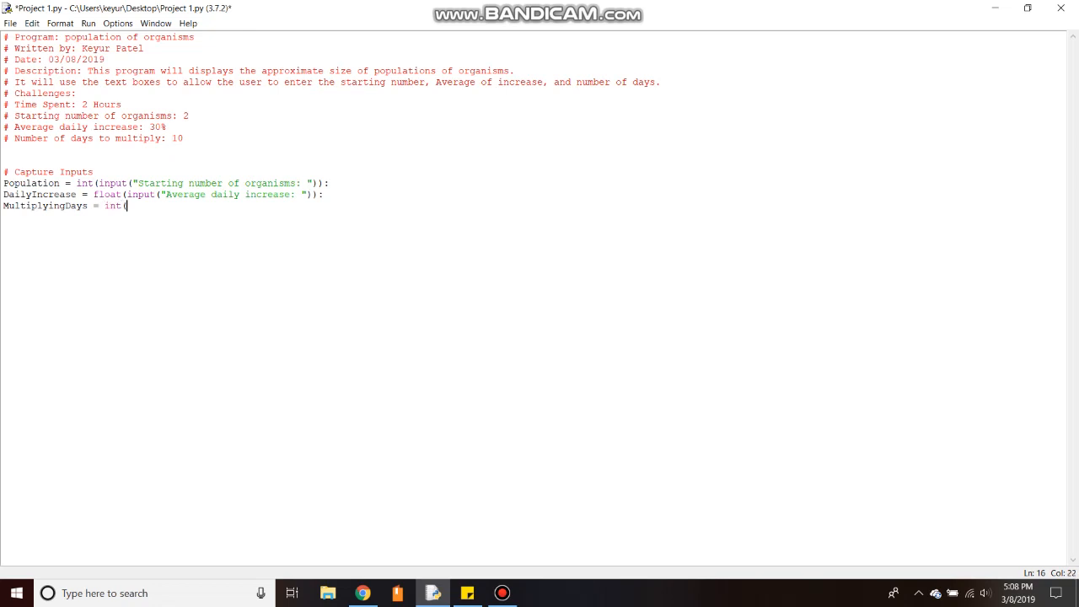
{"action": "type", "text": "input"}
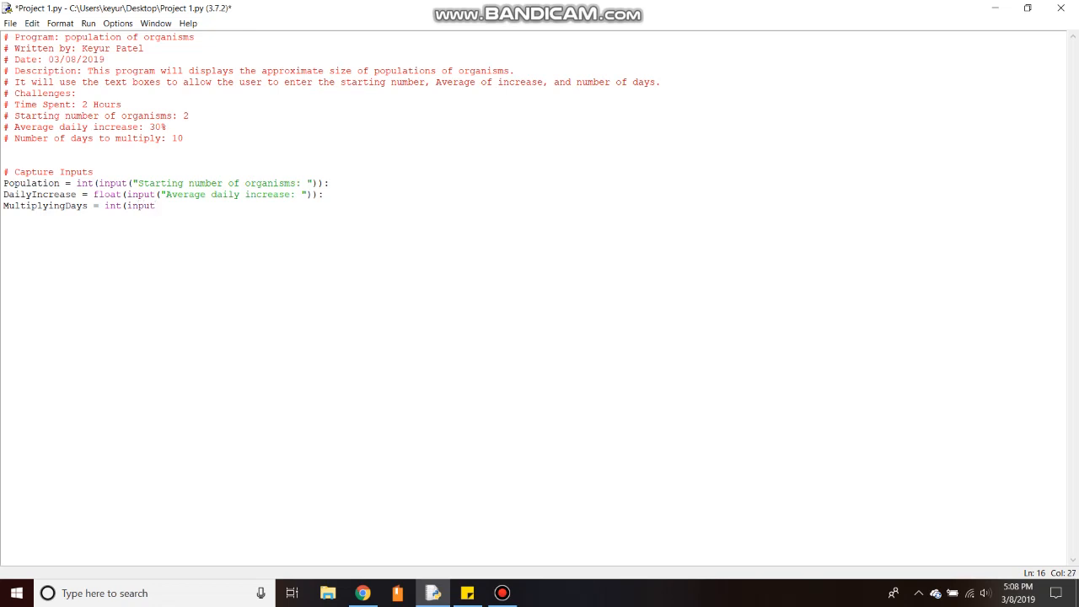
{"action": "type", "text": "("}
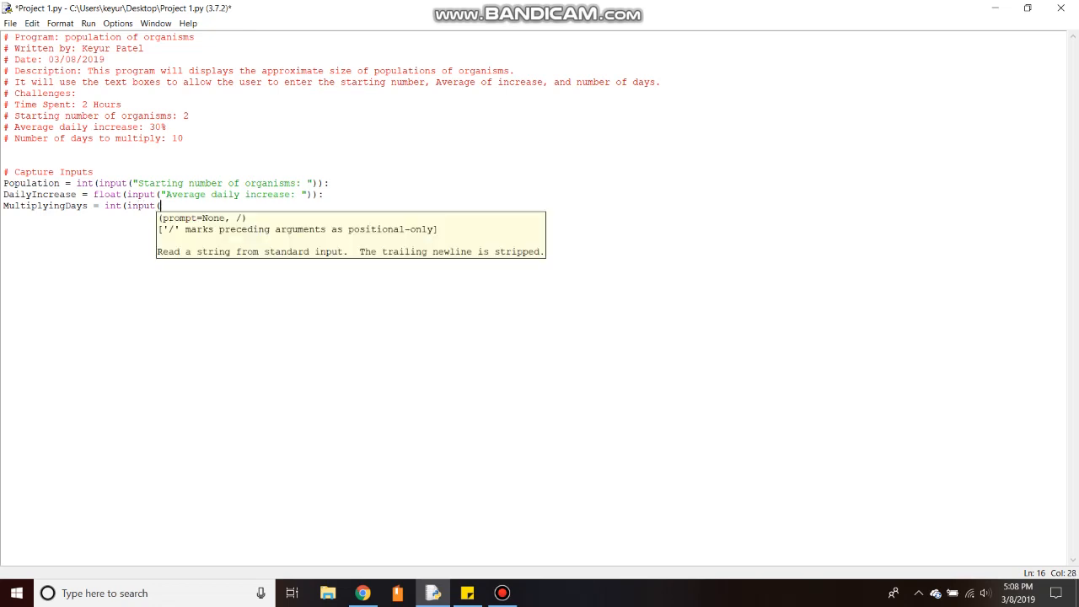
{"action": "type", "text": "\""}
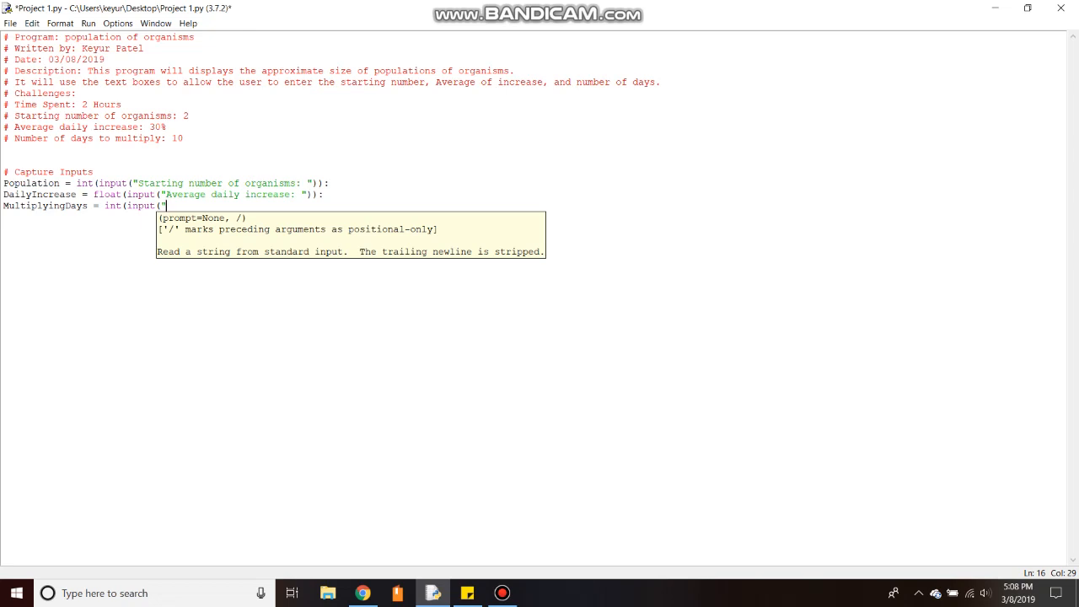
{"action": "type", "text": "N"}
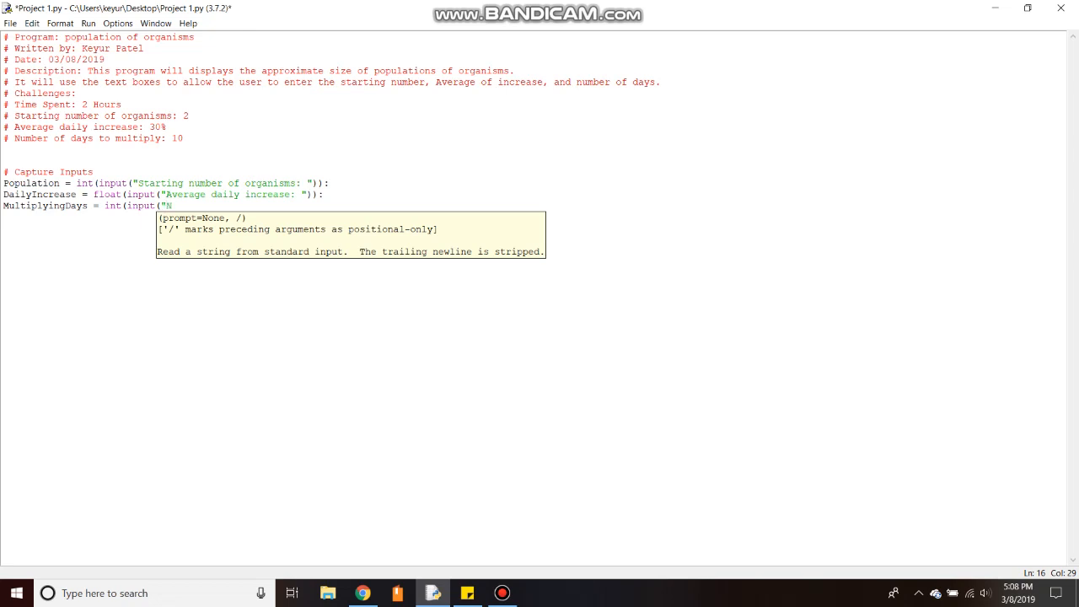
{"action": "type", "text": "umbers of days to"}
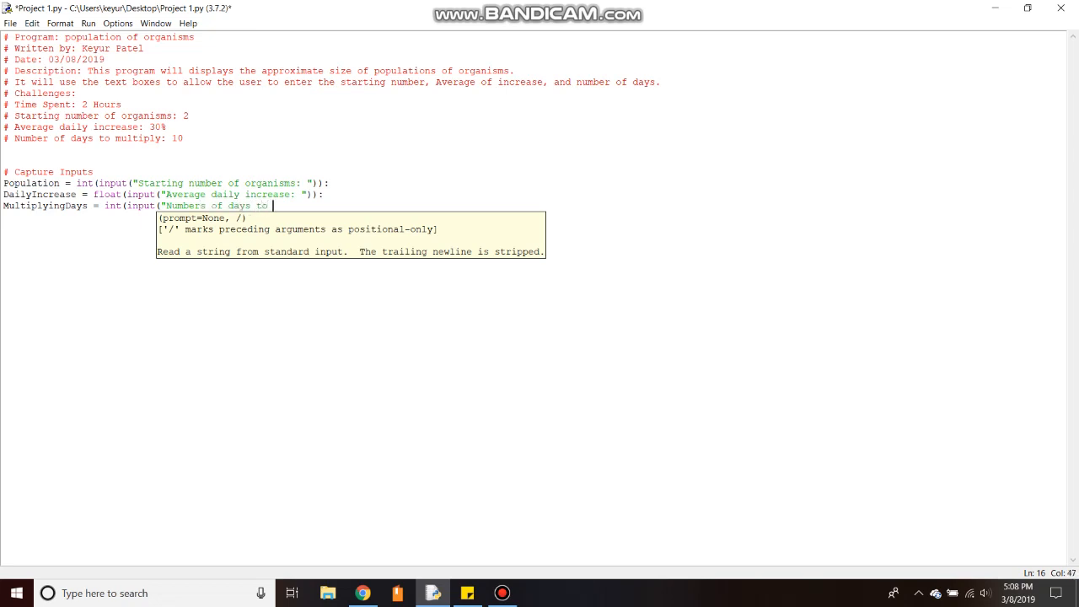
{"action": "type", "text": "multipl"}
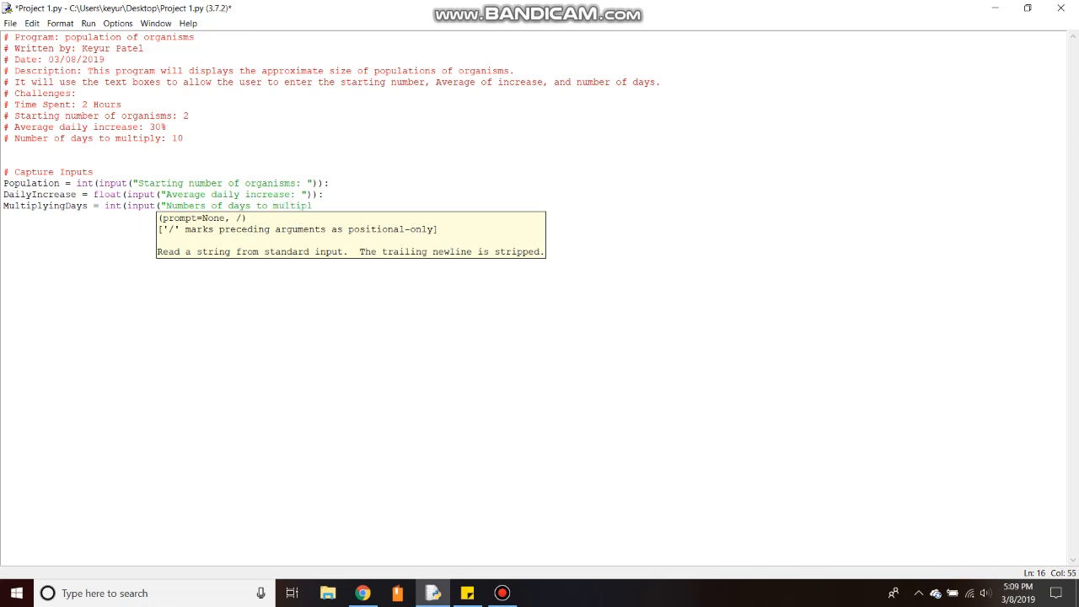
{"action": "type", "text": "y"}
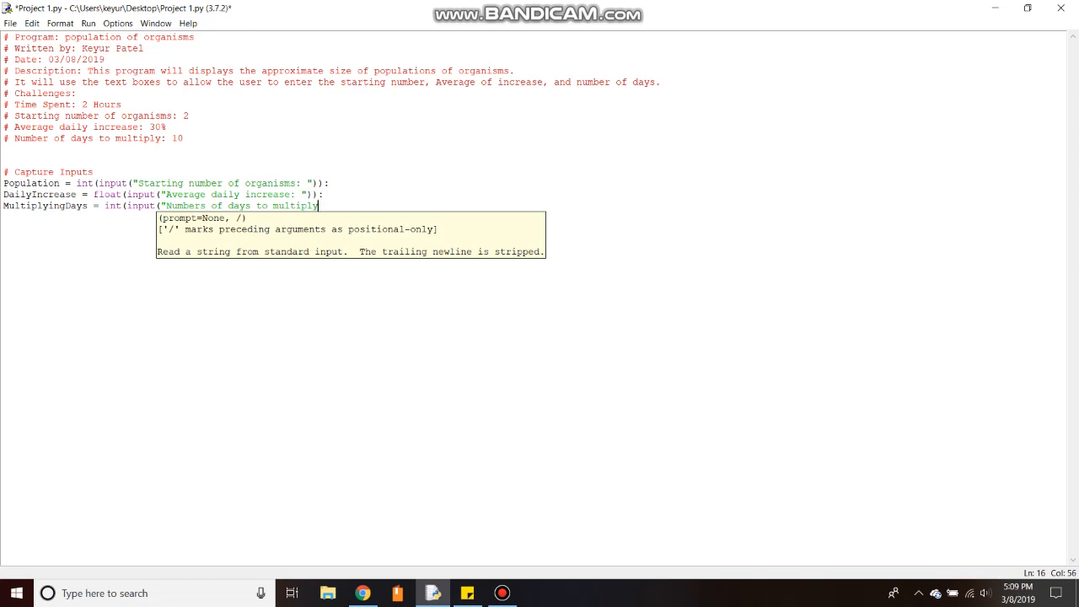
{"action": "type", "text": ": \""}
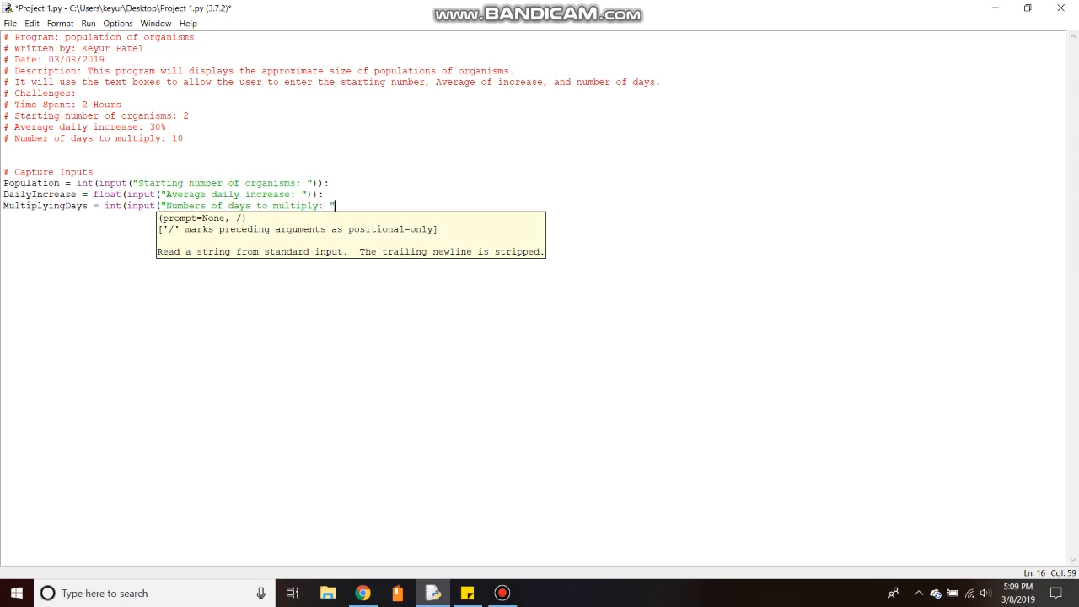
{"action": "type", "text": "))"}
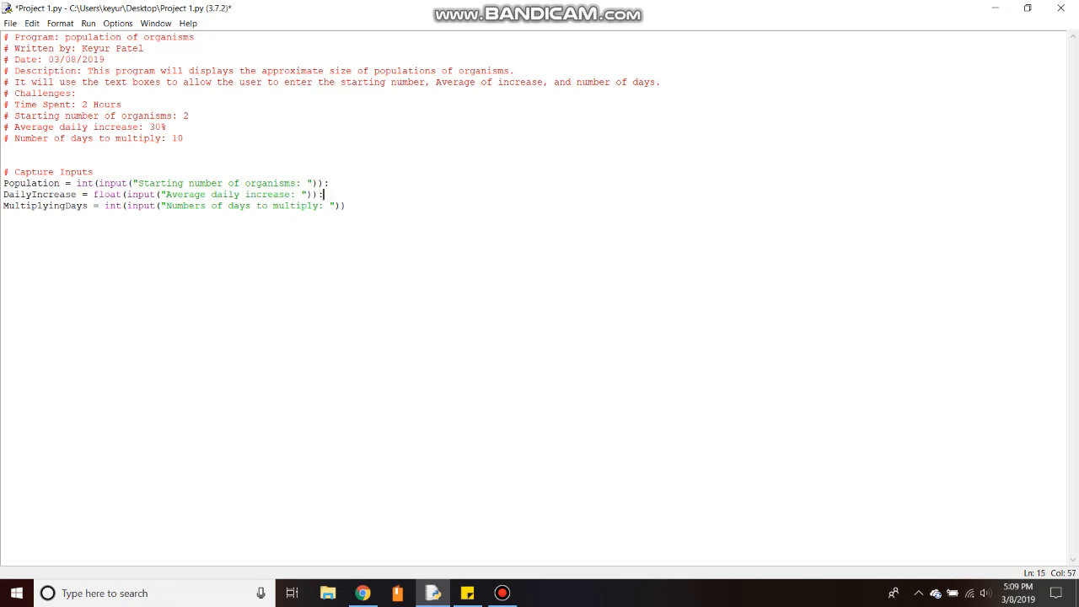
{"action": "key", "text": "BackSpace"}
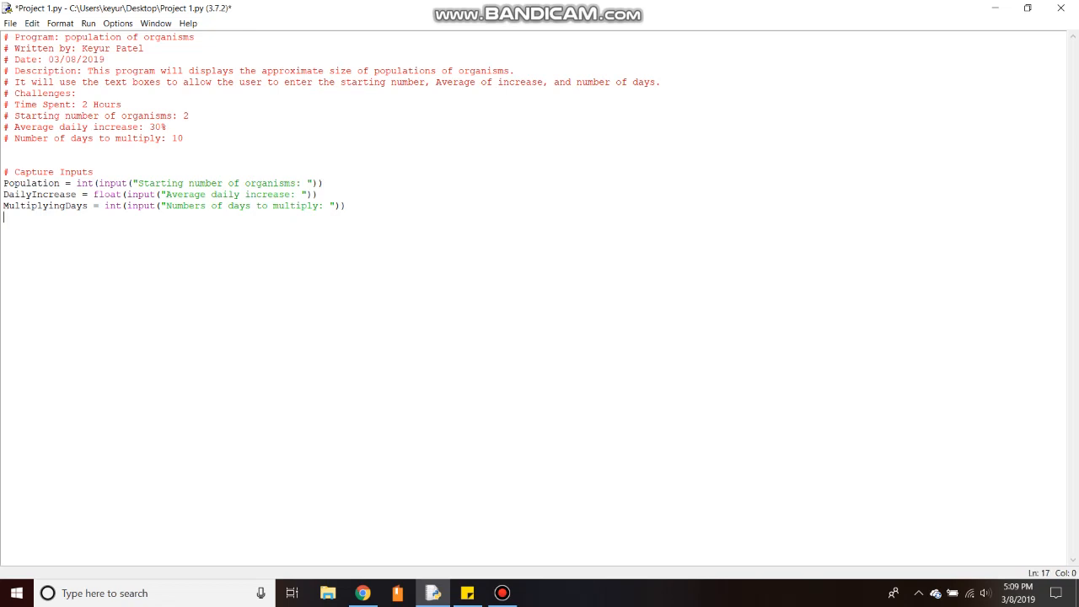
- Write DailyIncrease /= 100 with a comment about converting to a decimal value
{"action": "type", "text": "Da"}
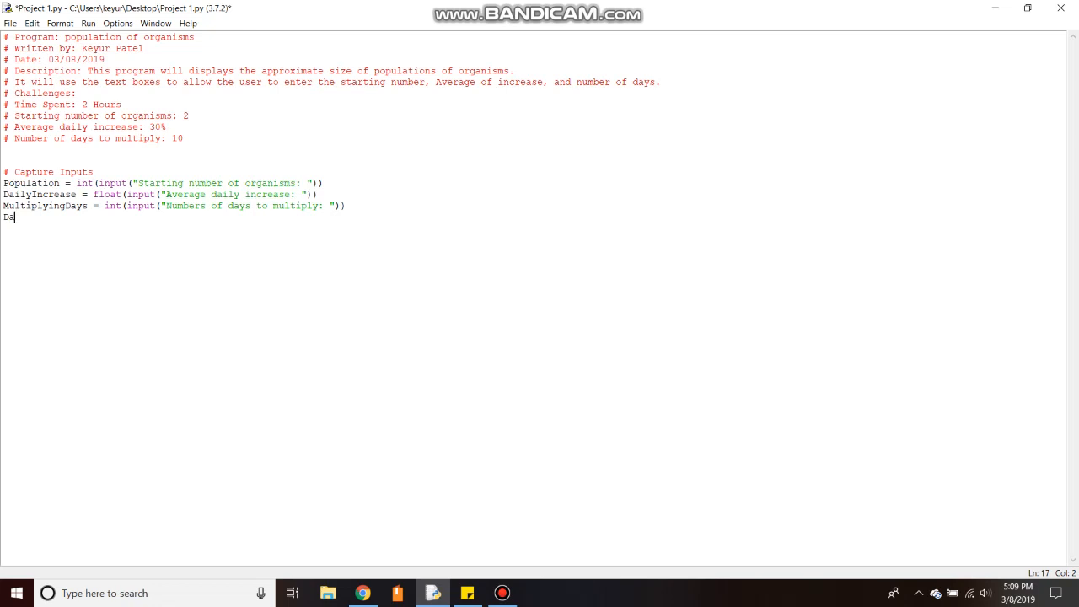
{"action": "type", "text": "y"}
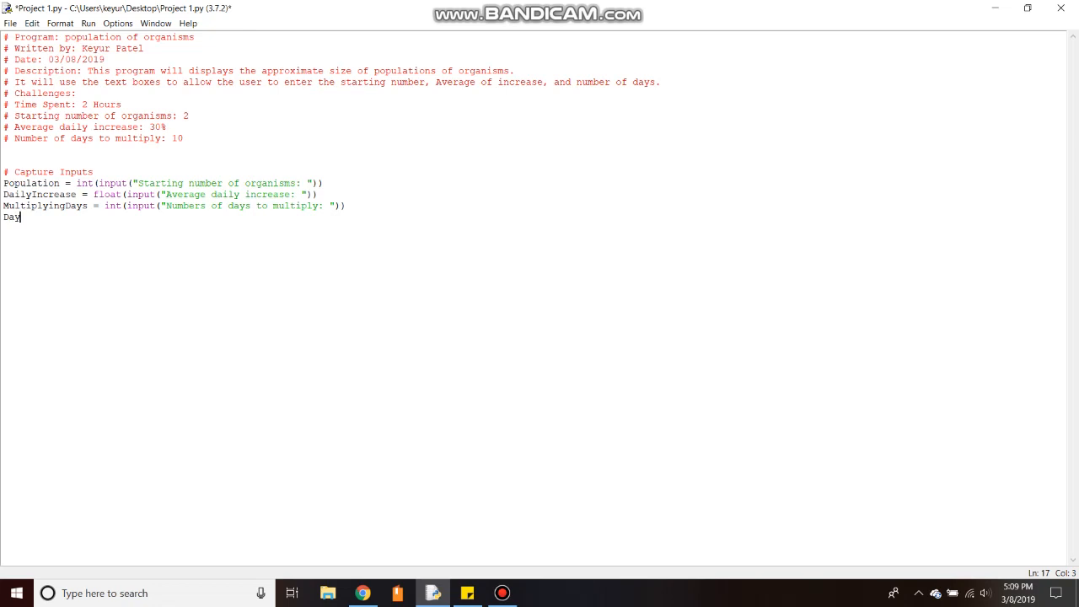
{"action": "type", "text": "ly"}
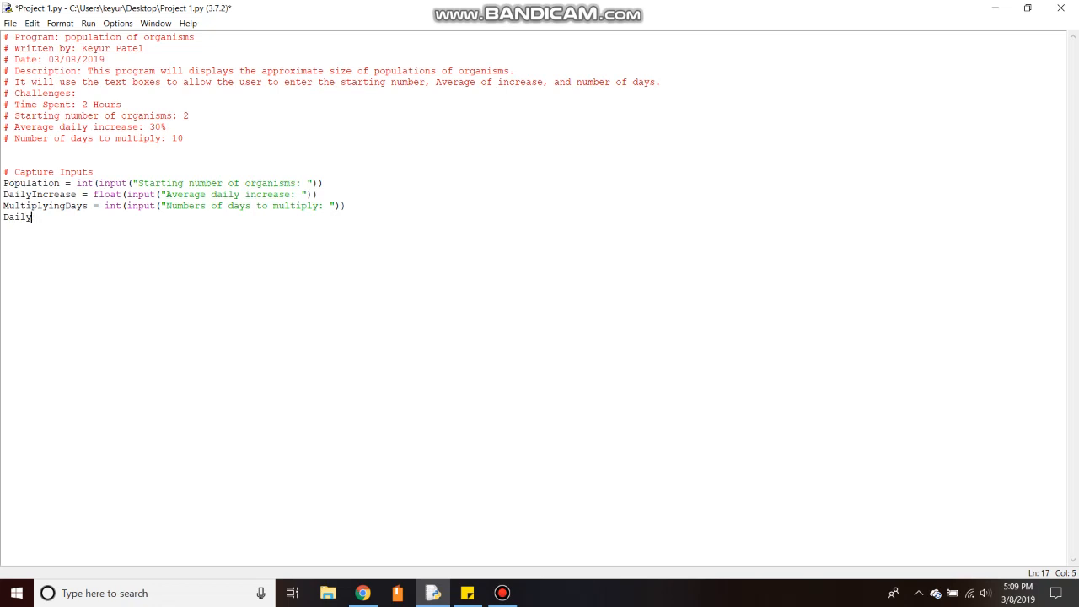
{"action": "type", "text": "Increase"}
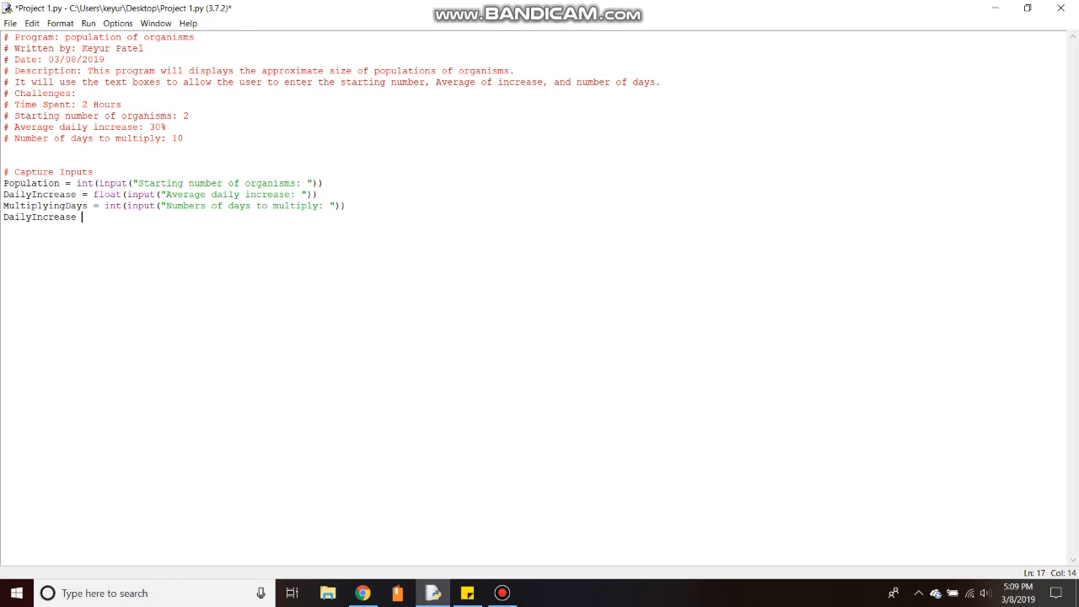
{"action": "type", "text": "/="}
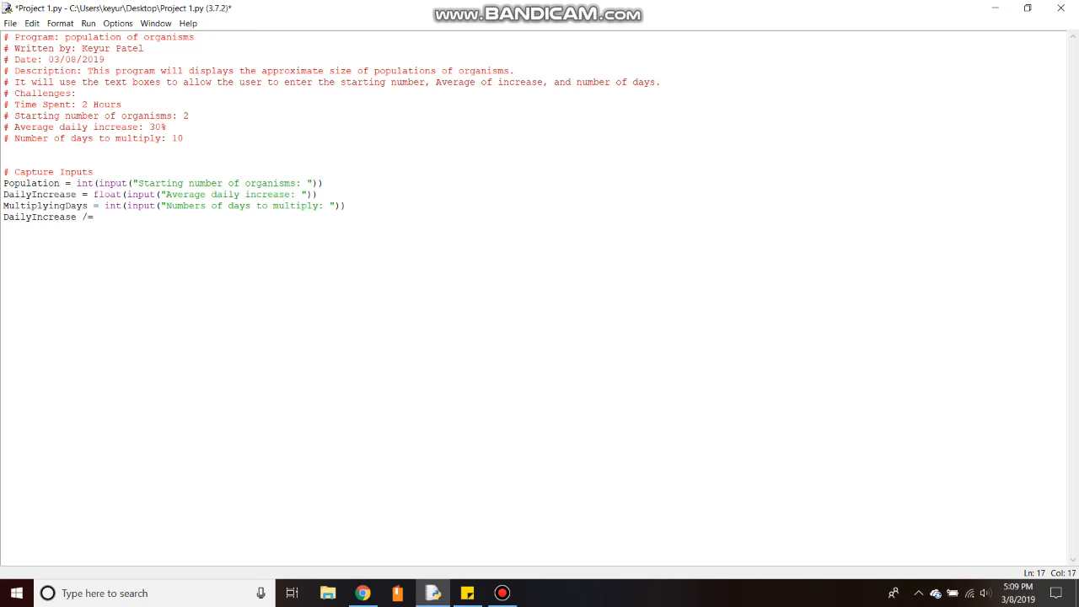
{"action": "type", "text": "1"}
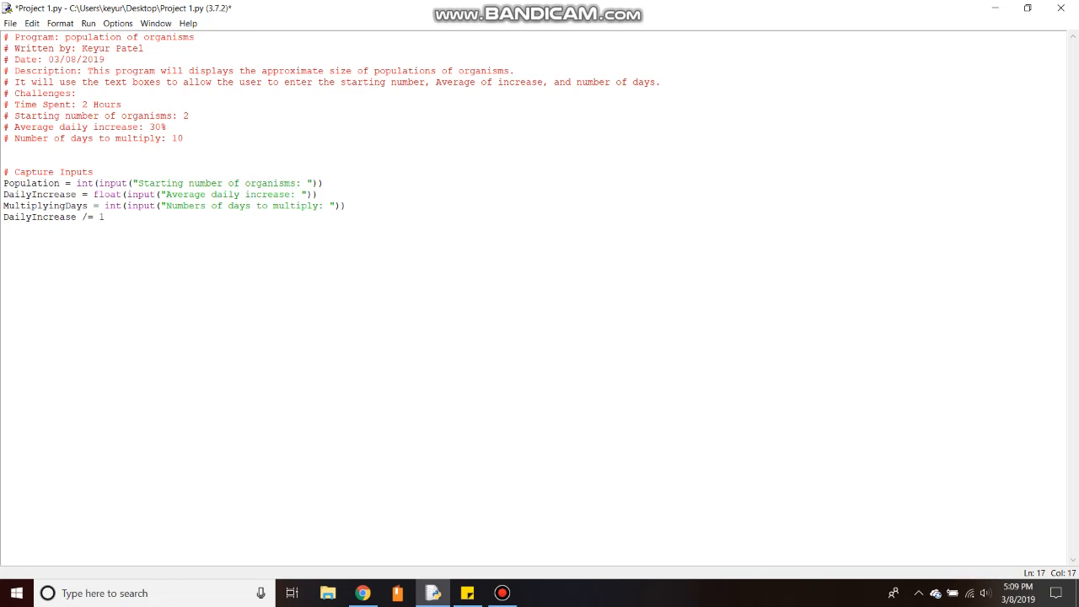
{"action": "type", "text": "00 #"}
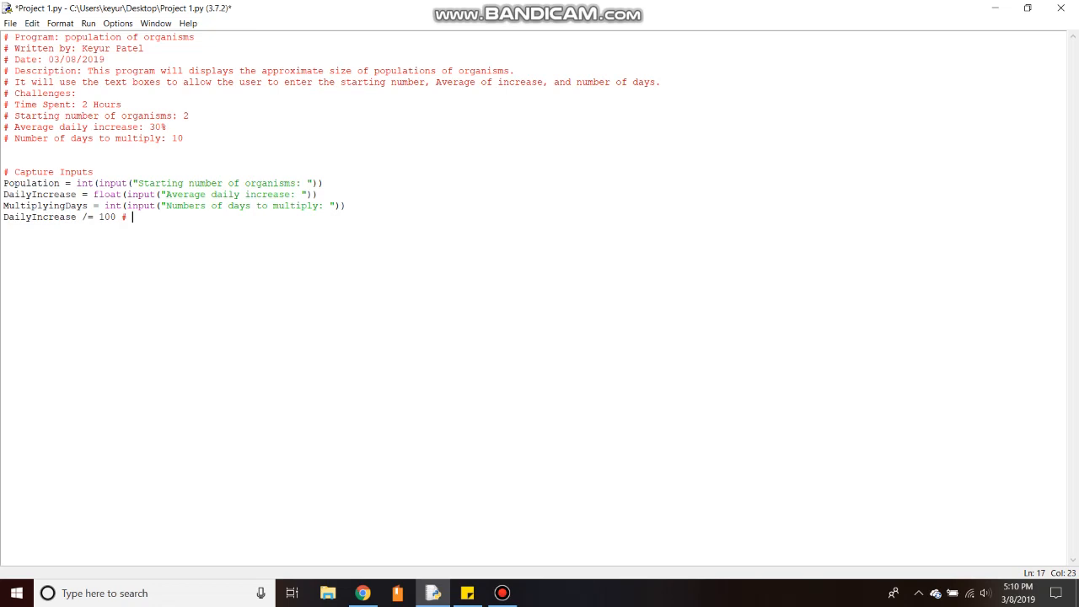
{"action": "type", "text": "convert in de"}
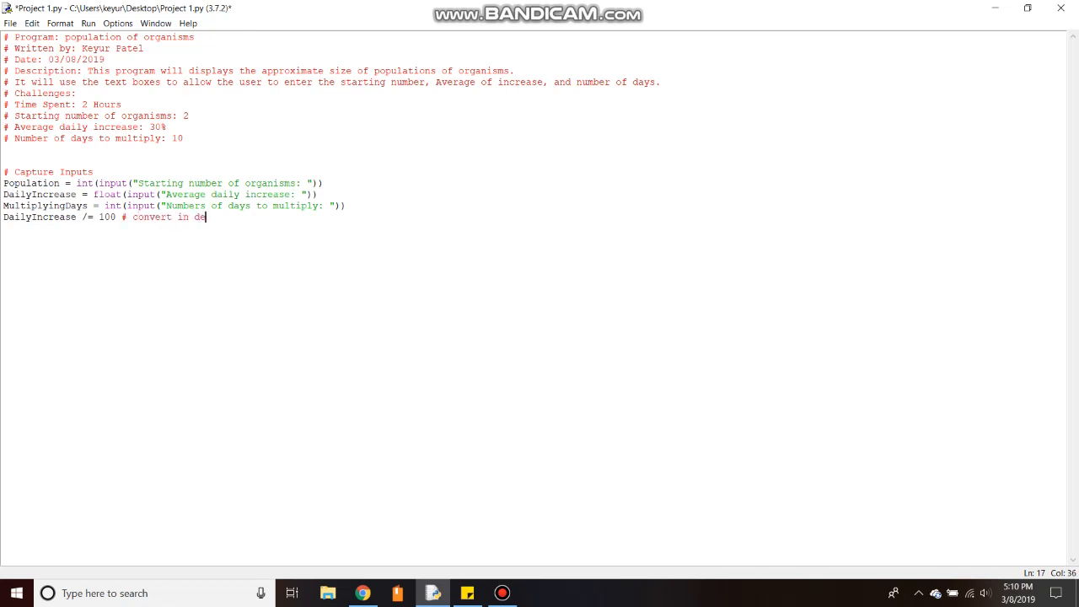
{"action": "type", "text": "cimal value"}
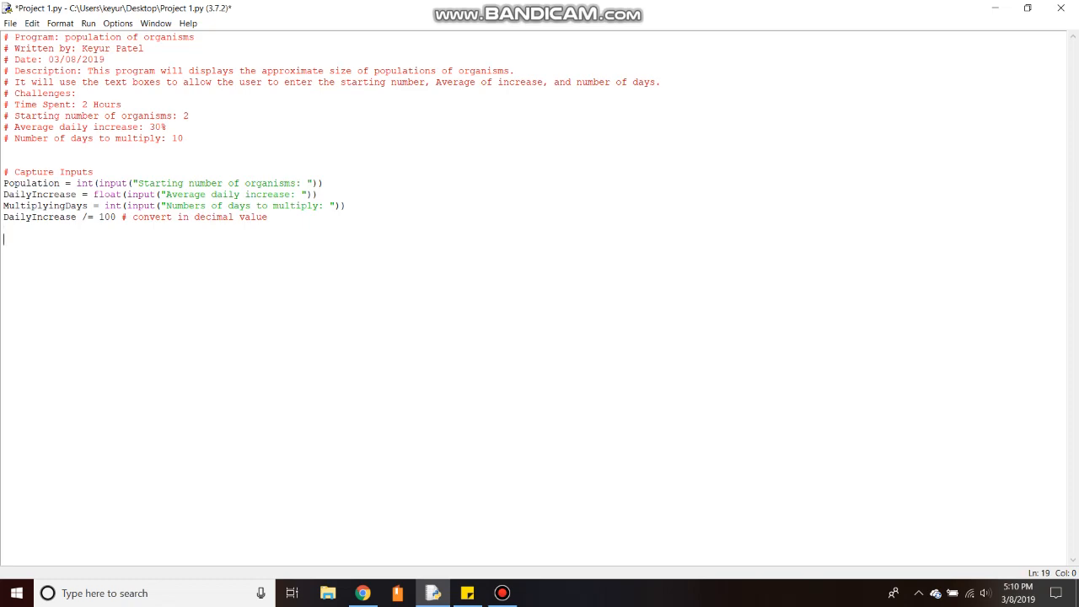
{"action": "left_click", "coordinate": [363, 594]}
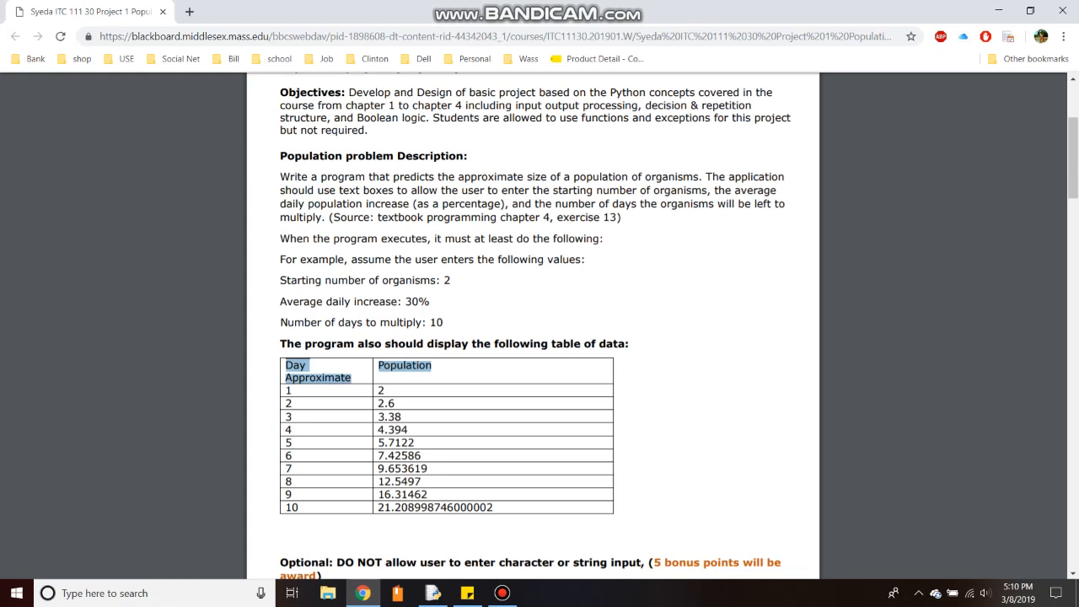
{"action": "left_click", "coordinate": [431, 593]}
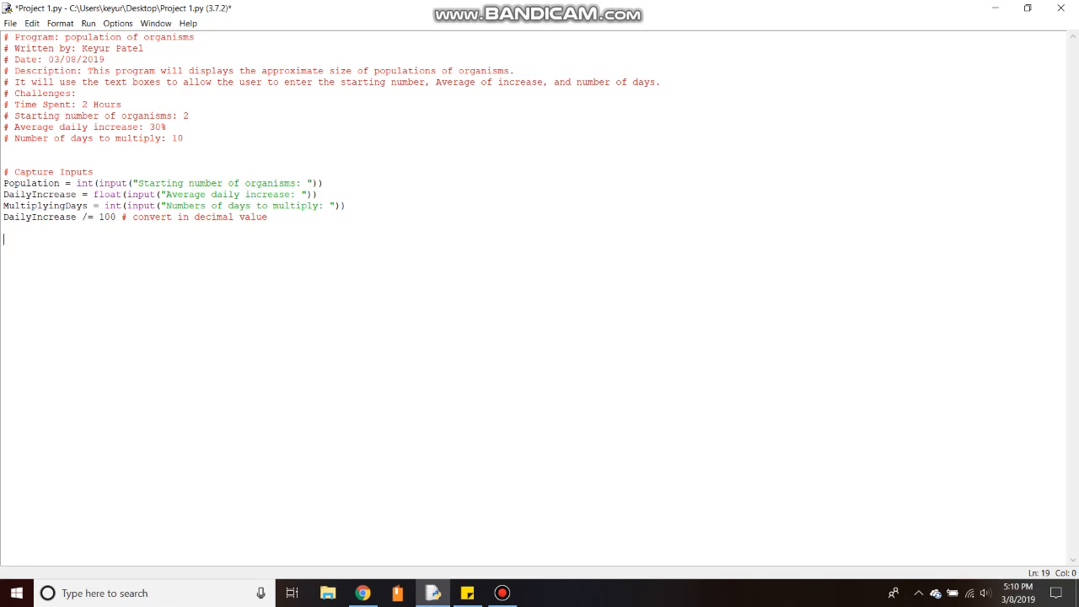
- Add a '# printing Table Tile' comment line
{"action": "type", "text": "#"}
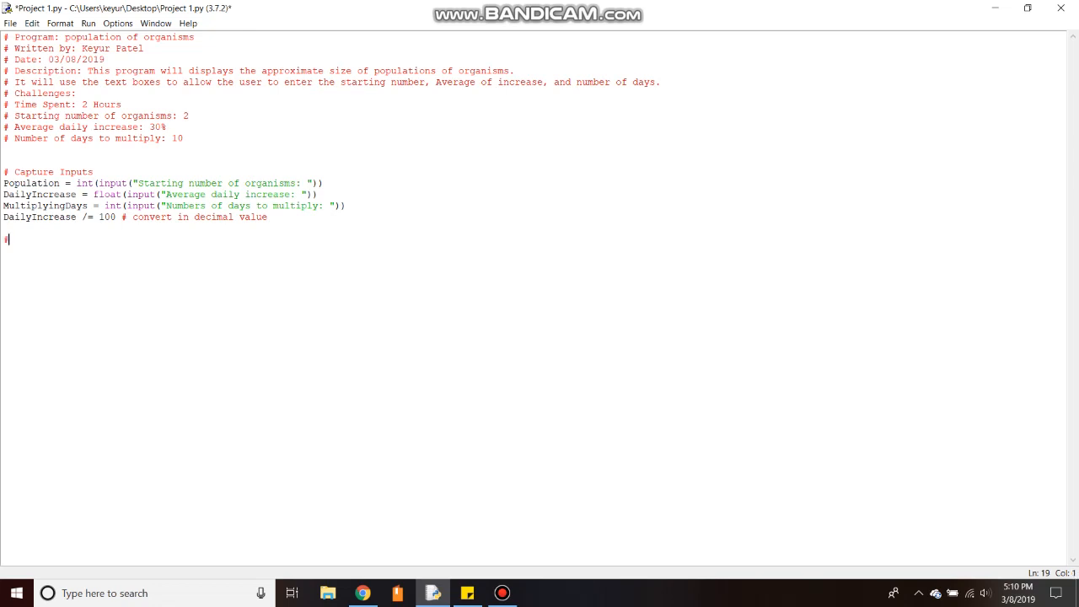
{"action": "type", "text": "#"}
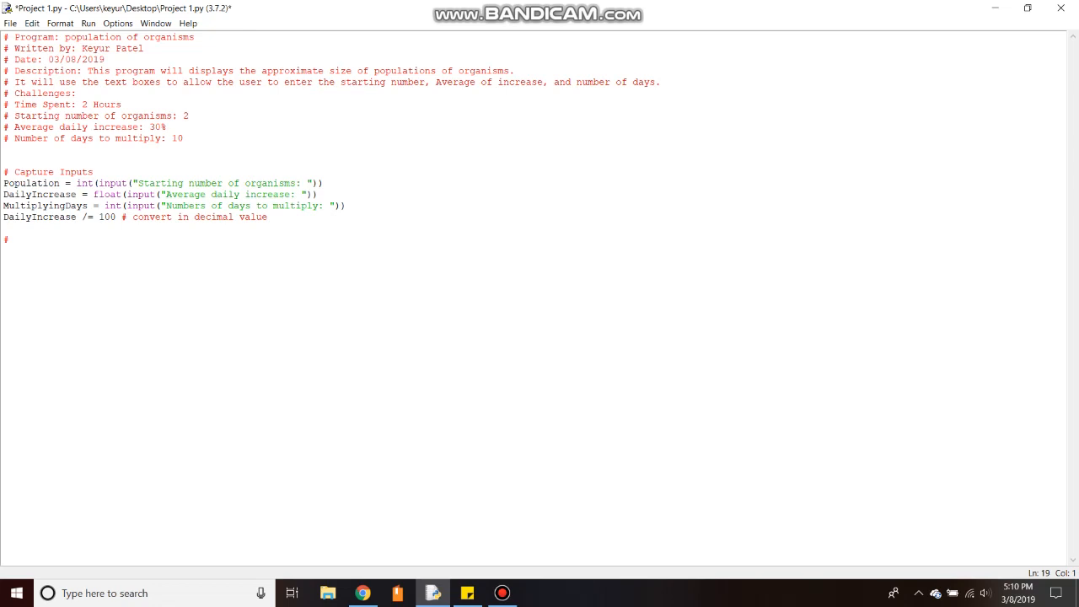
{"action": "type", "text": "print"}
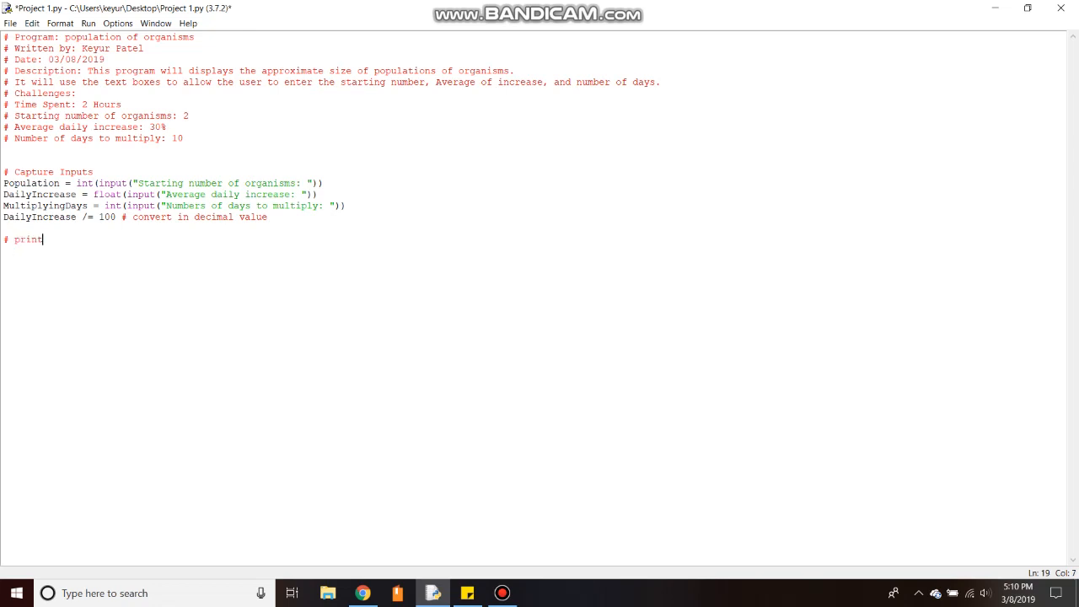
{"action": "type", "text": "ing"}
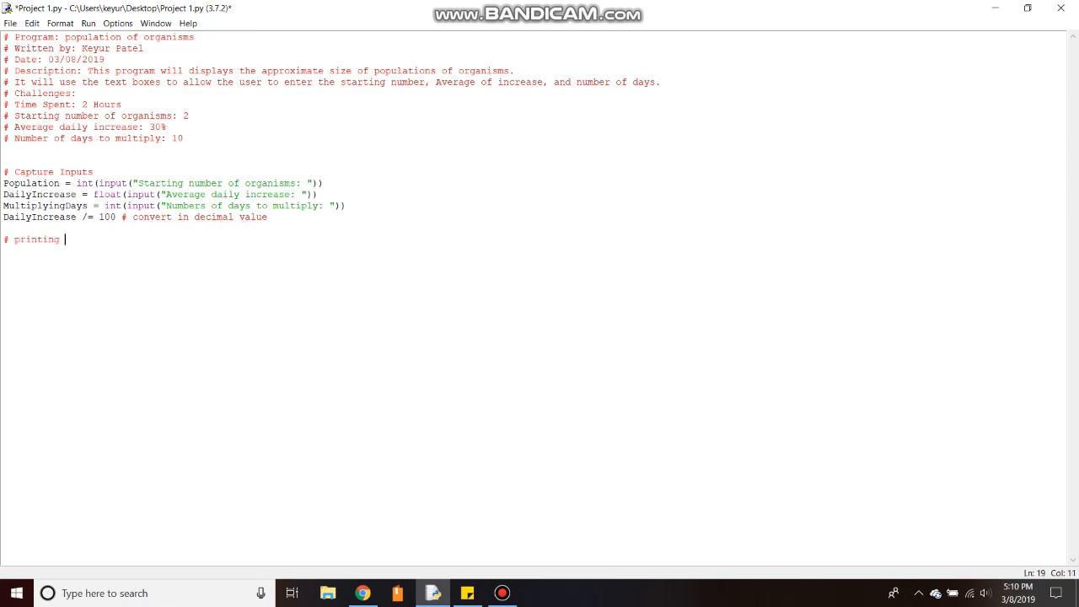
{"action": "type", "text": "Table"}
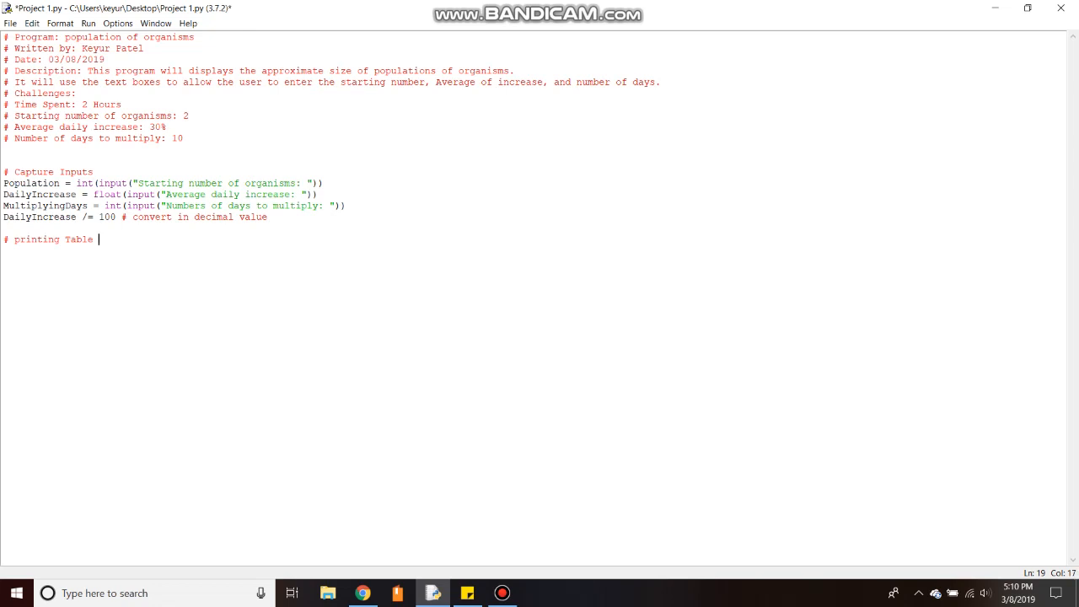
{"action": "type", "text": "Tile"}
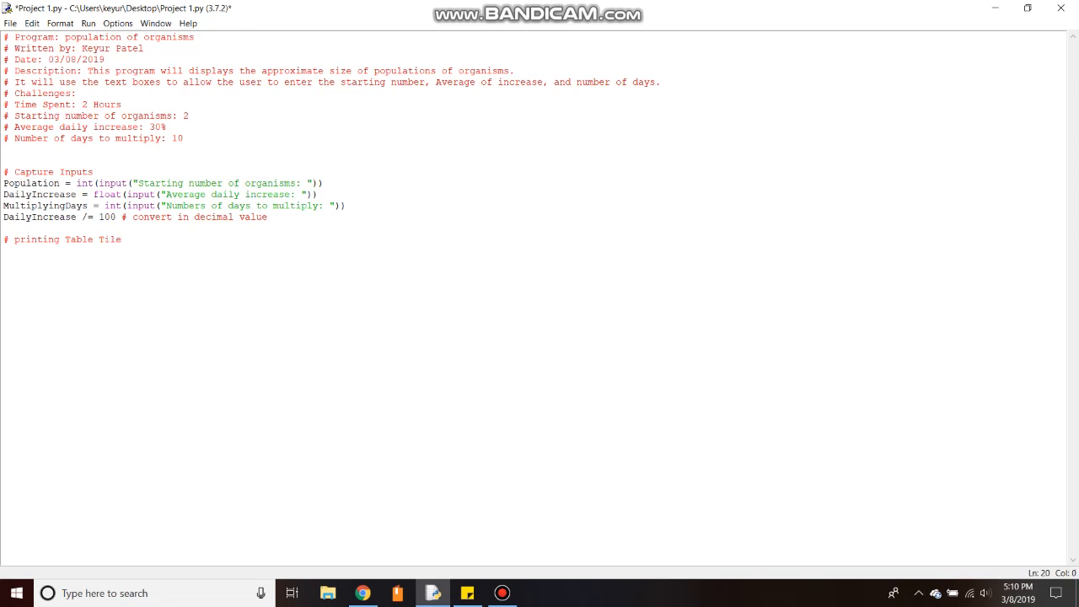
- Write print("Day Approximate\t Population") for the table header
{"action": "type", "text": "print"}
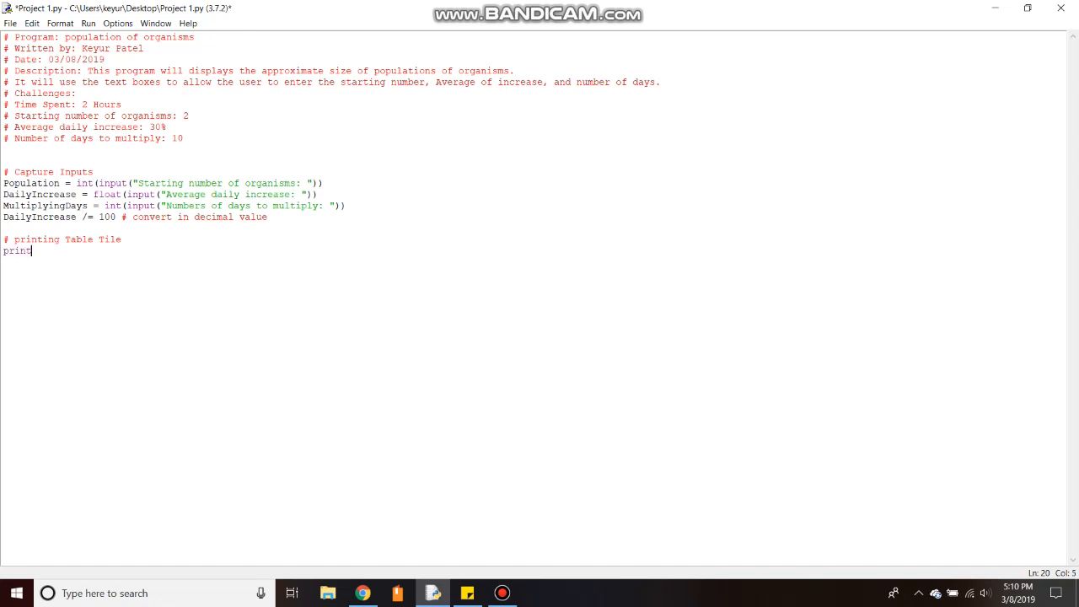
{"action": "type", "text": "(\"De"}
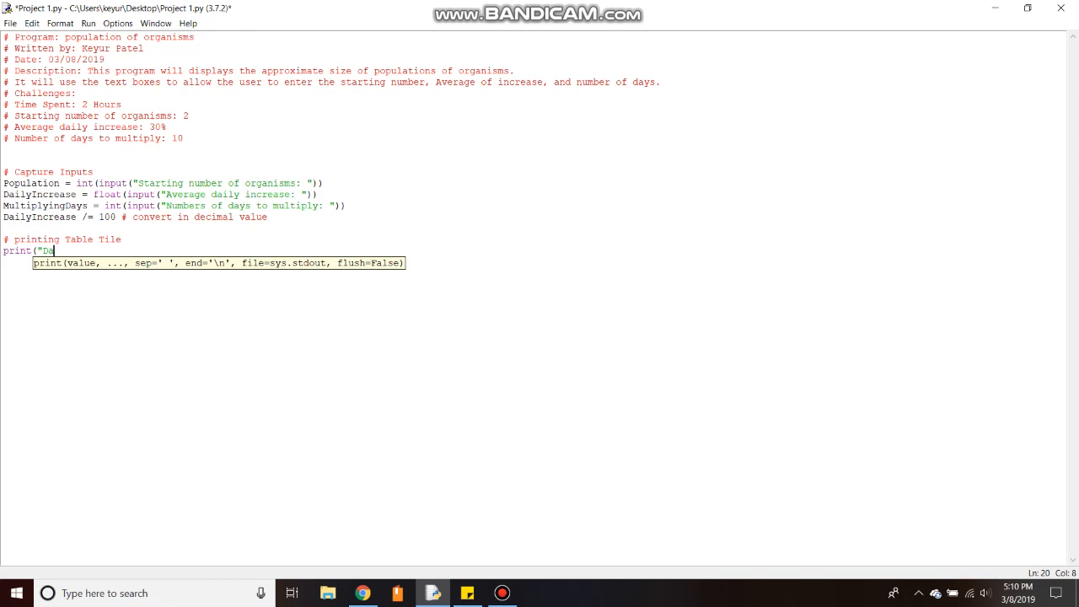
{"action": "type", "text": "ay"}
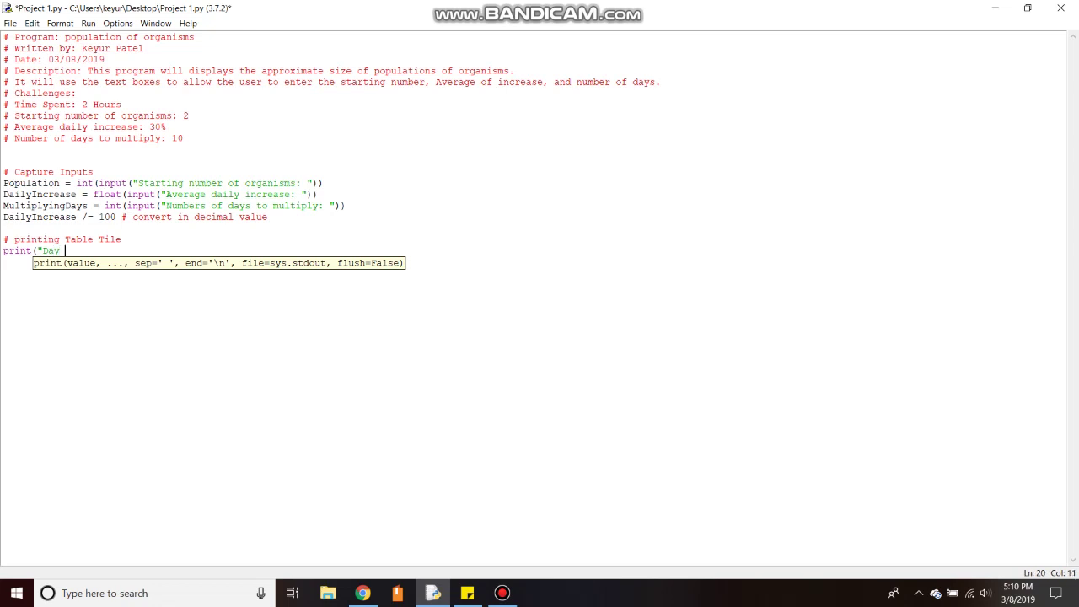
{"action": "type", "text": "Approxi"}
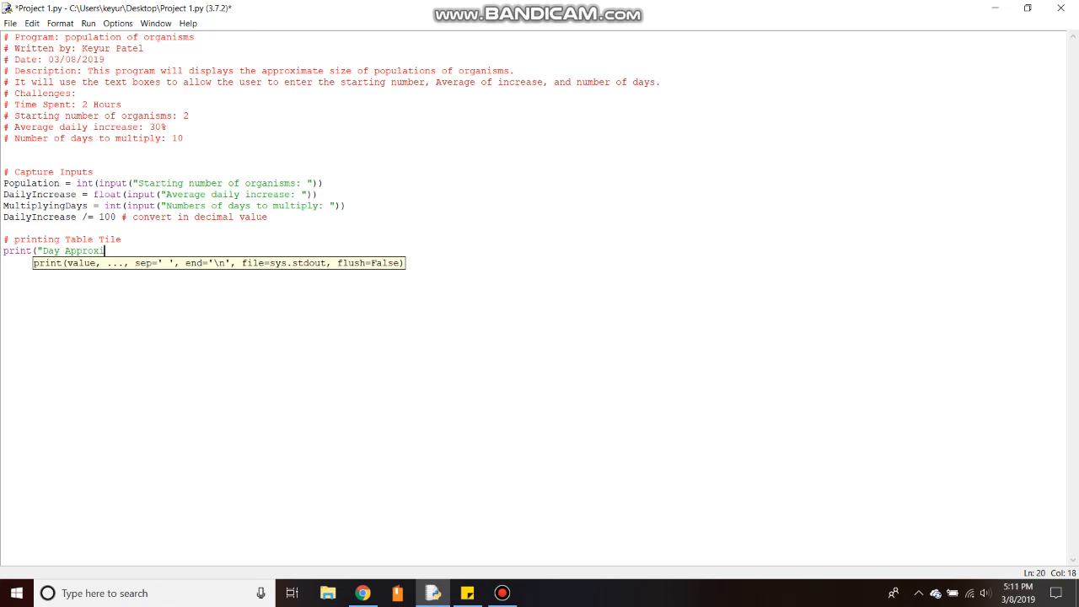
{"action": "type", "text": "mate"}
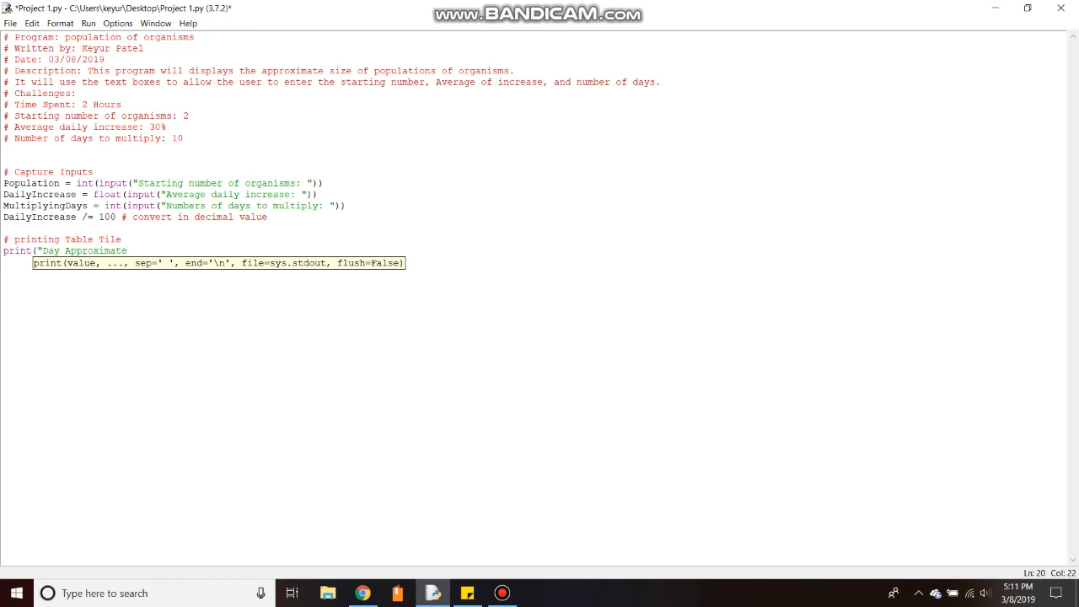
{"action": "type", "text": "\\t"}
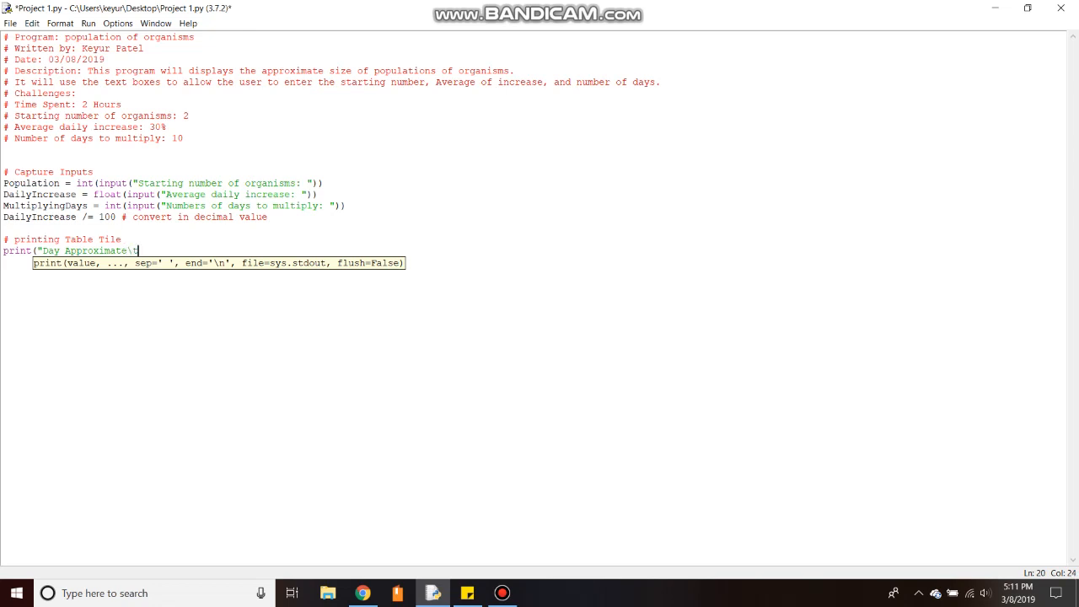
{"action": "type", "text": "Popula"}
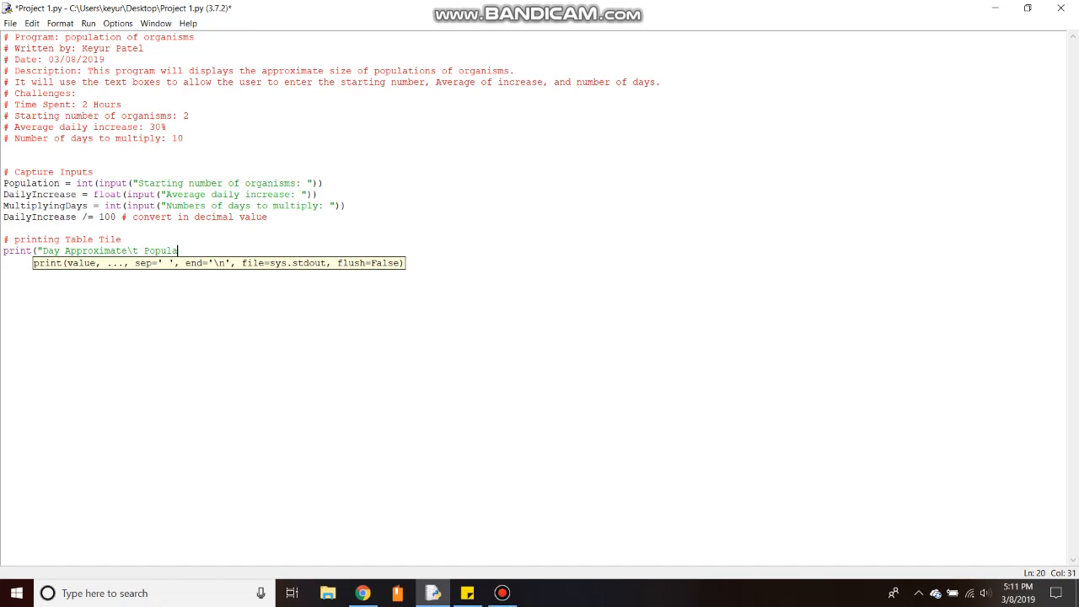
{"action": "type", "text": "tion"}
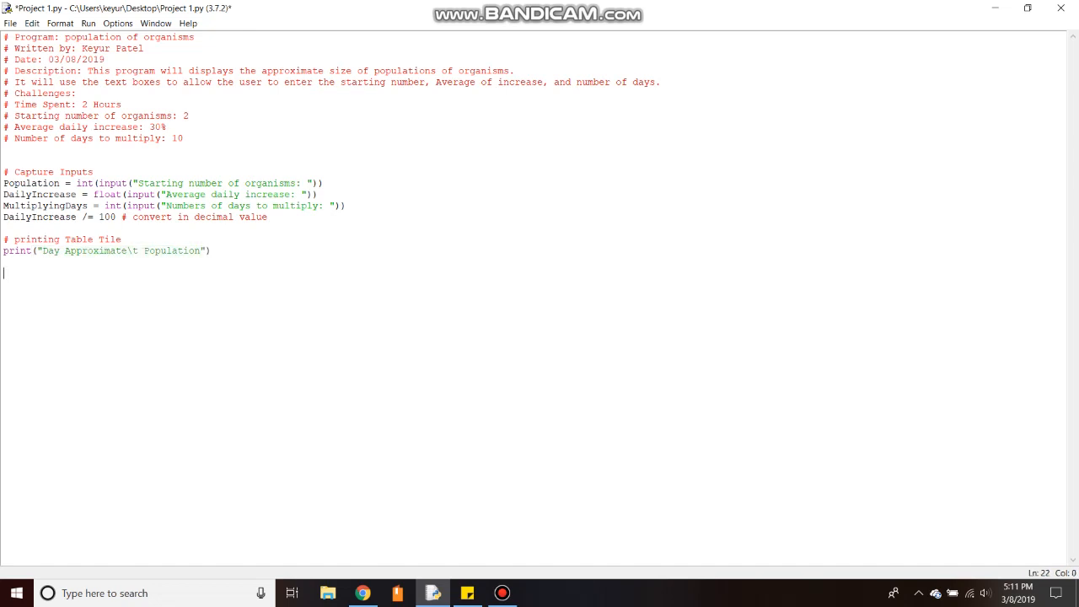
- Write the comment '#Looping until CurrentDay to MultiplyingDay' below the header print
{"action": "type", "text": "#"}
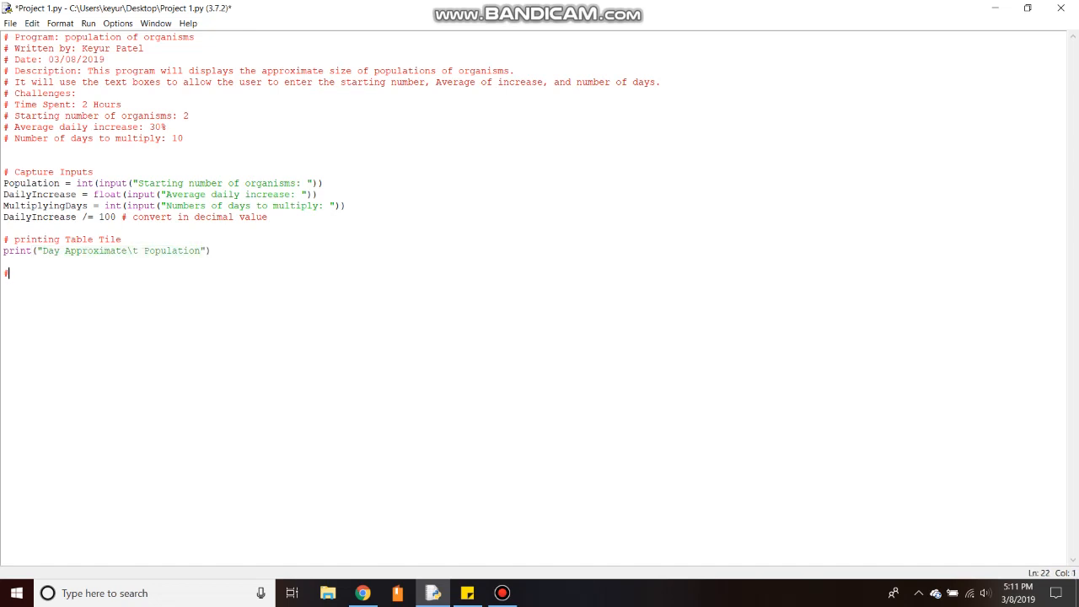
{"action": "type", "text": "Loop"}
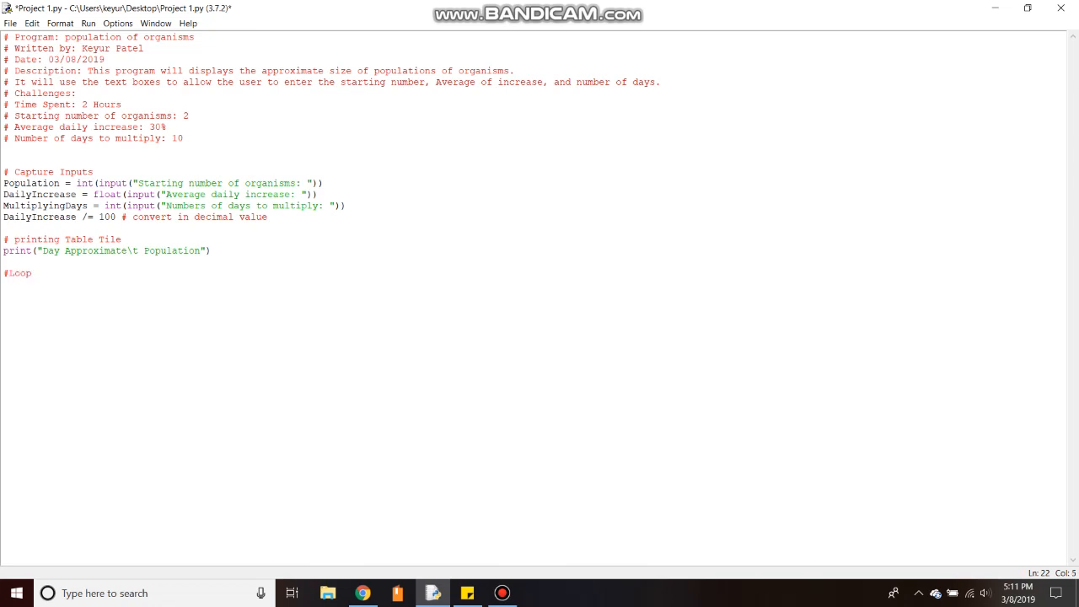
{"action": "type", "text": "ing"}
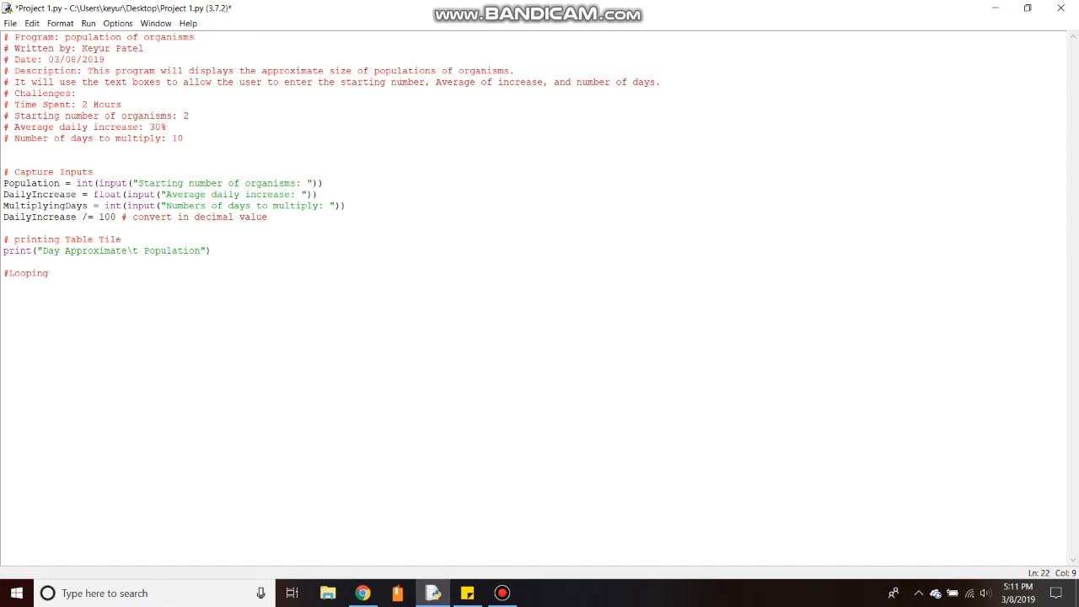
{"action": "type", "text": "until"}
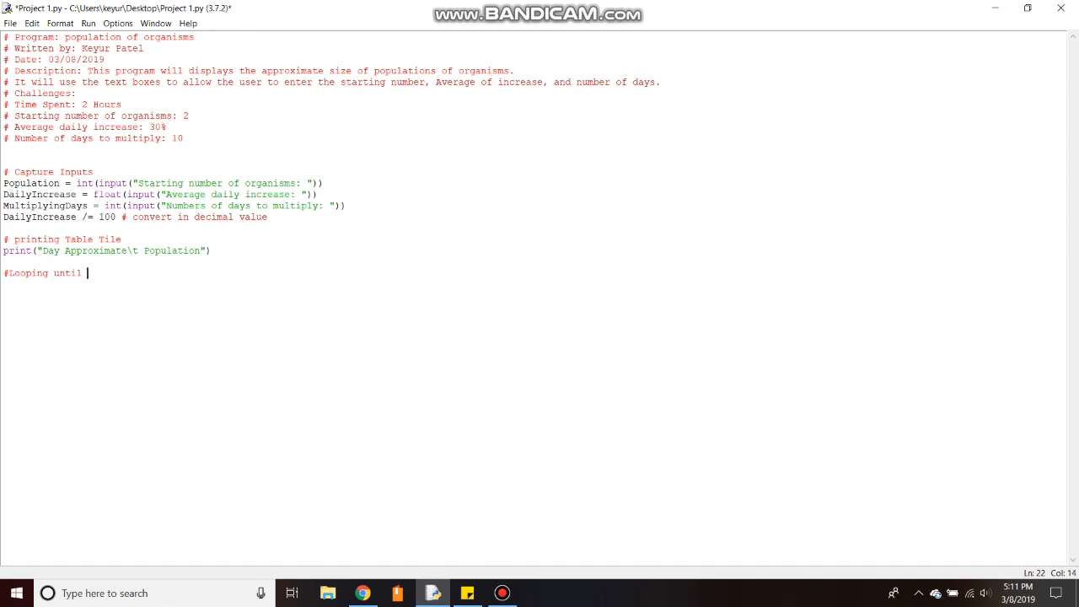
{"action": "type", "text": "Cu"}
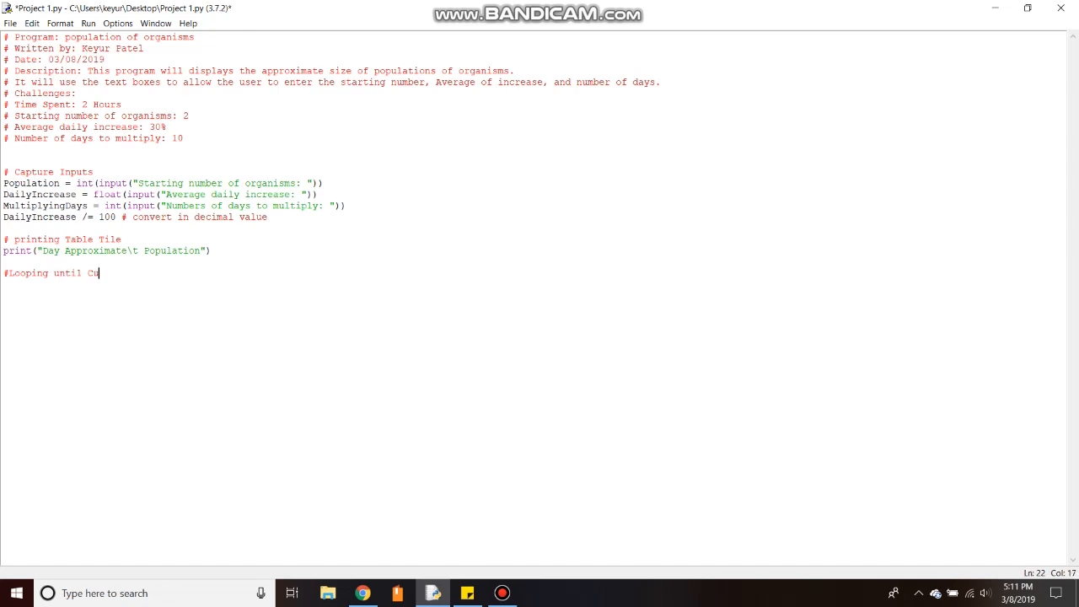
{"action": "type", "text": "r"}
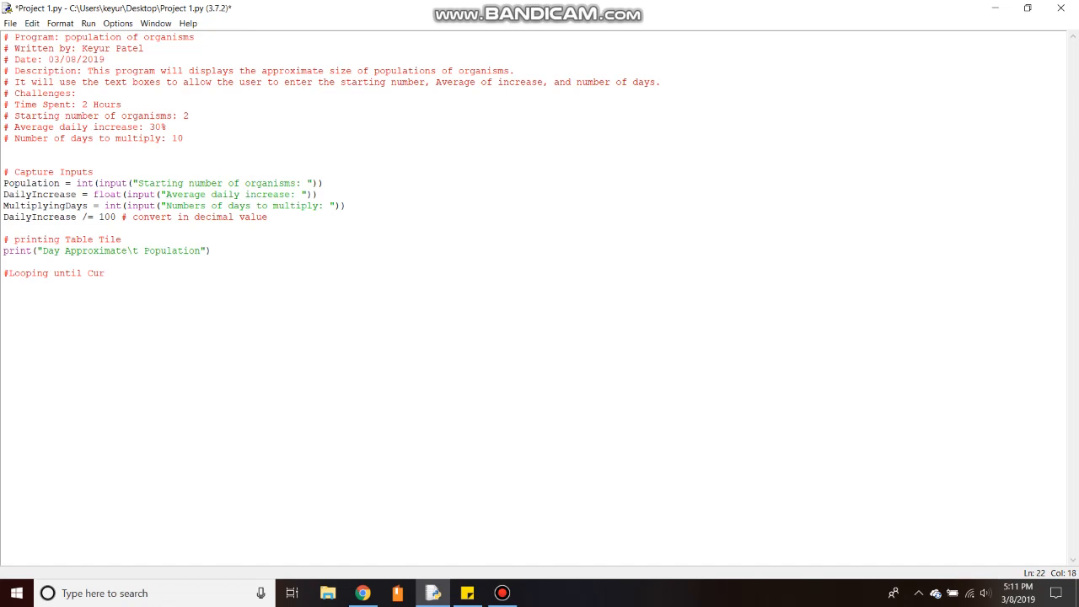
{"action": "type", "text": "rent"}
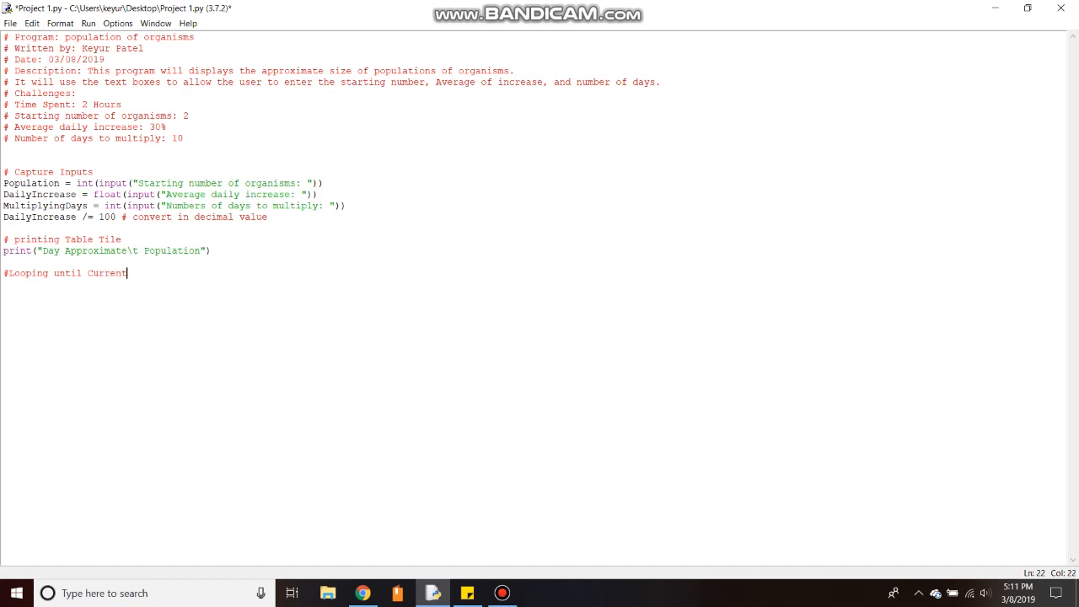
{"action": "type", "text": "Day"}
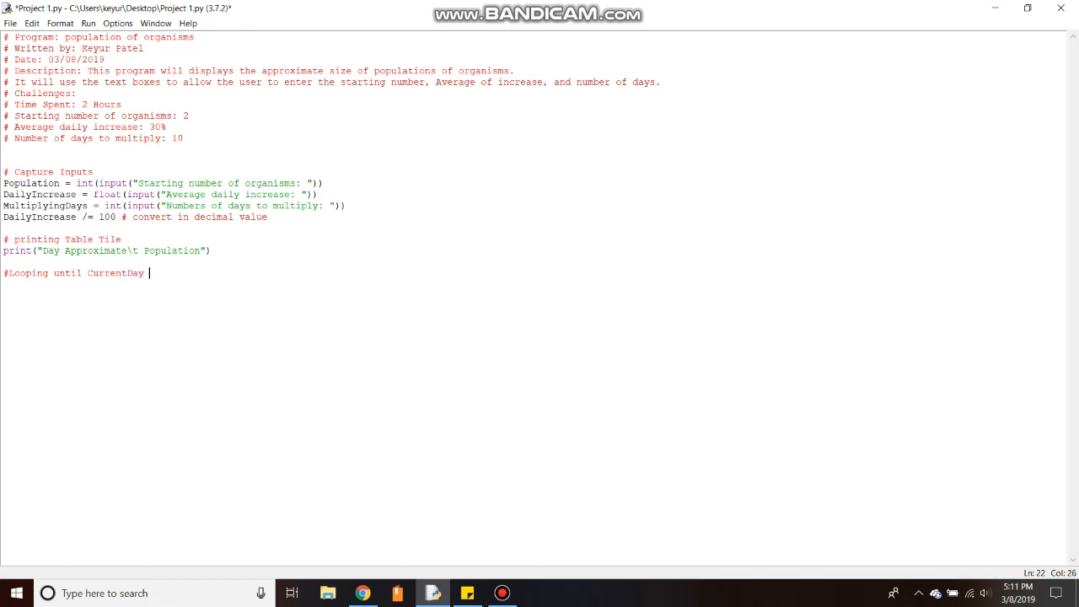
{"action": "type", "text": "to"}
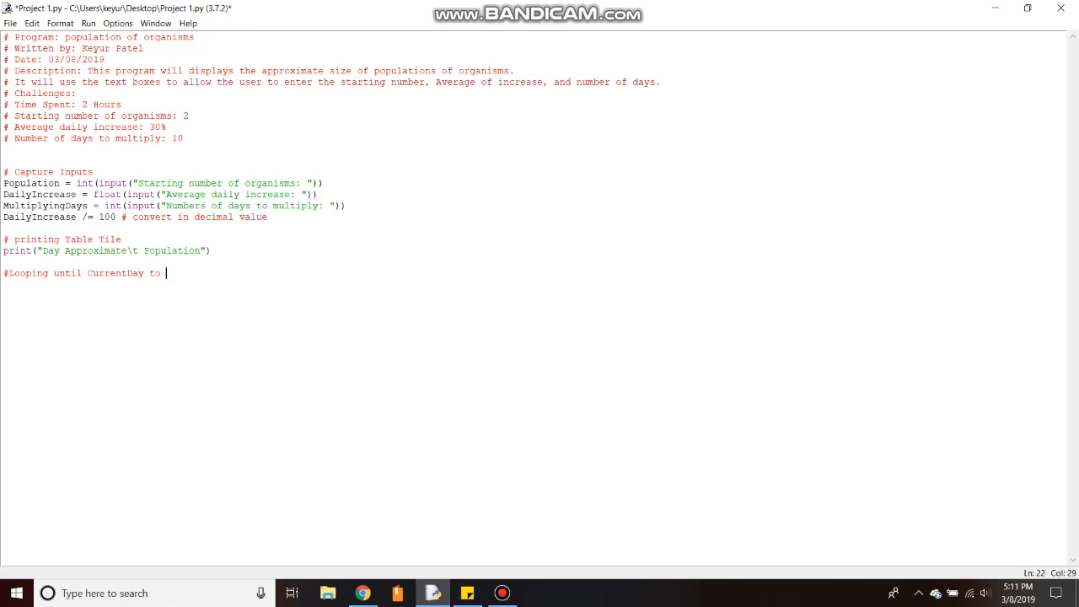
{"action": "type", "text": "M"}
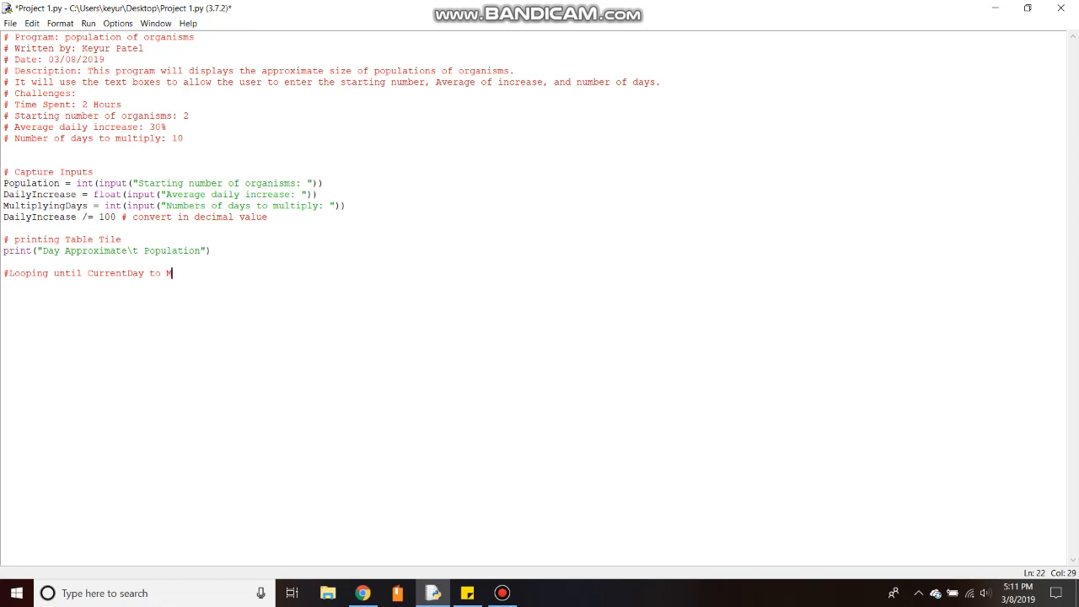
{"action": "type", "text": "ult"}
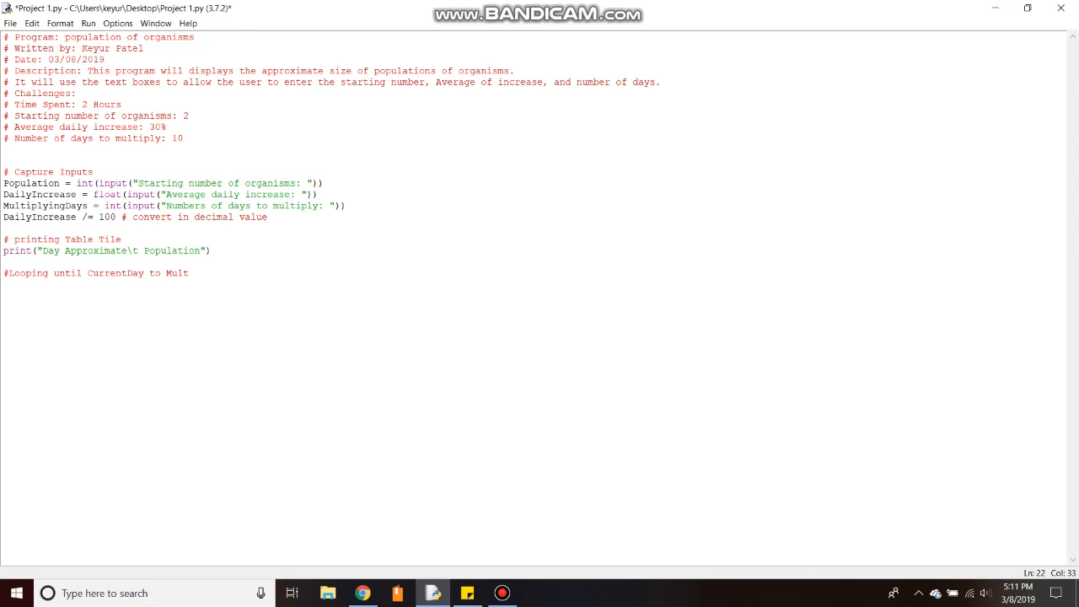
{"action": "type", "text": "iply"}
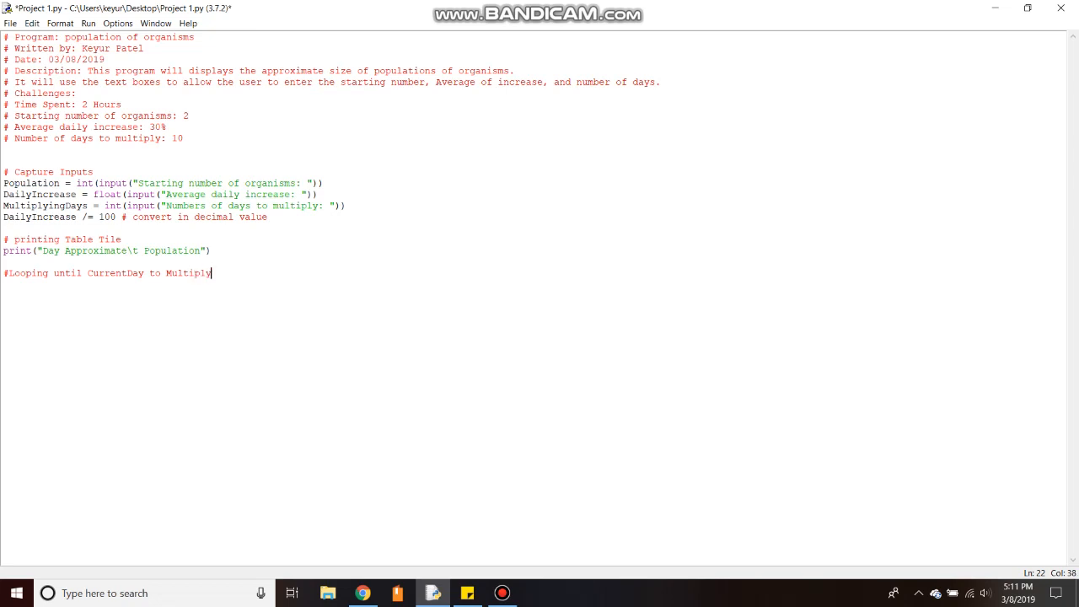
{"action": "type", "text": "ingDay"}
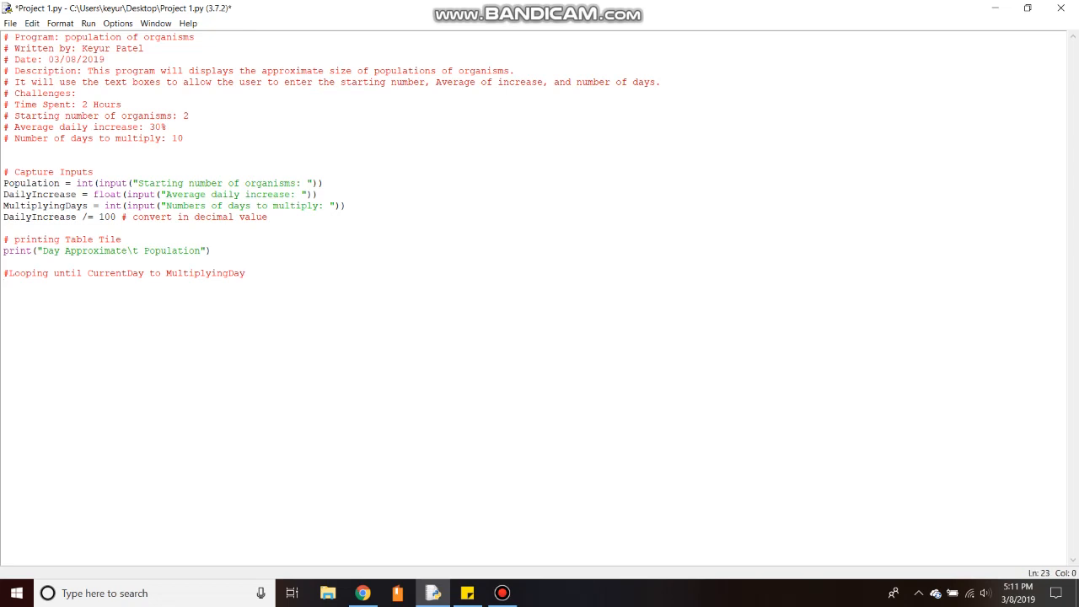
- Write the loop header for CurrentDay in range (1, MultiplyingDays + 1):
{"action": "type", "text": "for"}
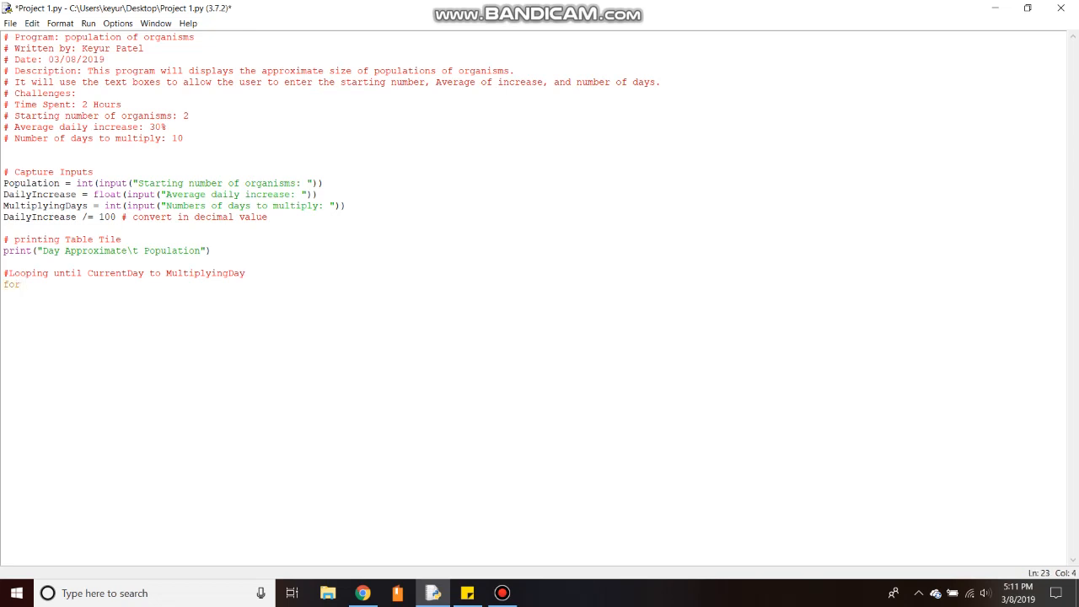
{"action": "type", "text": "Curre"}
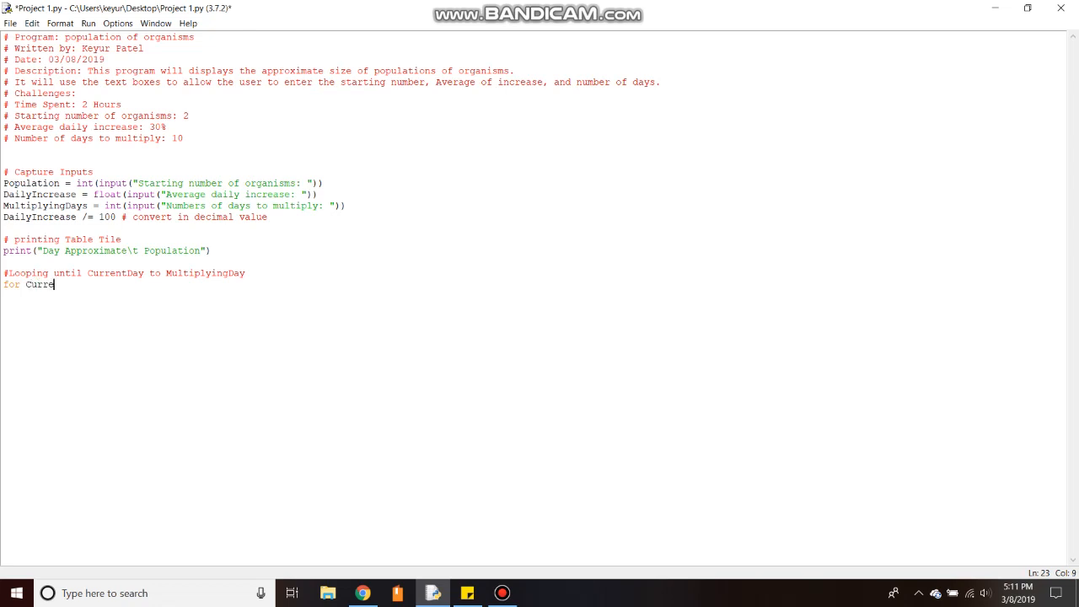
{"action": "type", "text": "ntDa"}
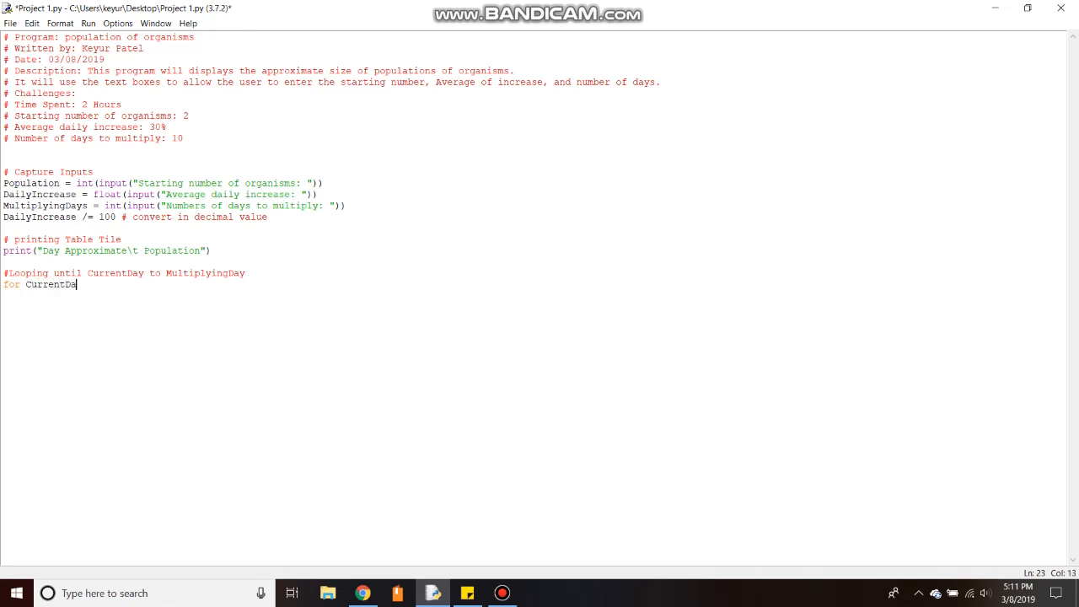
{"action": "type", "text": "y"}
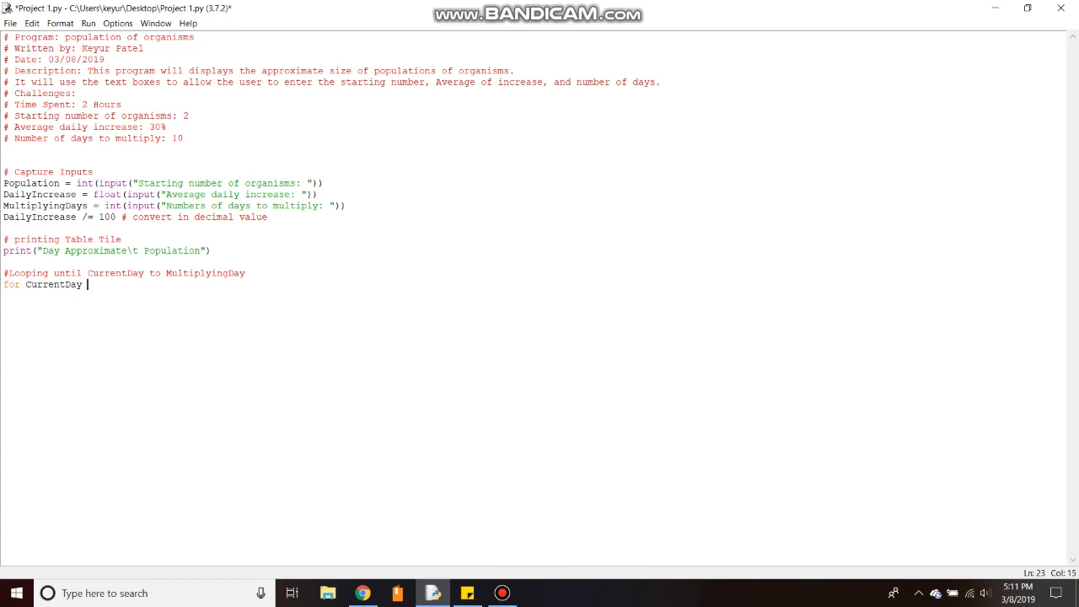
{"action": "type", "text": "in"}
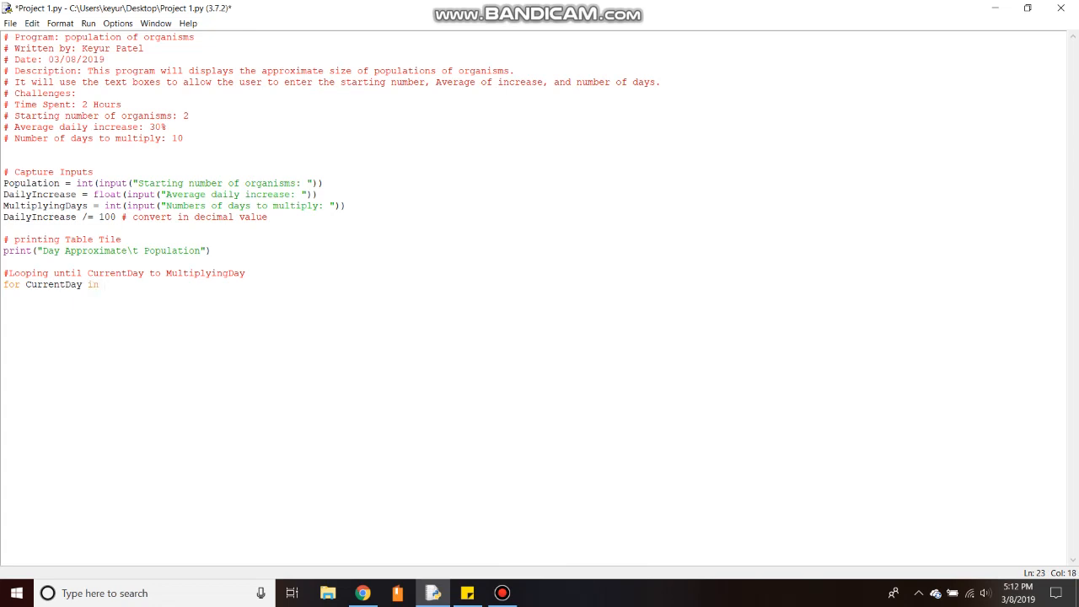
{"action": "type", "text": "range"}
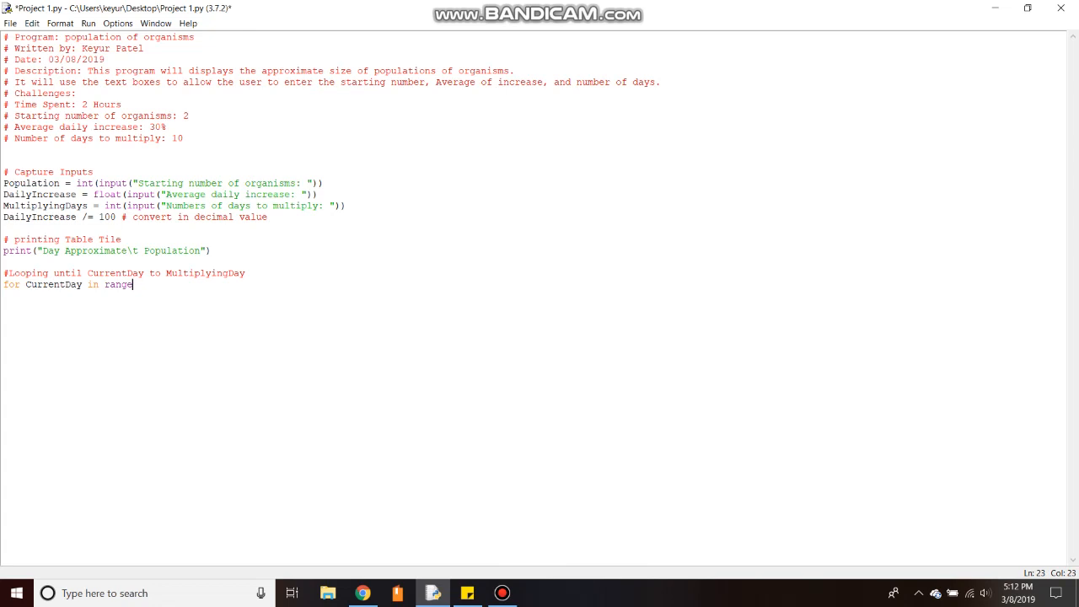
{"action": "type", "text": "("}
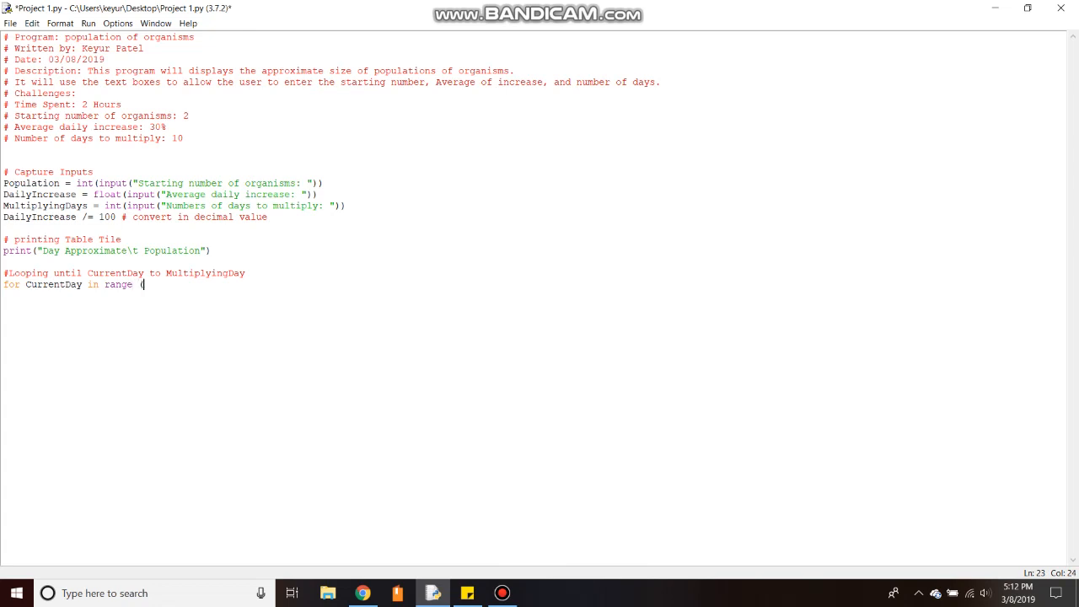
{"action": "type", "text": "1"}
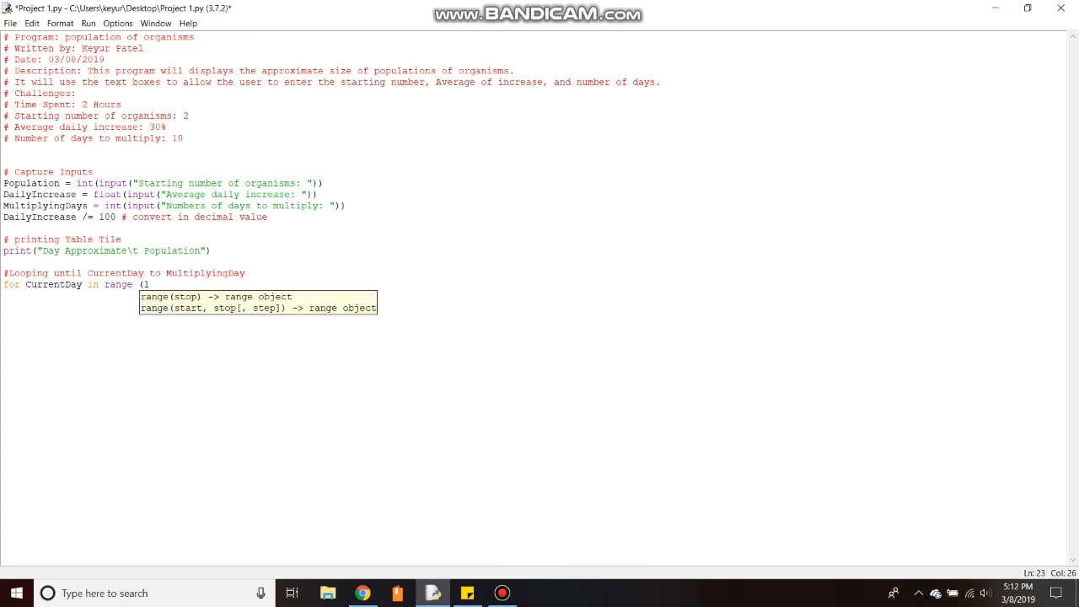
{"action": "type", "text": ","}
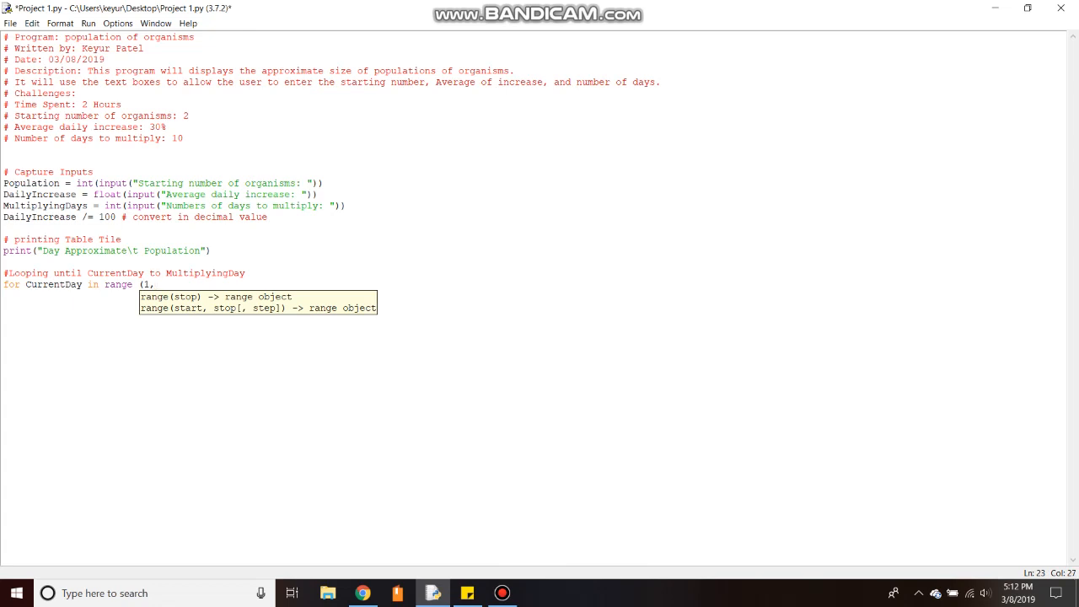
{"action": "type", "text": "\" \""}
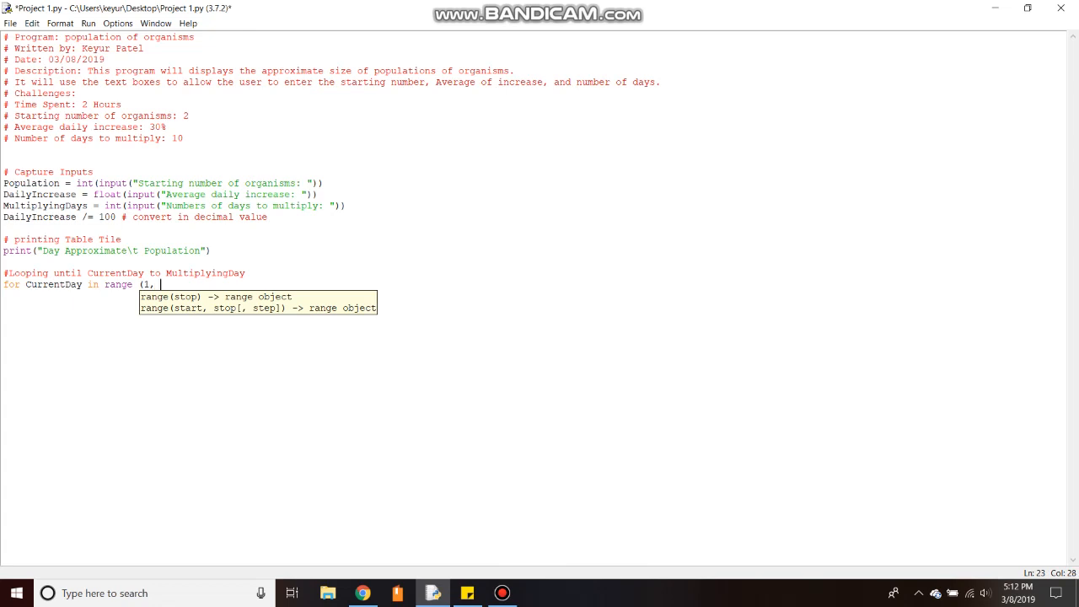
{"action": "type", "text": "Multipl"}
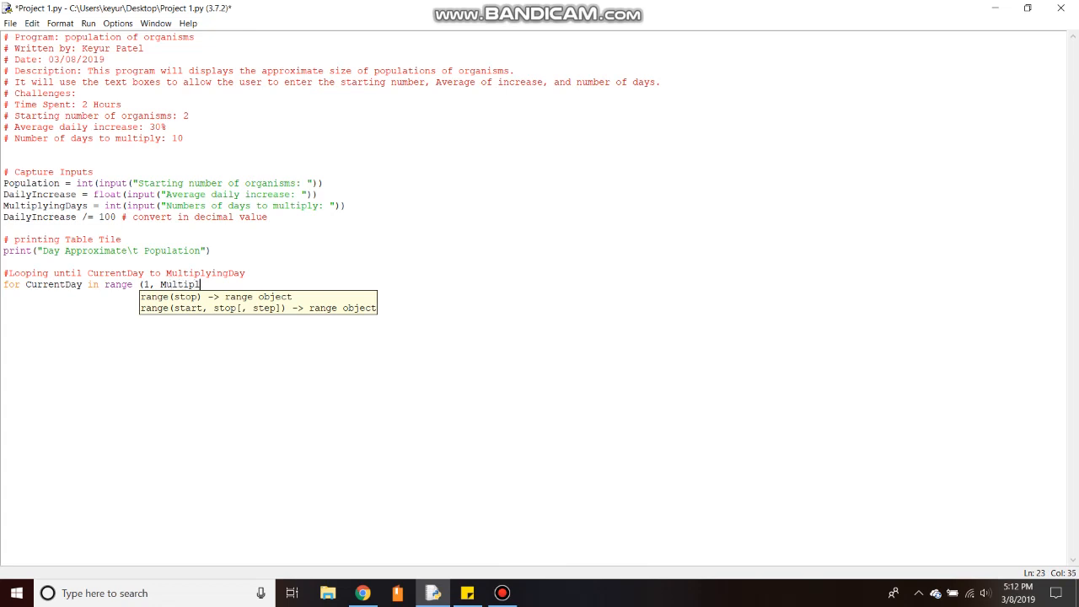
{"action": "type", "text": "ying"}
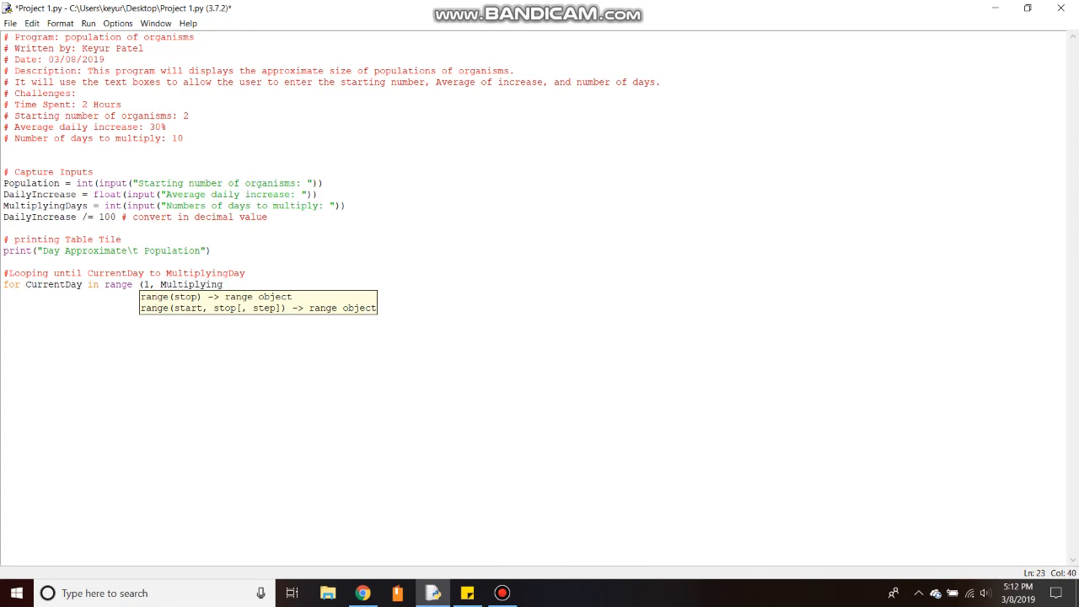
{"action": "type", "text": "Da"}
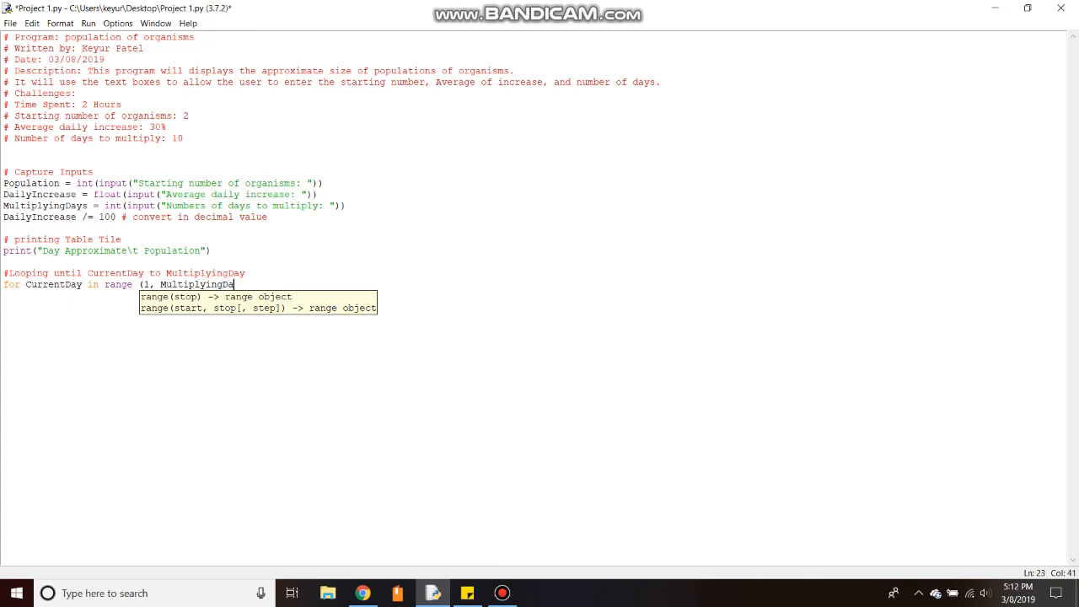
{"action": "type", "text": "ys"}
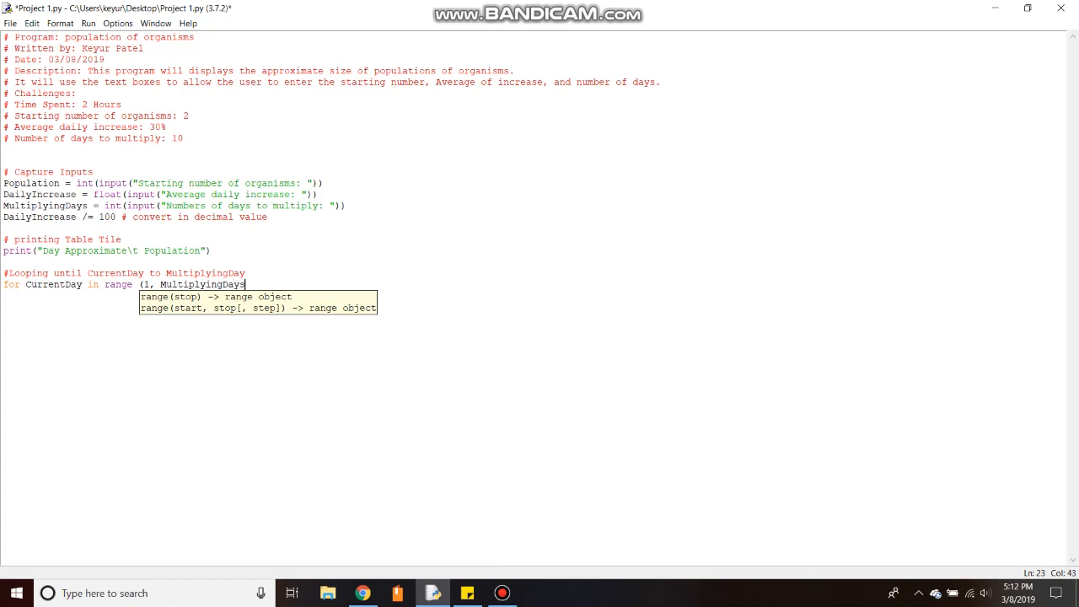
{"action": "type", "text": "+"}
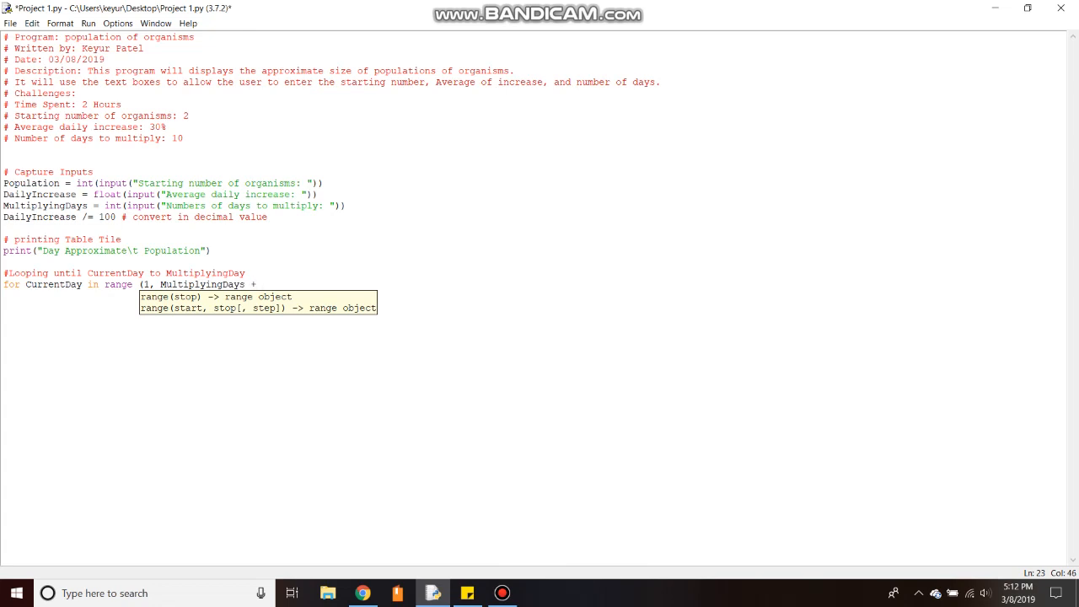
{"action": "type", "text": "1):"}
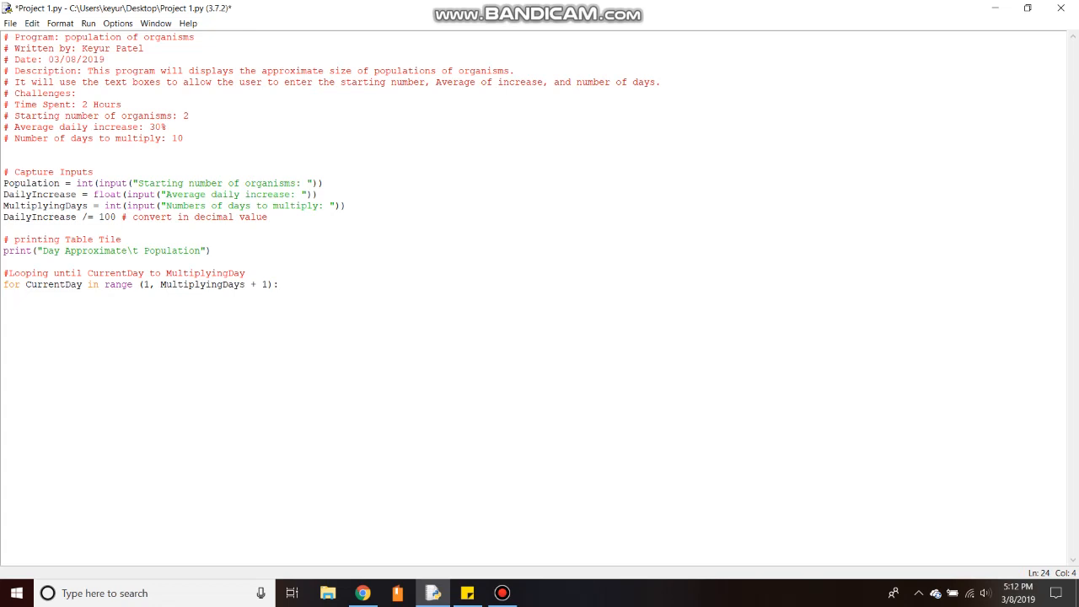
- Write print(CurrentDay, "\t", population) inside the loop body
{"action": "type", "text": "pr"}
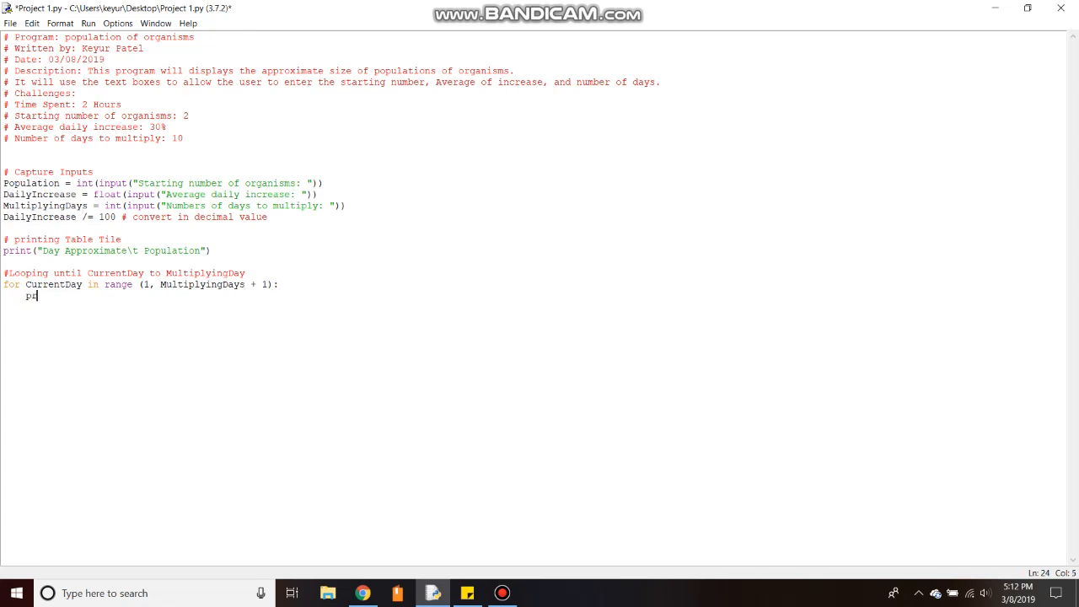
{"action": "type", "text": "int("}
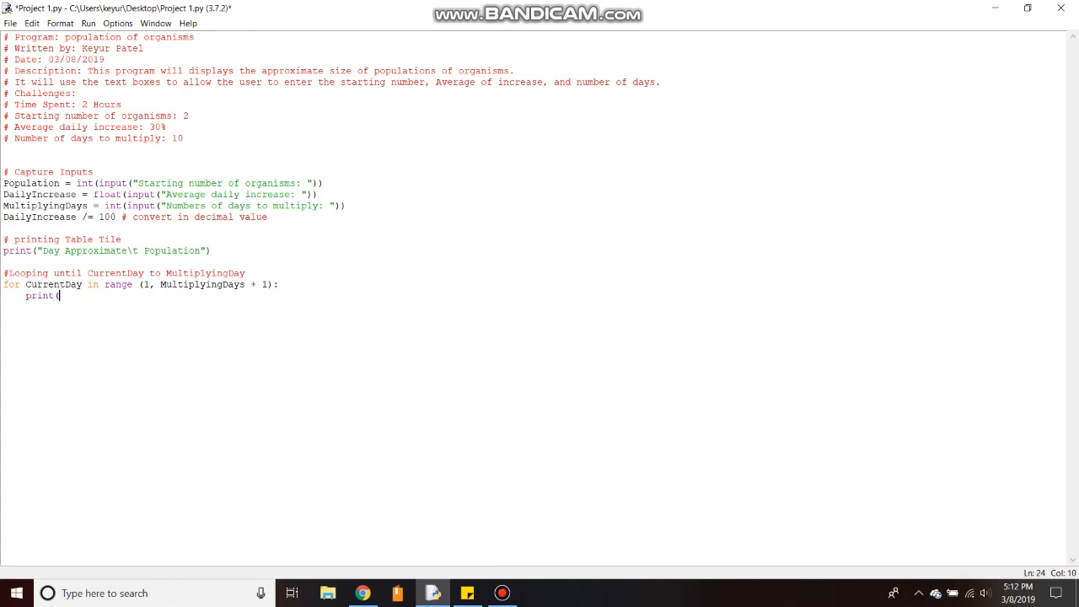
{"action": "type", "text": "Cu"}
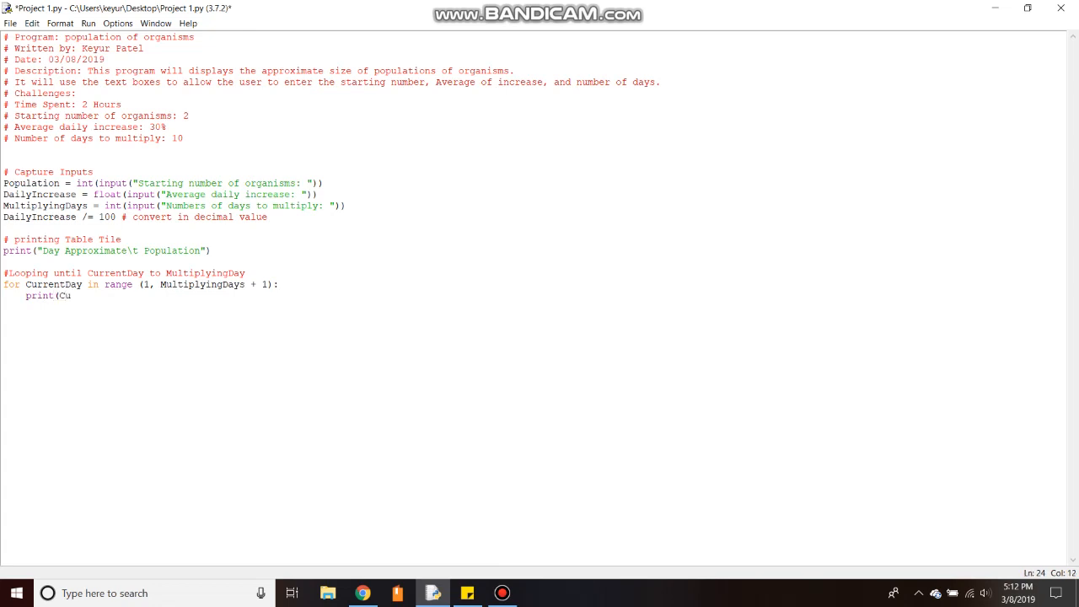
{"action": "type", "text": "rrentDay"}
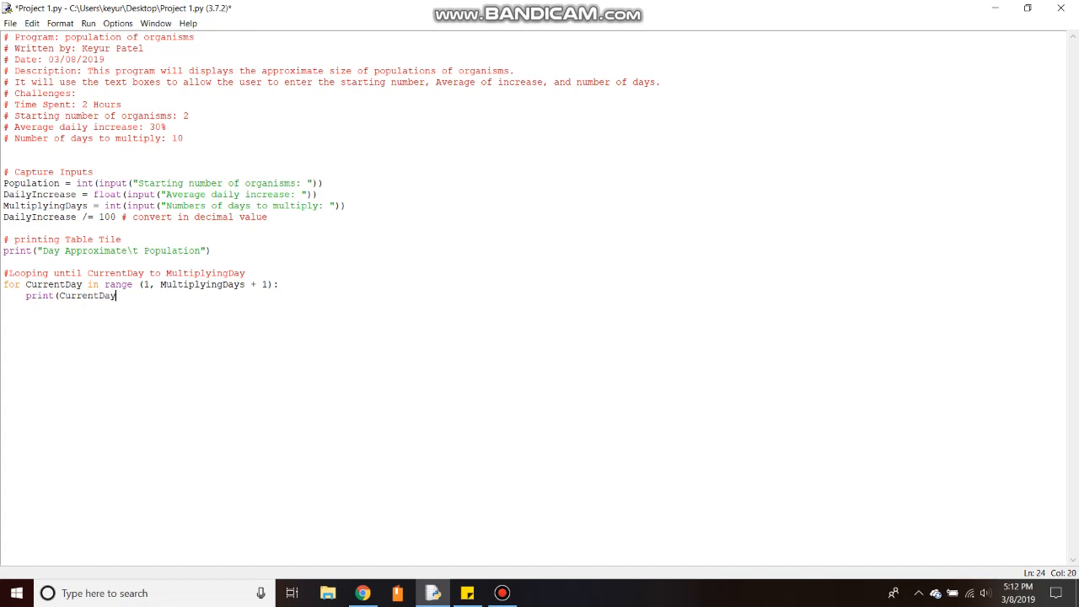
{"action": "type", "text": ", \""}
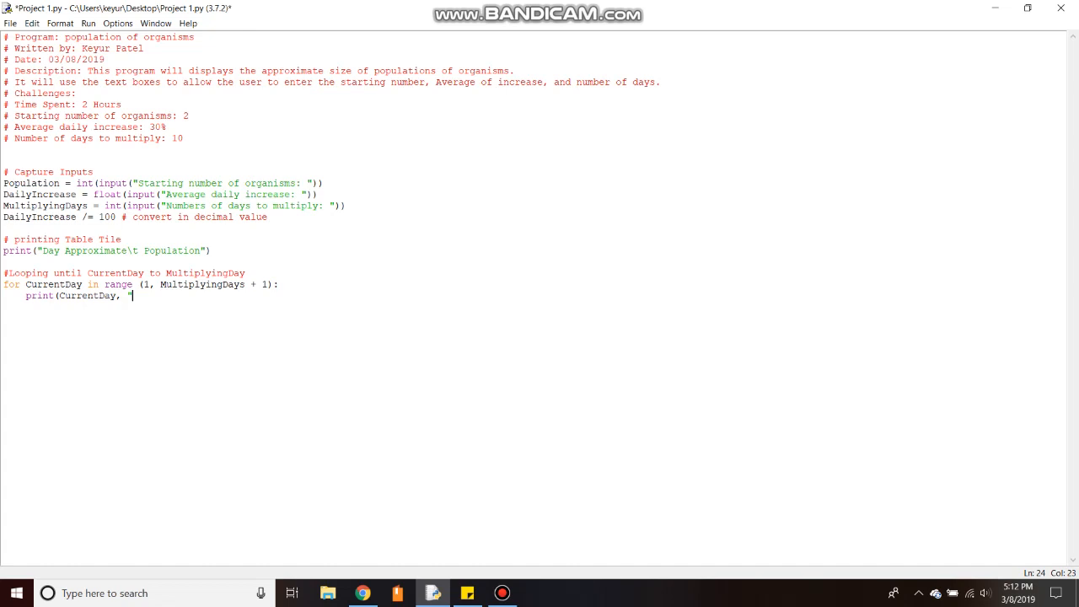
{"action": "type", "text": "\\t\", pop"}
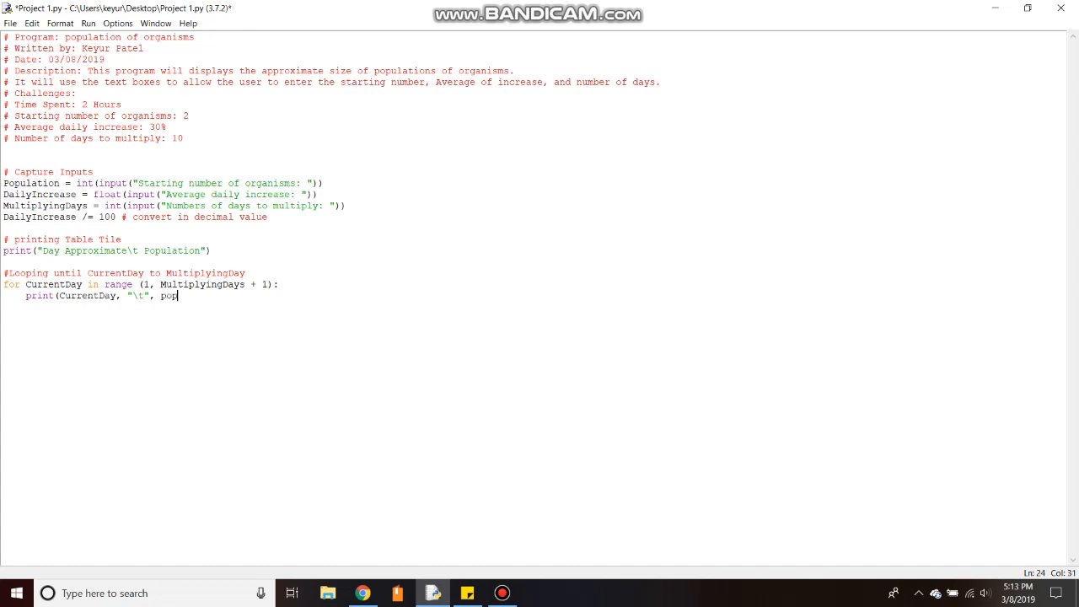
{"action": "type", "text": "ulation"}
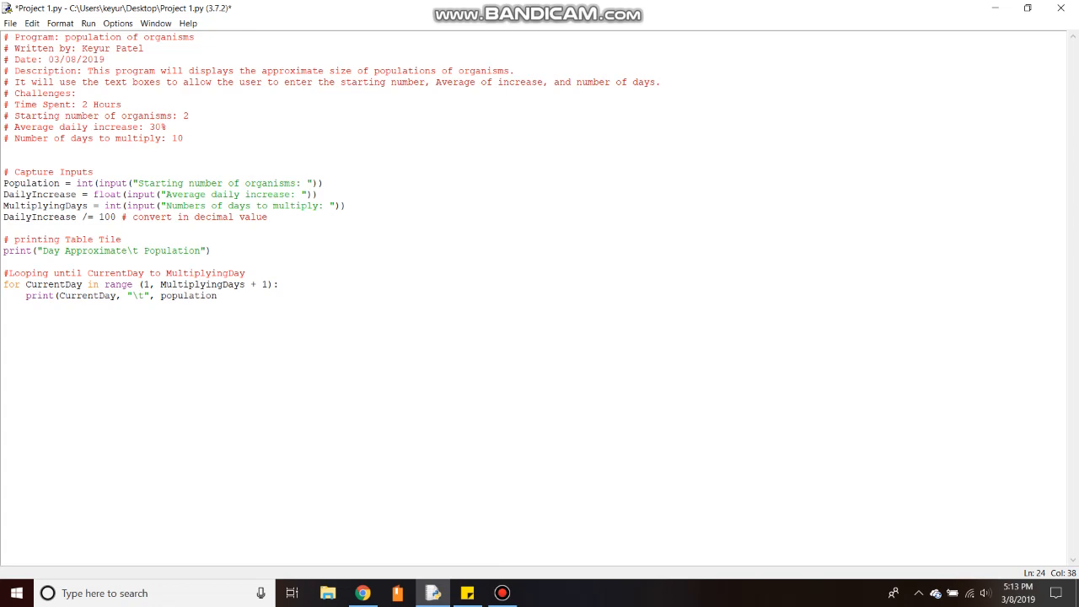
{"action": "type", "text": ")"}
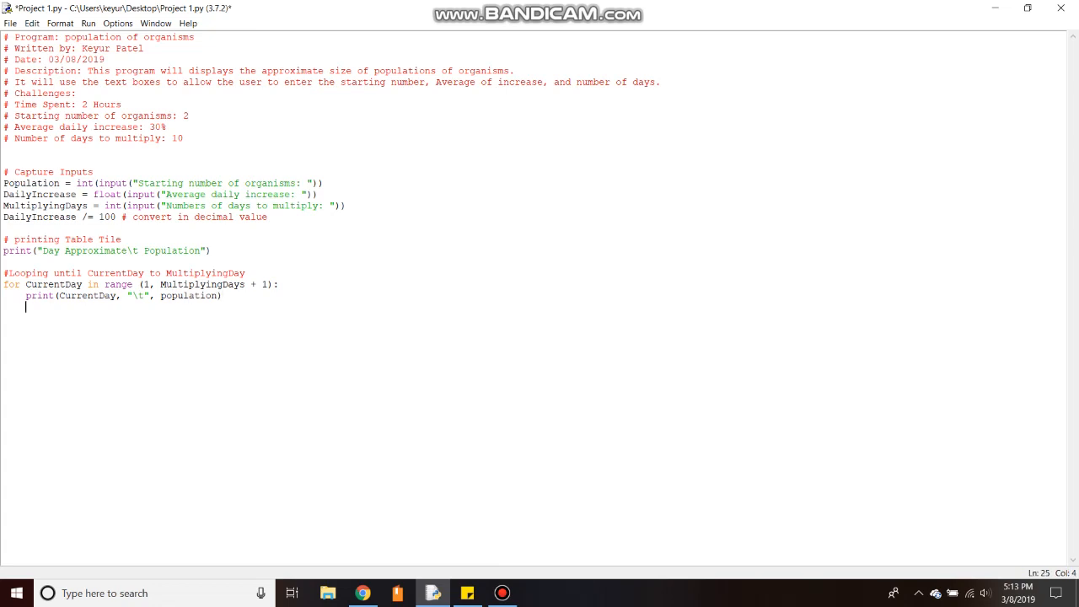
- Write Population = Population + (DailyIncrease * Population) in the loop and save the script
{"action": "type", "text": "Pop"}
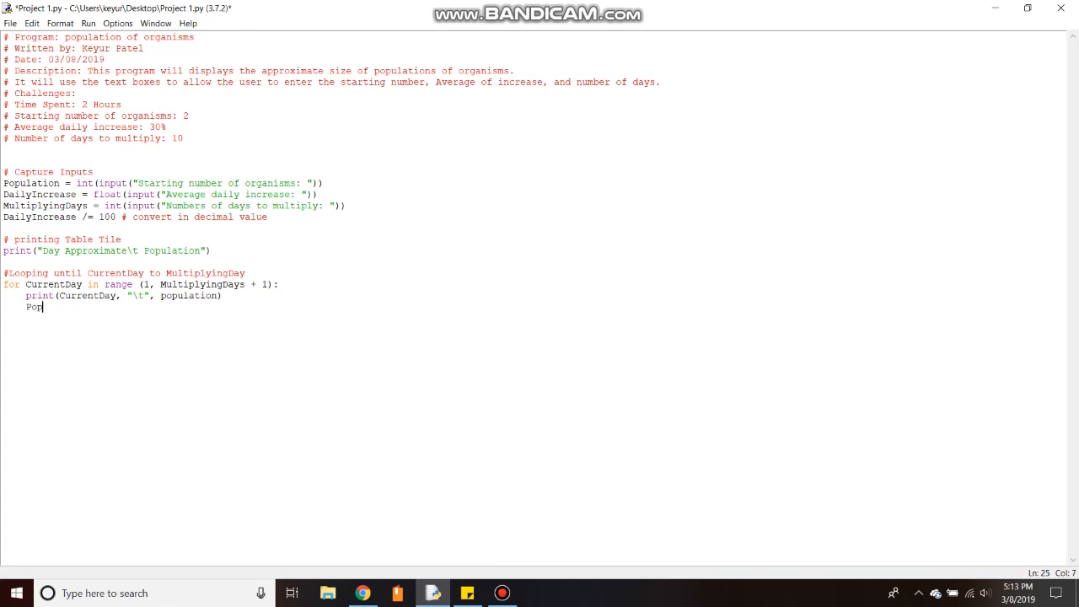
{"action": "type", "text": "ulation = Population +"}
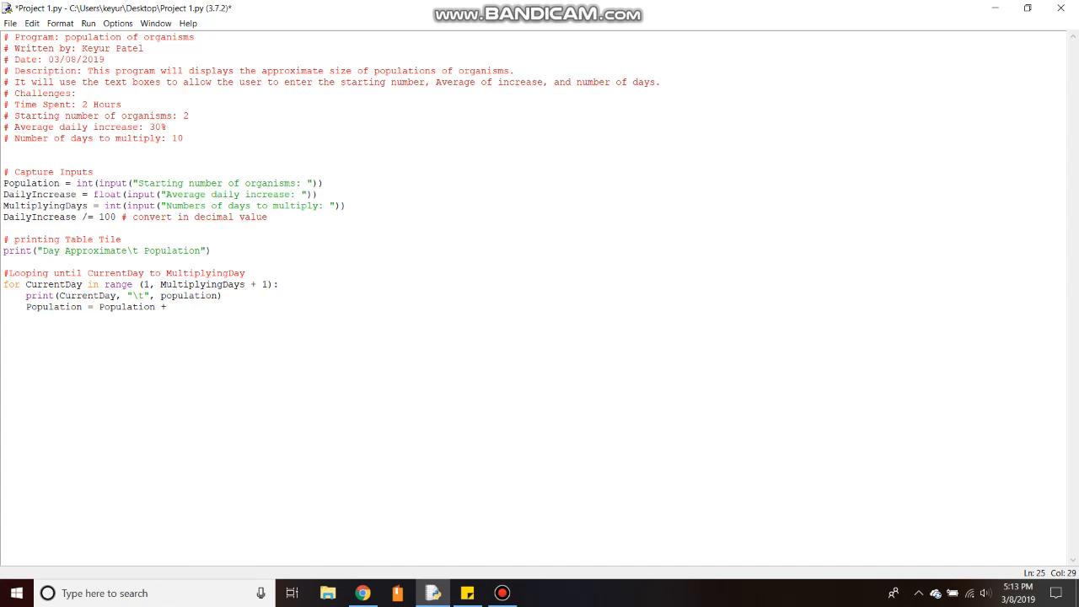
{"action": "type", "text": "("}
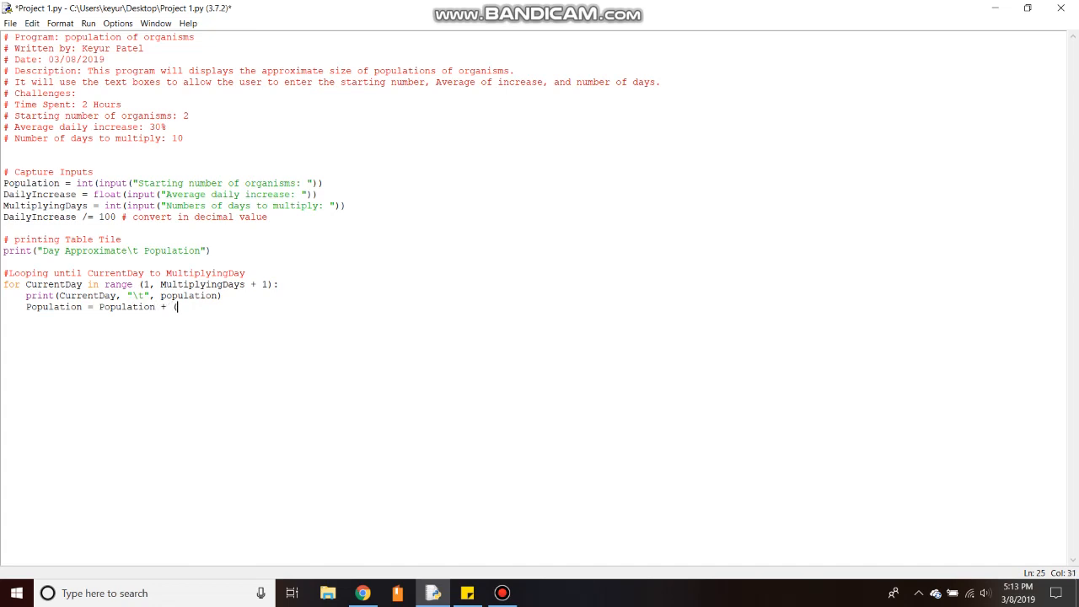
{"action": "type", "text": "Da"}
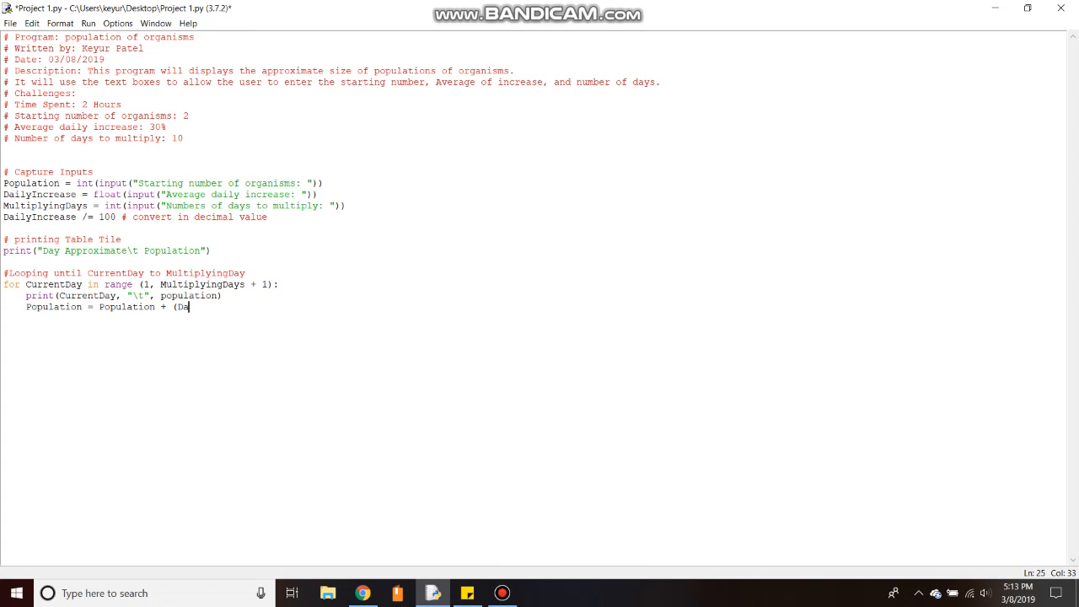
{"action": "type", "text": "ilyI"}
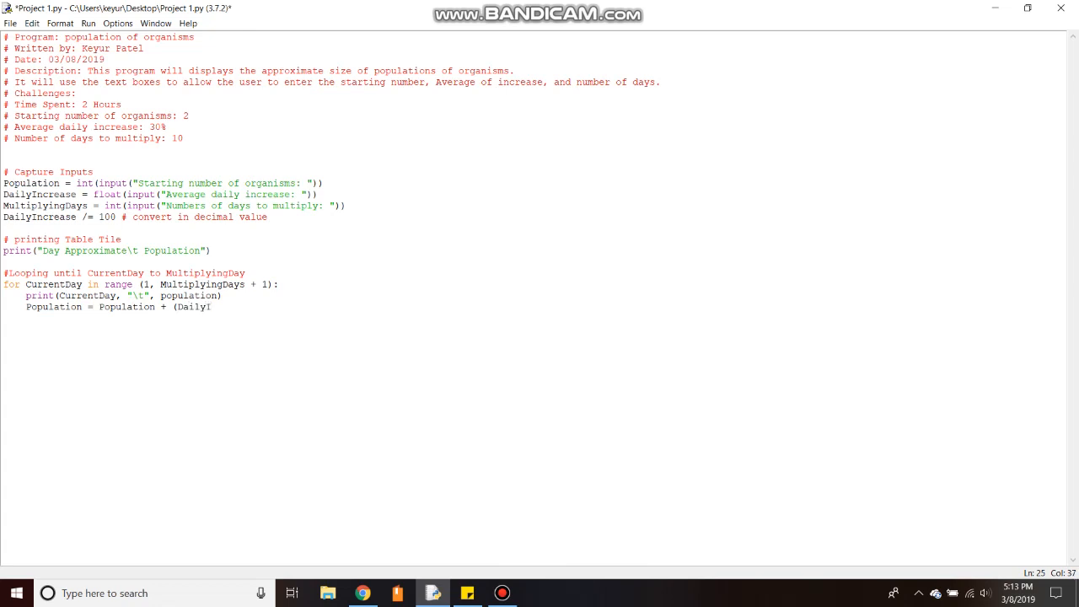
{"action": "type", "text": "ncrease"}
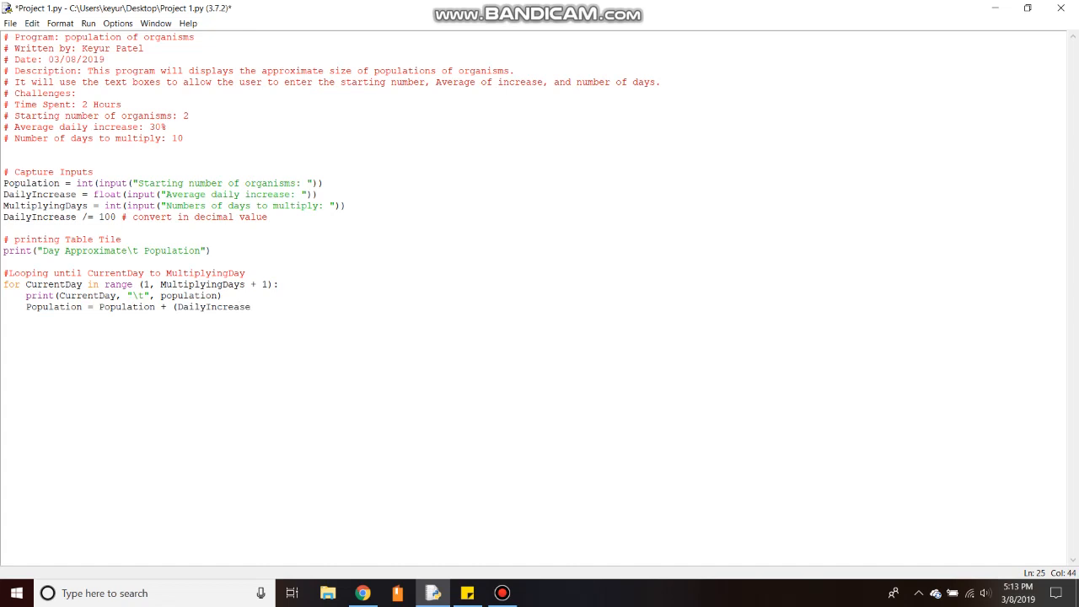
{"action": "type", "text": "*"}
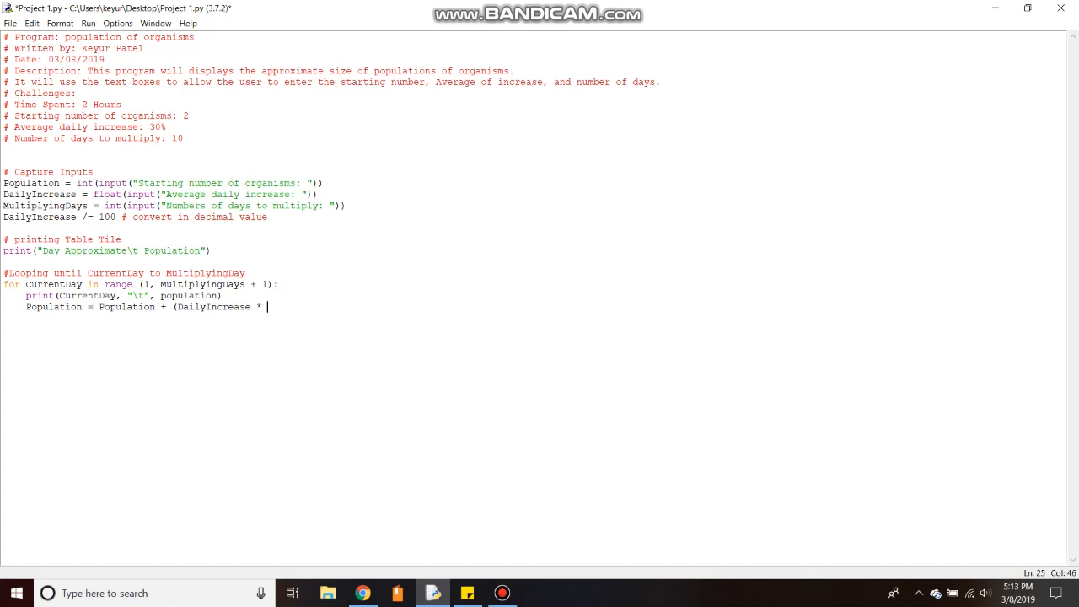
{"action": "type", "text": "Pop"}
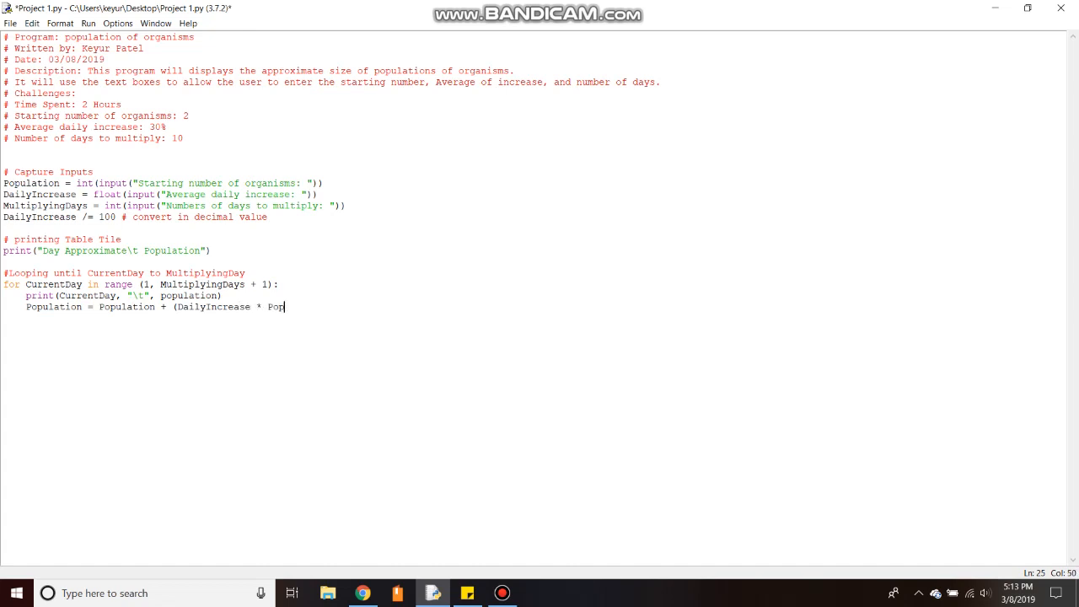
{"action": "type", "text": "ulatio"}
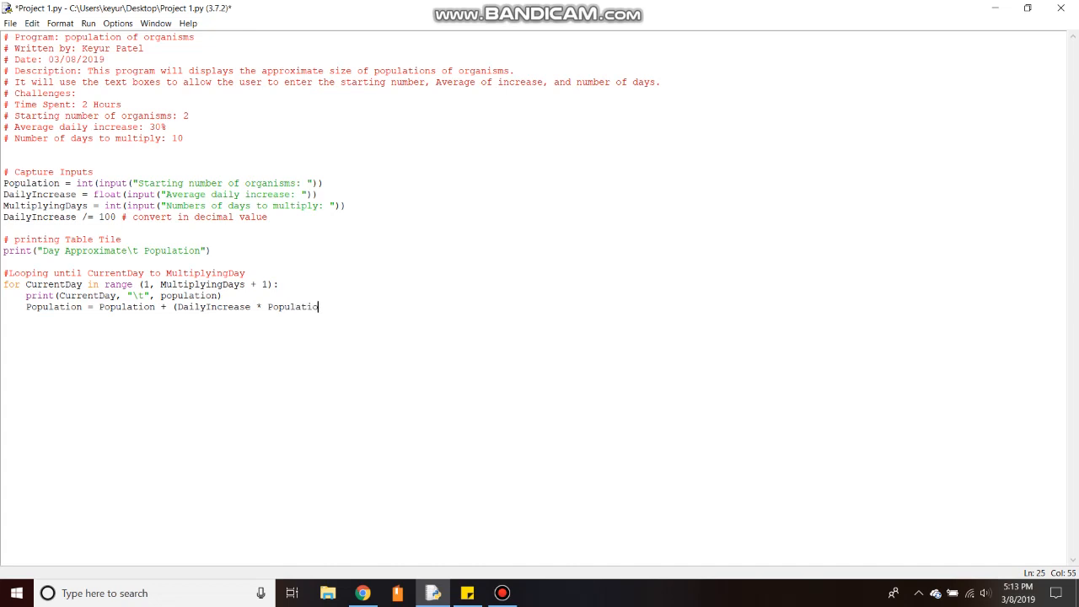
{"action": "type", "text": "n)"}
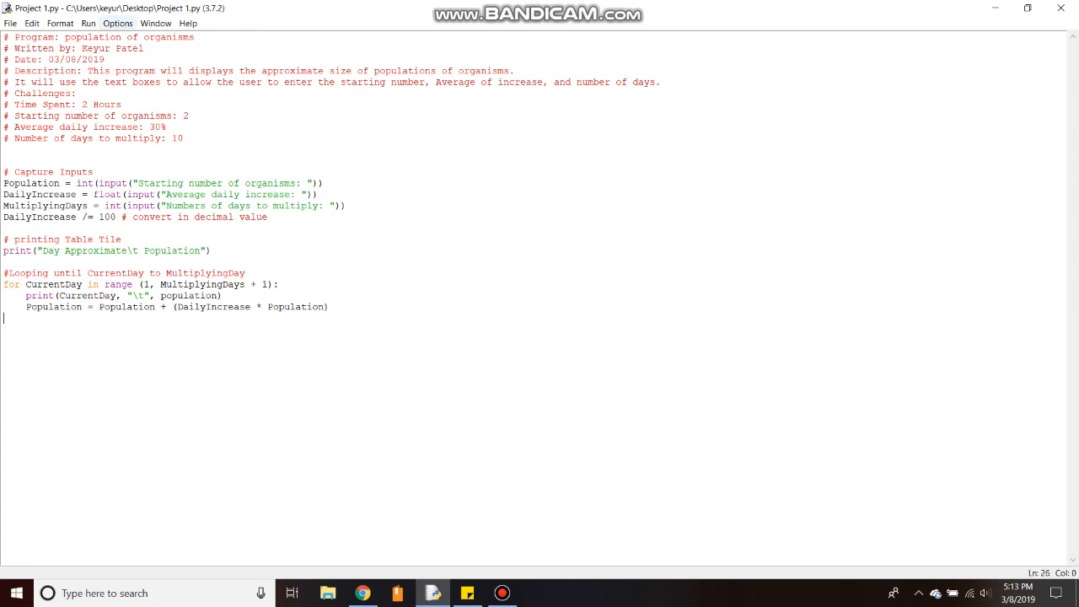
- Run the module with inputs 2, 10, 30, hit the NameError, and return to Run after fixing 'population'
{"action": "left_click", "coordinate": [86, 24]}
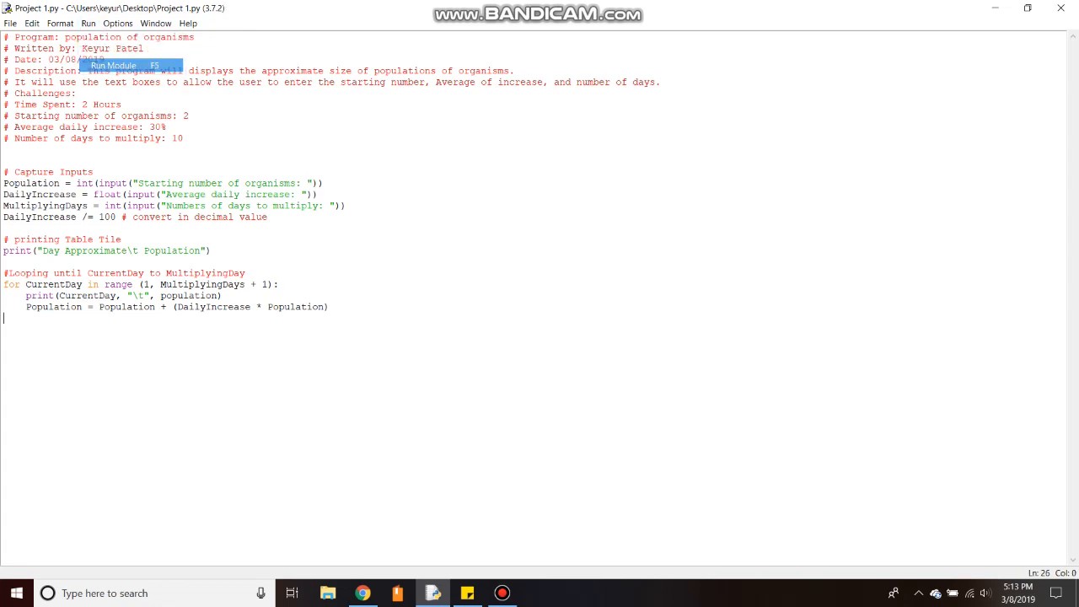
{"action": "left_click", "coordinate": [115, 64]}
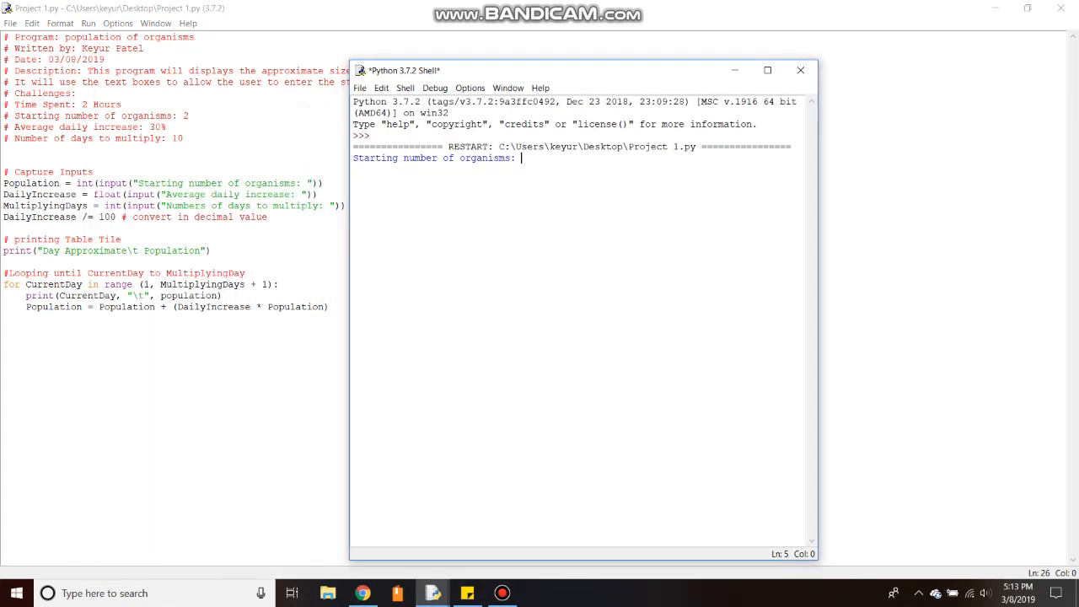
{"action": "type", "text": "2"}
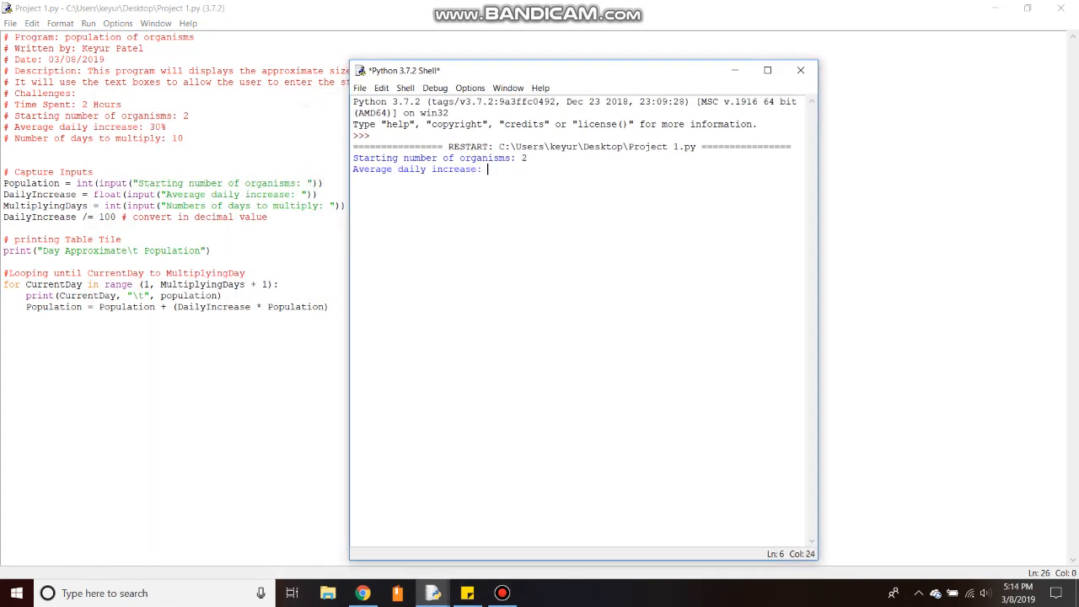
{"action": "type", "text": "30"}
{"action": "type", "text": "10"}
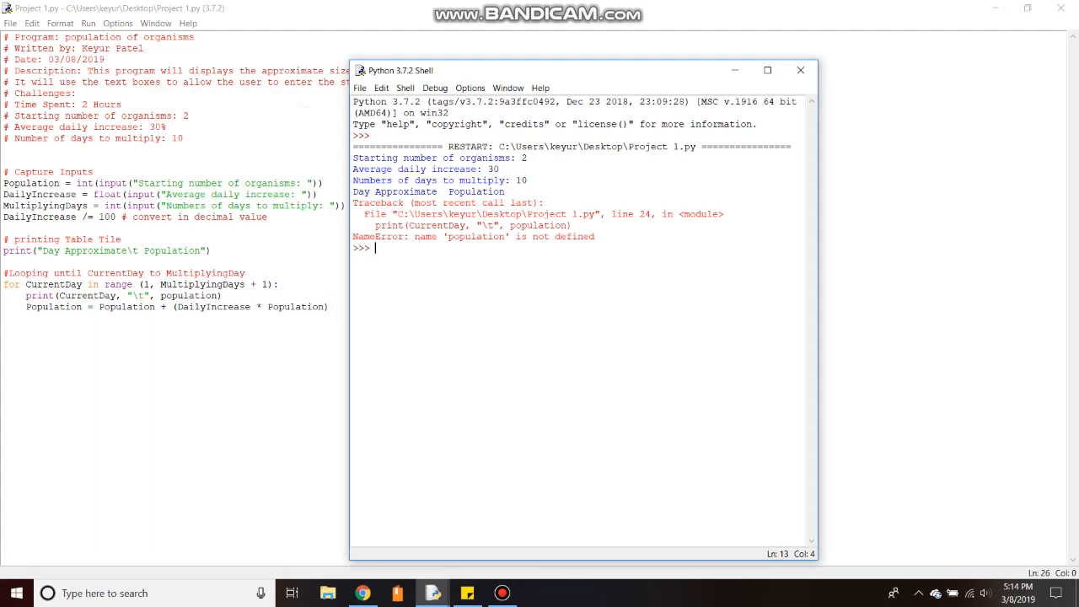
{"action": "mouse_move", "coordinate": [798, 69]}
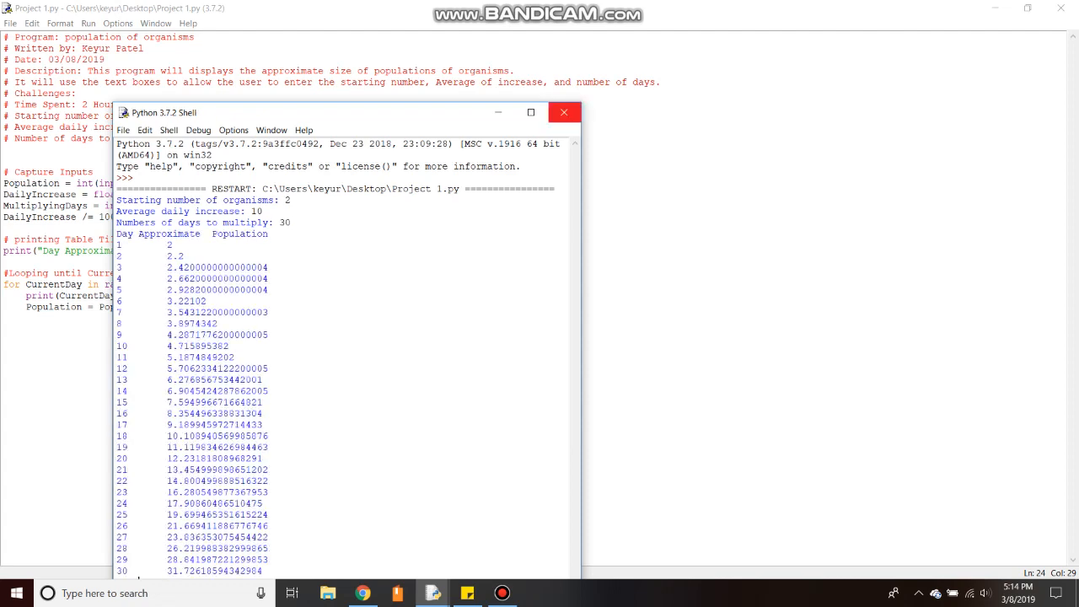
{"action": "left_click", "coordinate": [88, 24]}
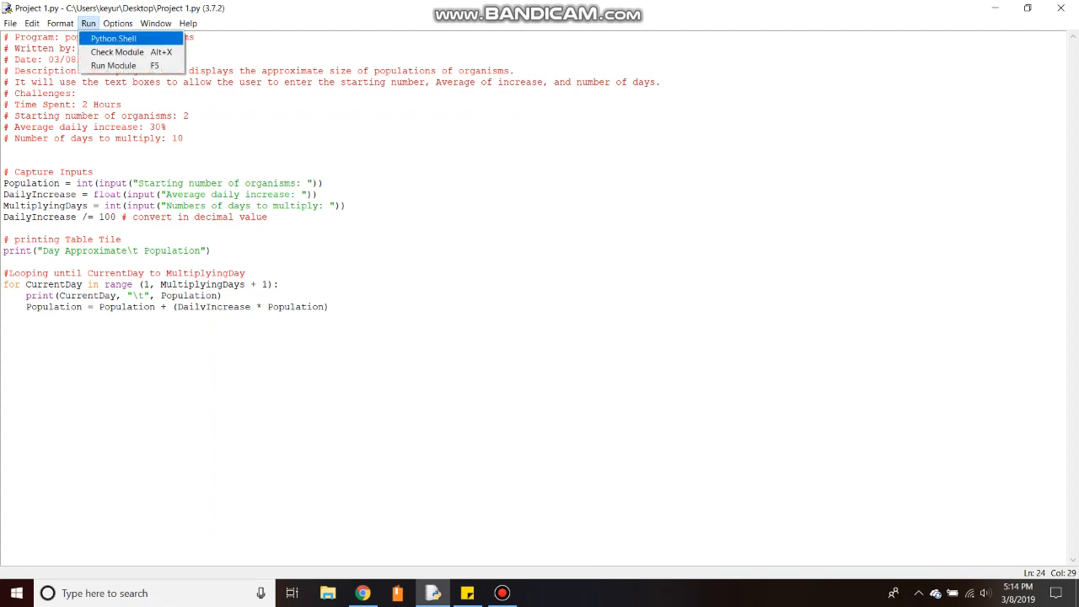
- Run the script with 2 organisms, 30% increase, 10 days, then return to the print line
{"action": "left_click", "coordinate": [115, 66]}
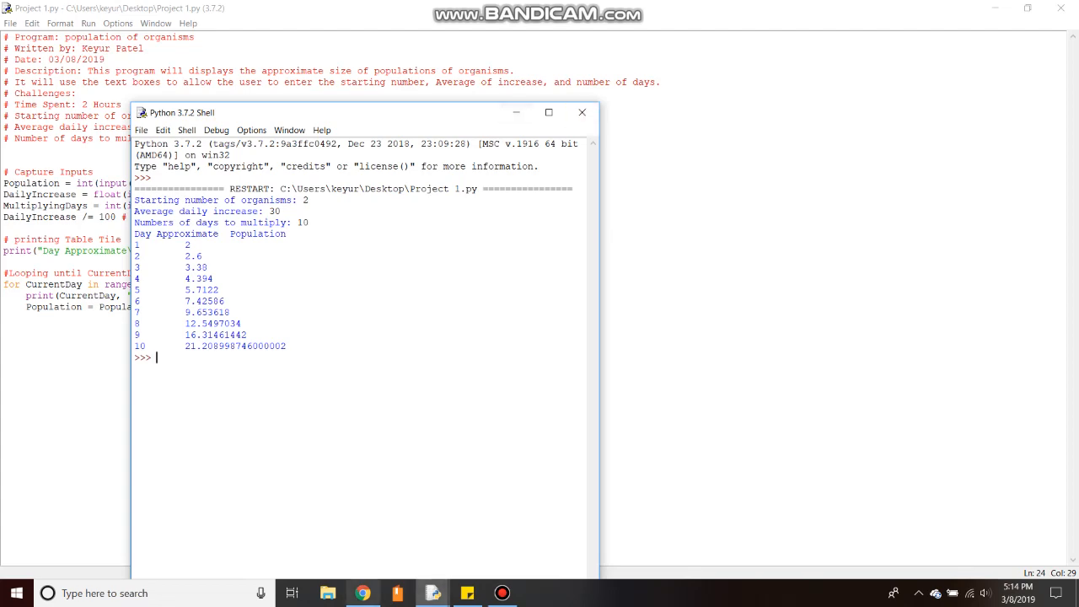
{"action": "left_click", "coordinate": [361, 593]}
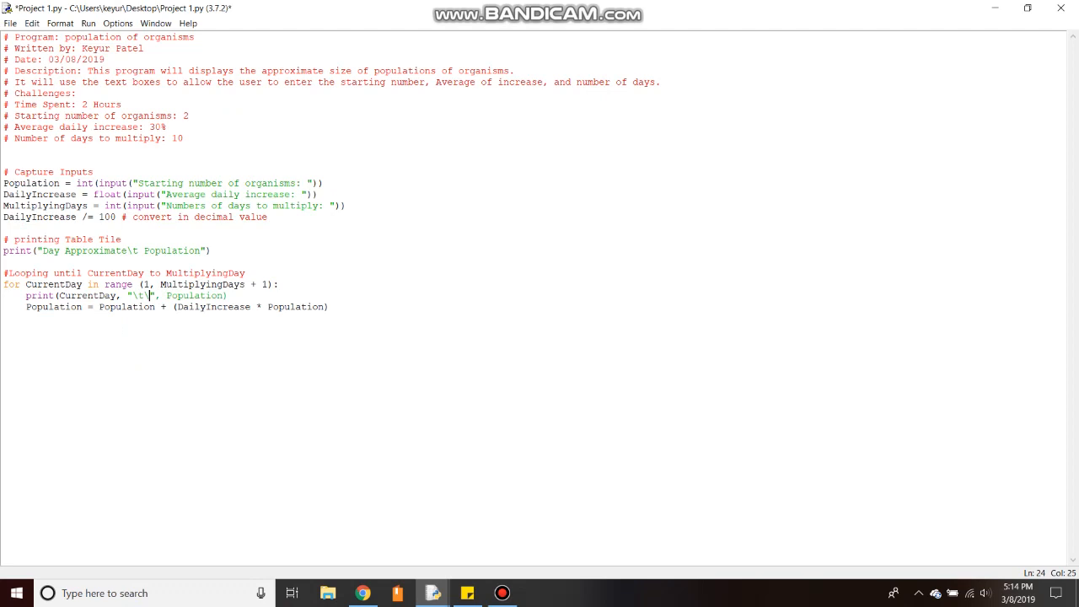
- Double the row tab spacing and add a blank print() commented '# add space' above the title
{"action": "type", "text": "\\t"}
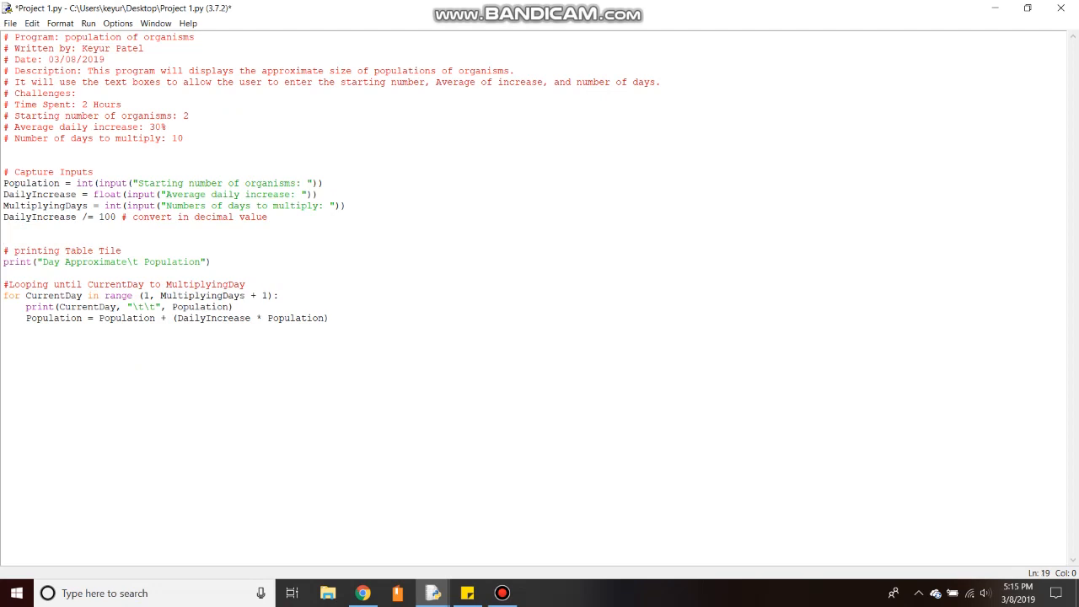
{"action": "type", "text": "print90"}
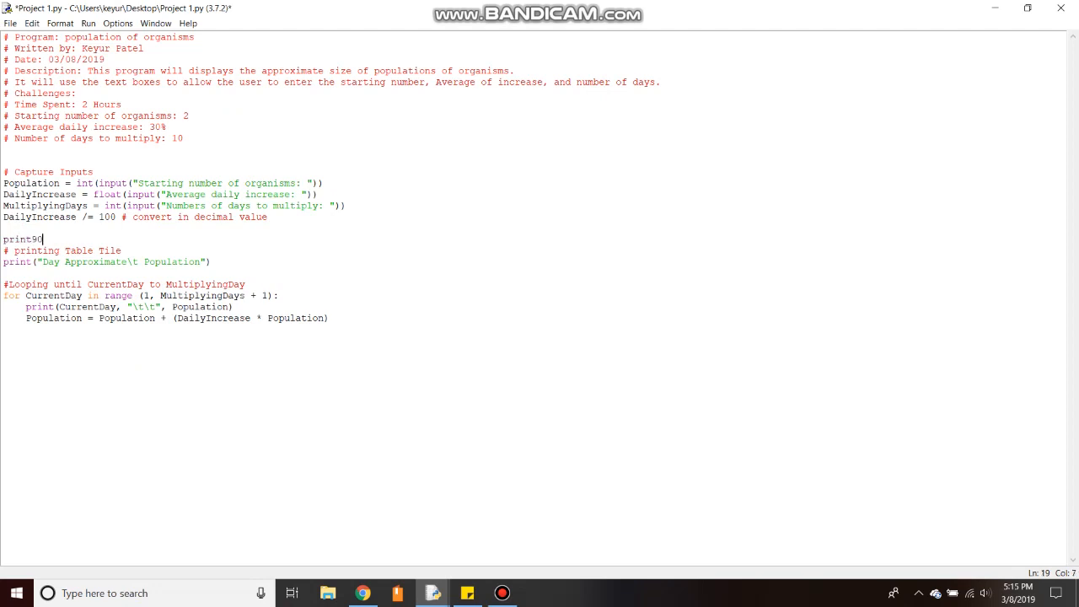
{"action": "type", "text": "()"}
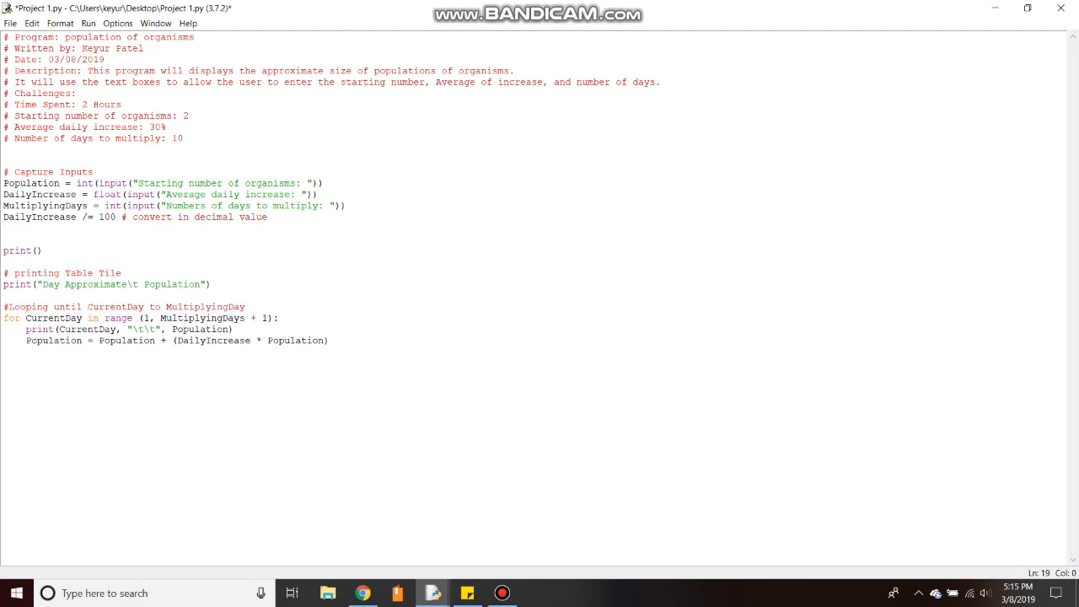
{"action": "type", "text": "#"}
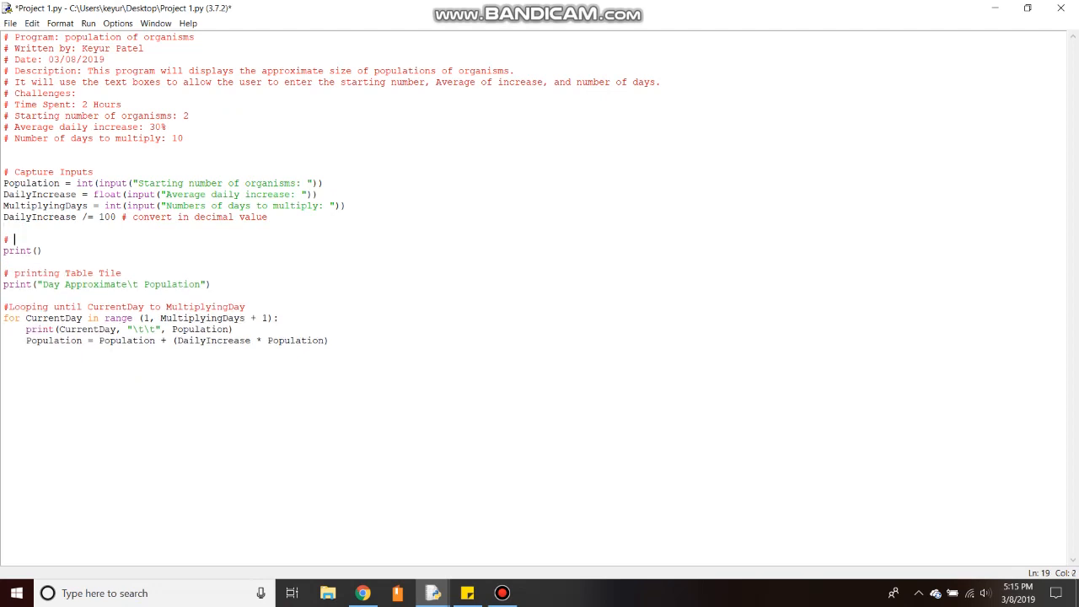
{"action": "type", "text": "add spa"}
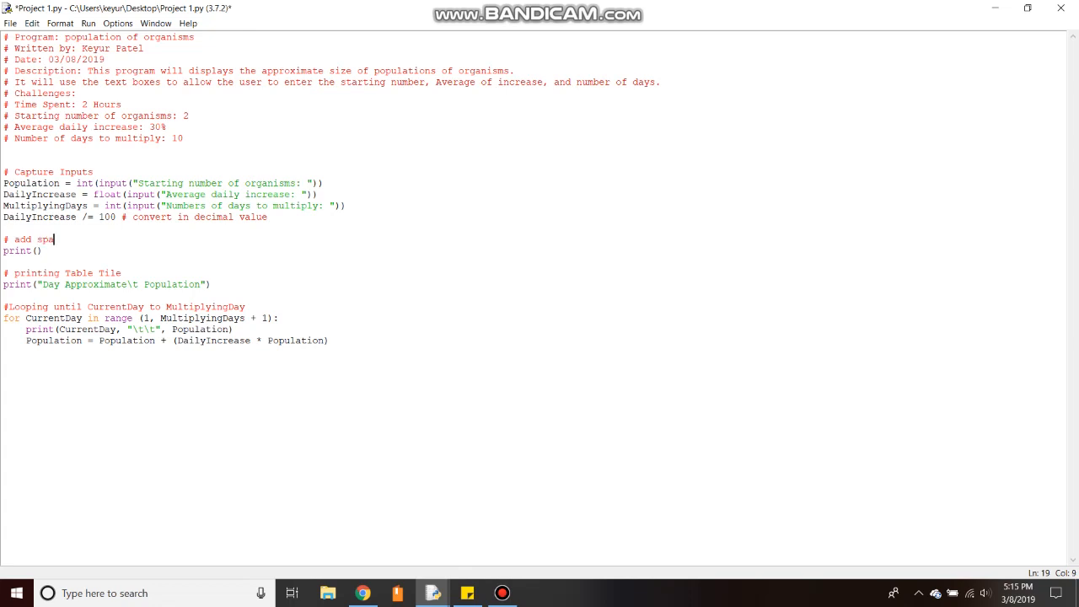
{"action": "type", "text": "ce"}
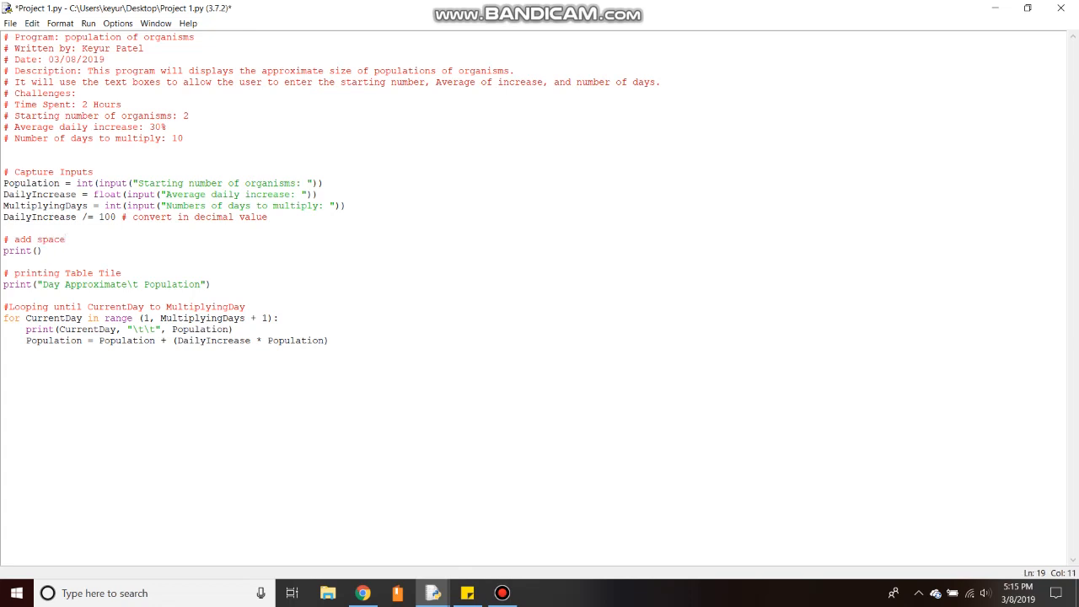
{"action": "left_click", "coordinate": [125, 24]}
{"action": "type", "text": "2"}
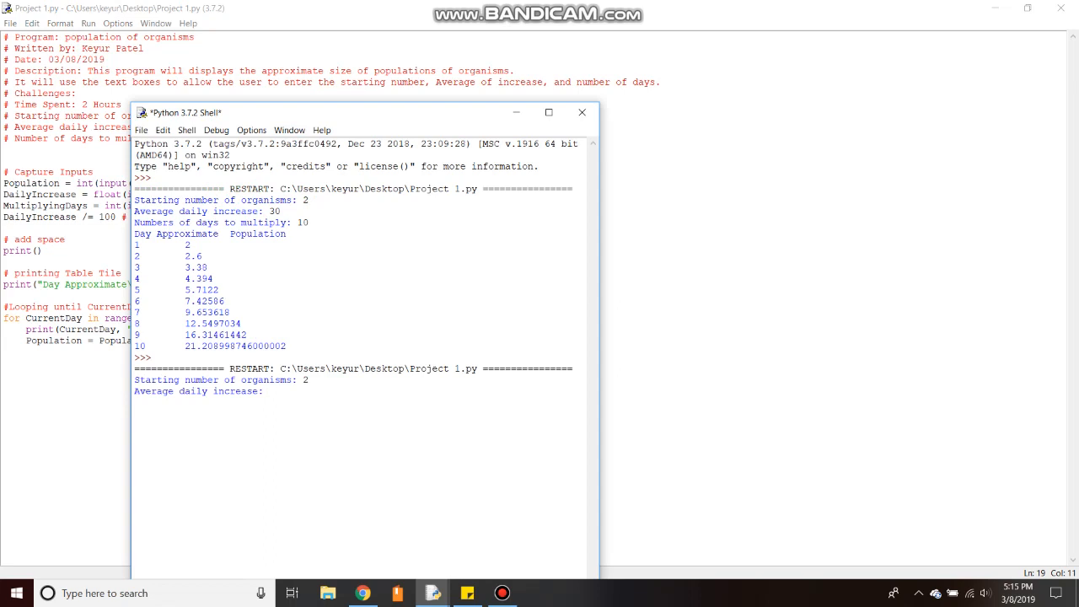
- Answer the rerun's prompts with 2 organisms, 30% daily increase and 10 days
{"action": "type", "text": "30"}
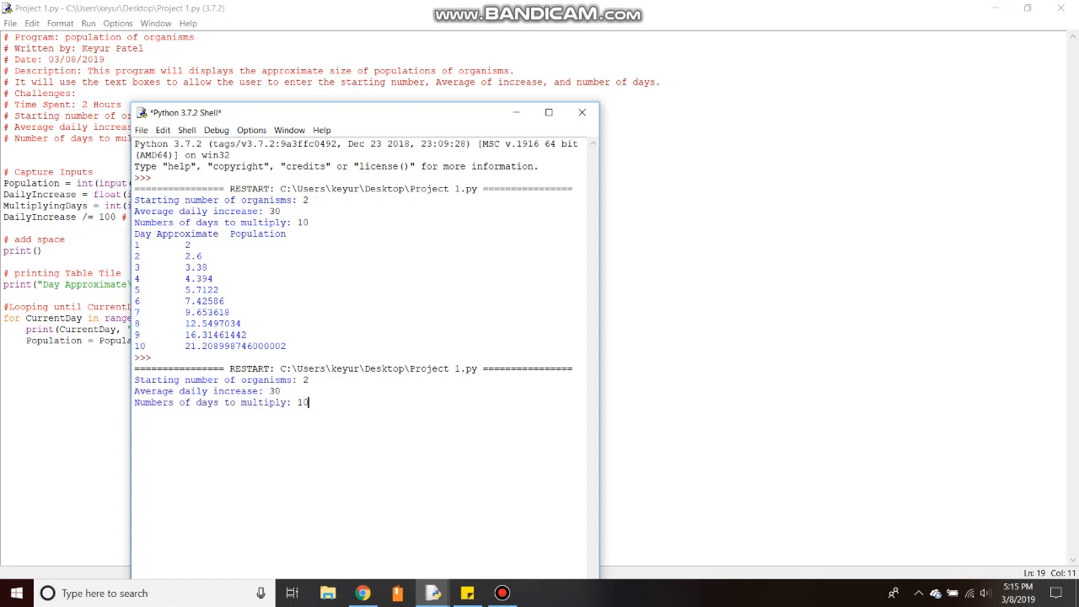